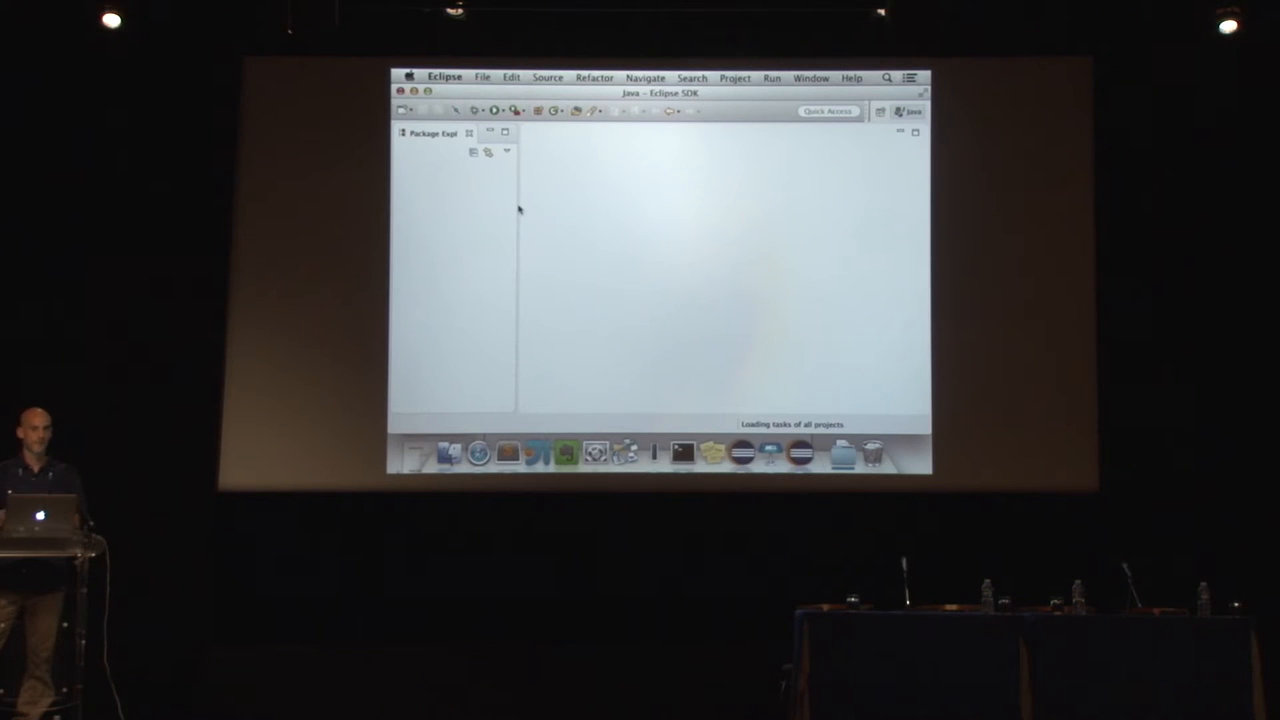
Start File > Import, filter for 'bu' and proceed with Gradle > Gradle Project.
{"action": "left_click", "coordinate": [484, 78]}
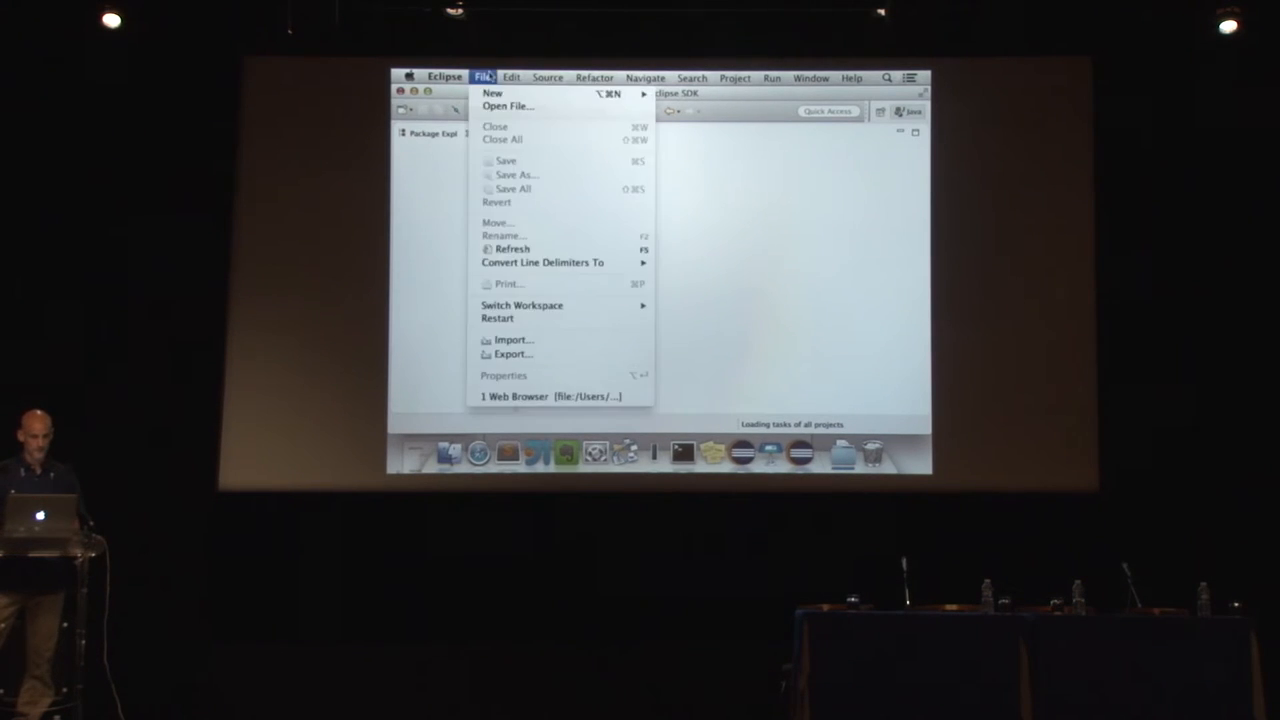
{"action": "left_click", "coordinate": [512, 340]}
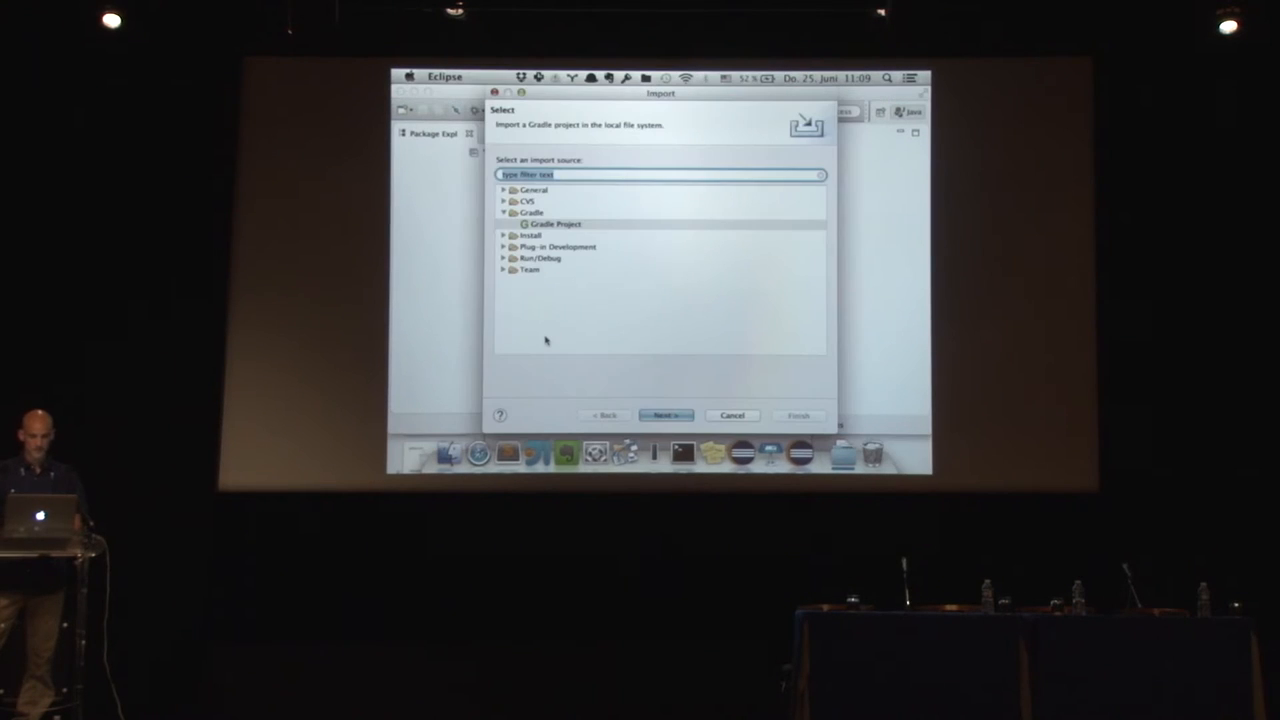
{"action": "type", "text": "builds"}
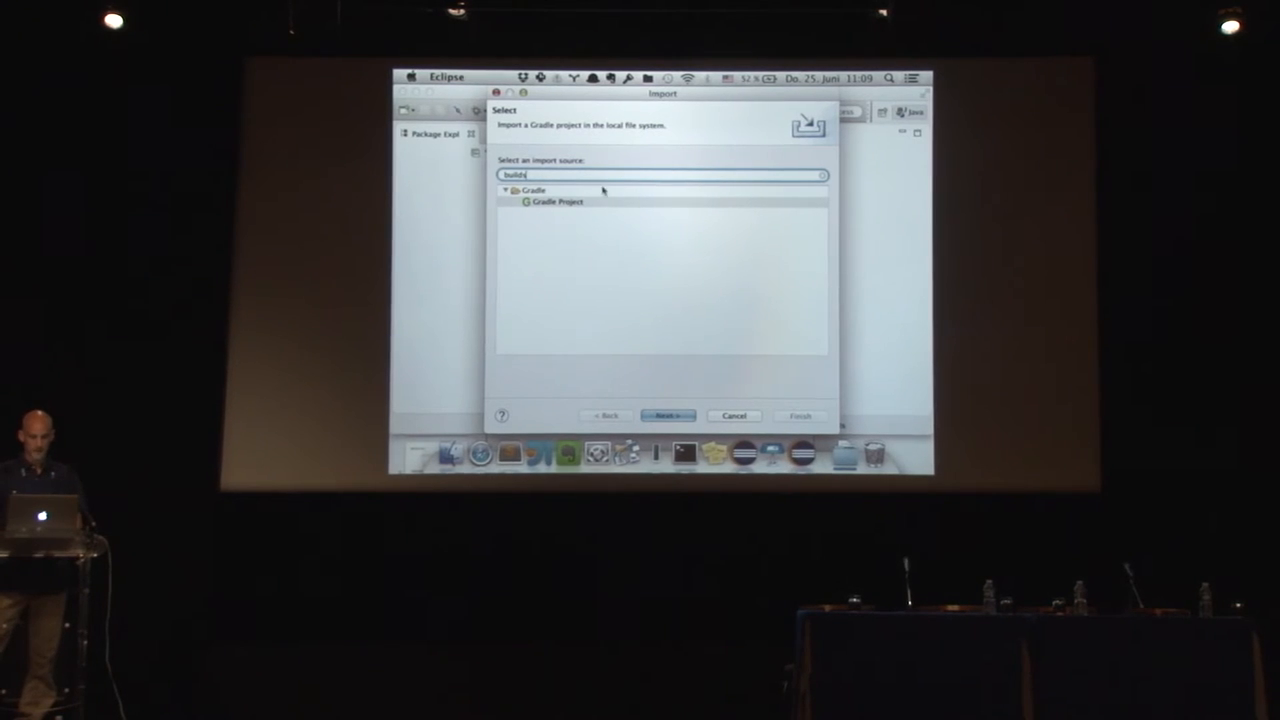
{"action": "left_click", "coordinate": [668, 414]}
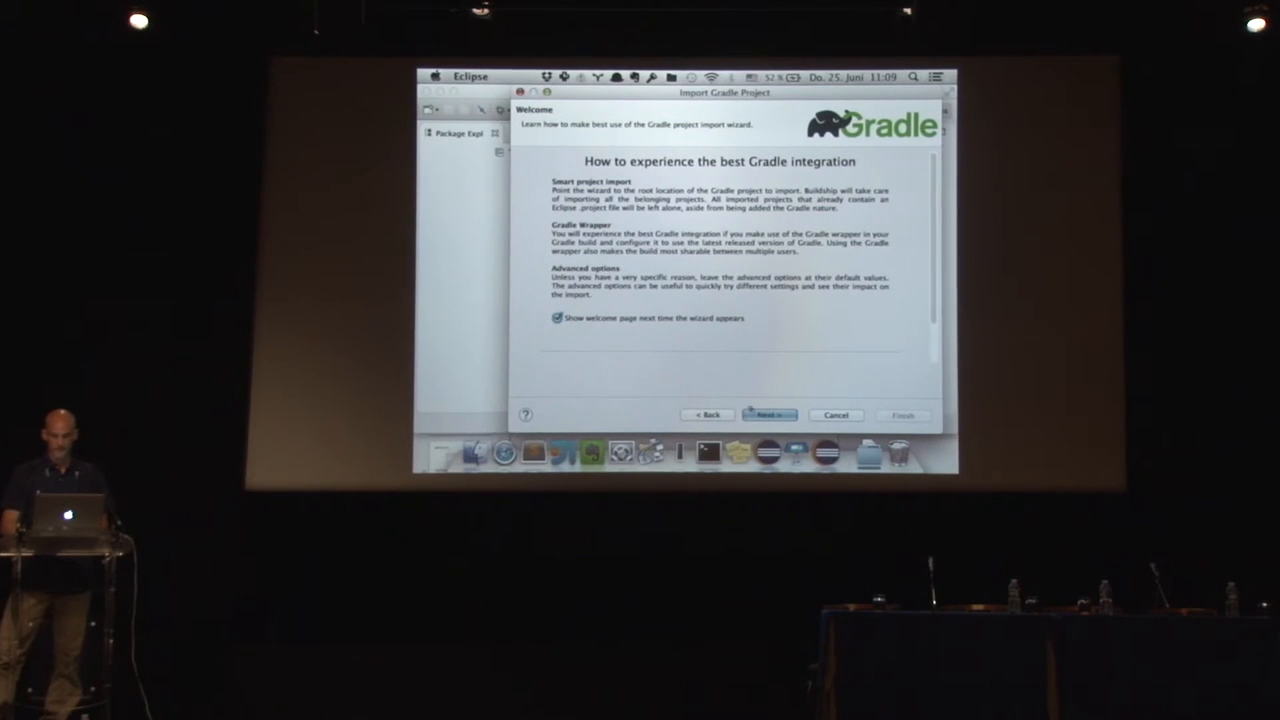
Continue past the welcome page and the project root directory to the Import Options.
{"action": "left_click", "coordinate": [768, 414]}
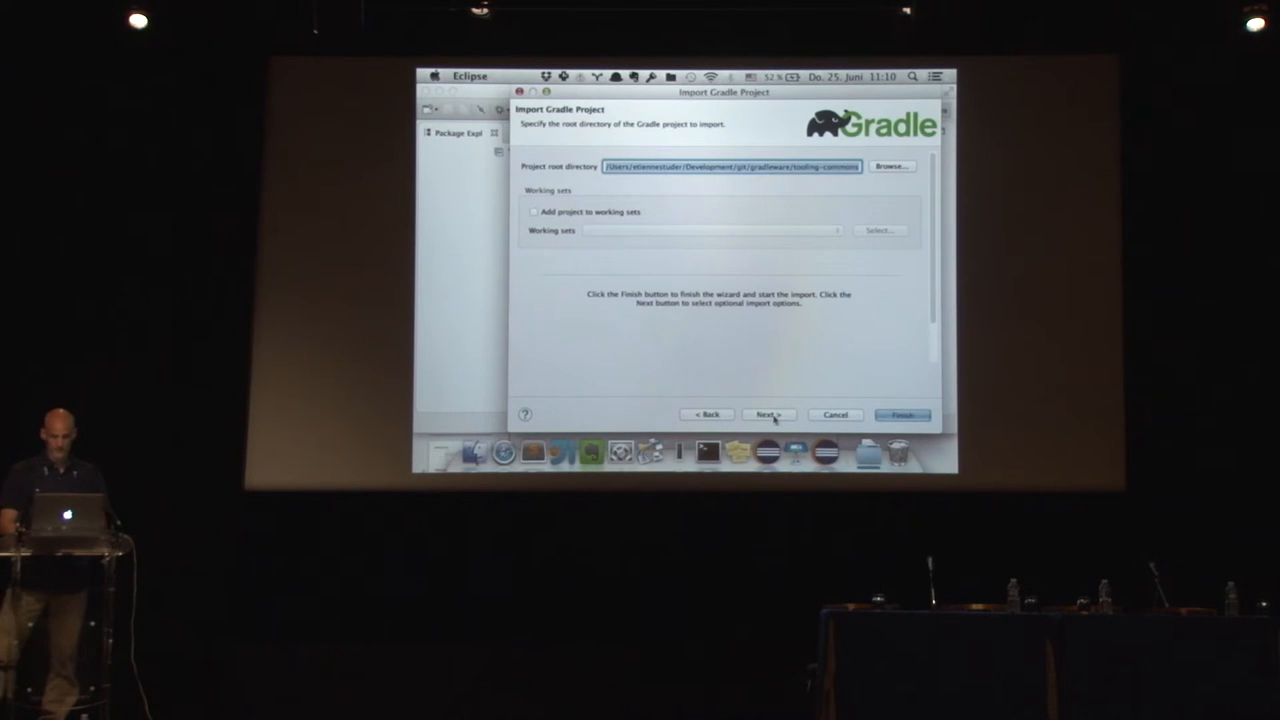
{"action": "left_click", "coordinate": [768, 414]}
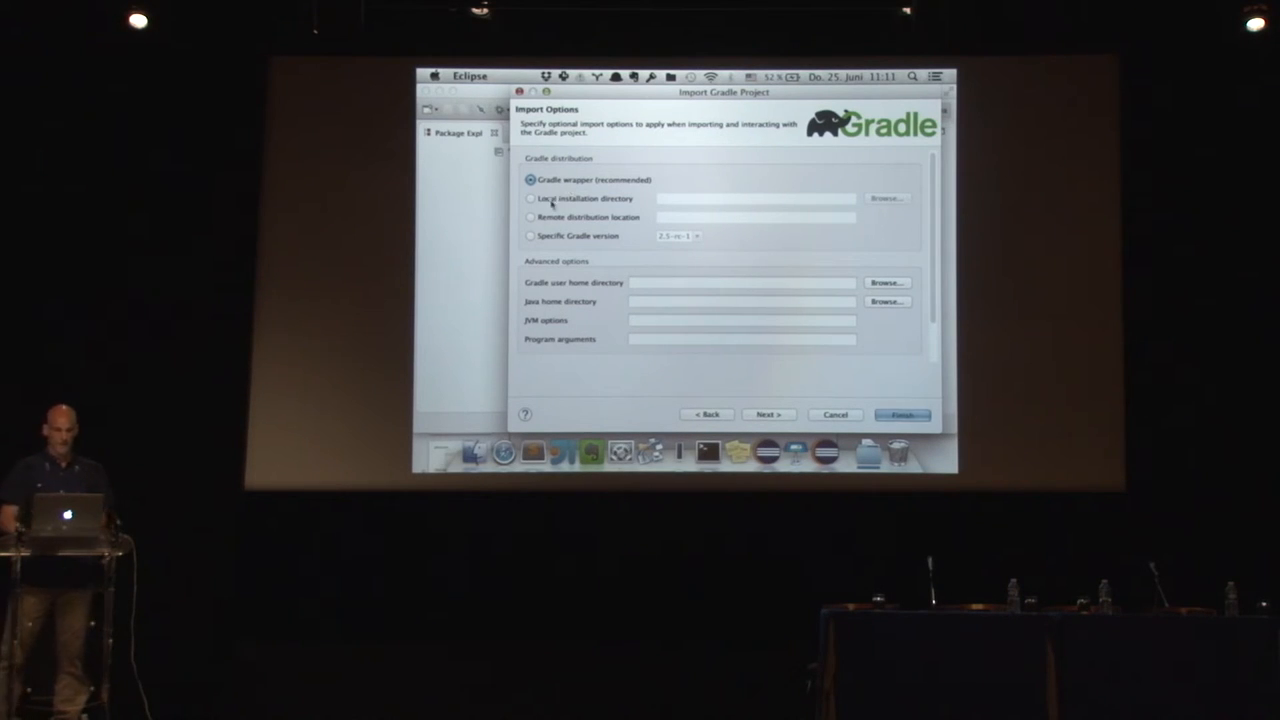
Choose 'Specific Gradle version' and pick 2.4 from the version dropdown.
{"action": "left_click", "coordinate": [532, 236]}
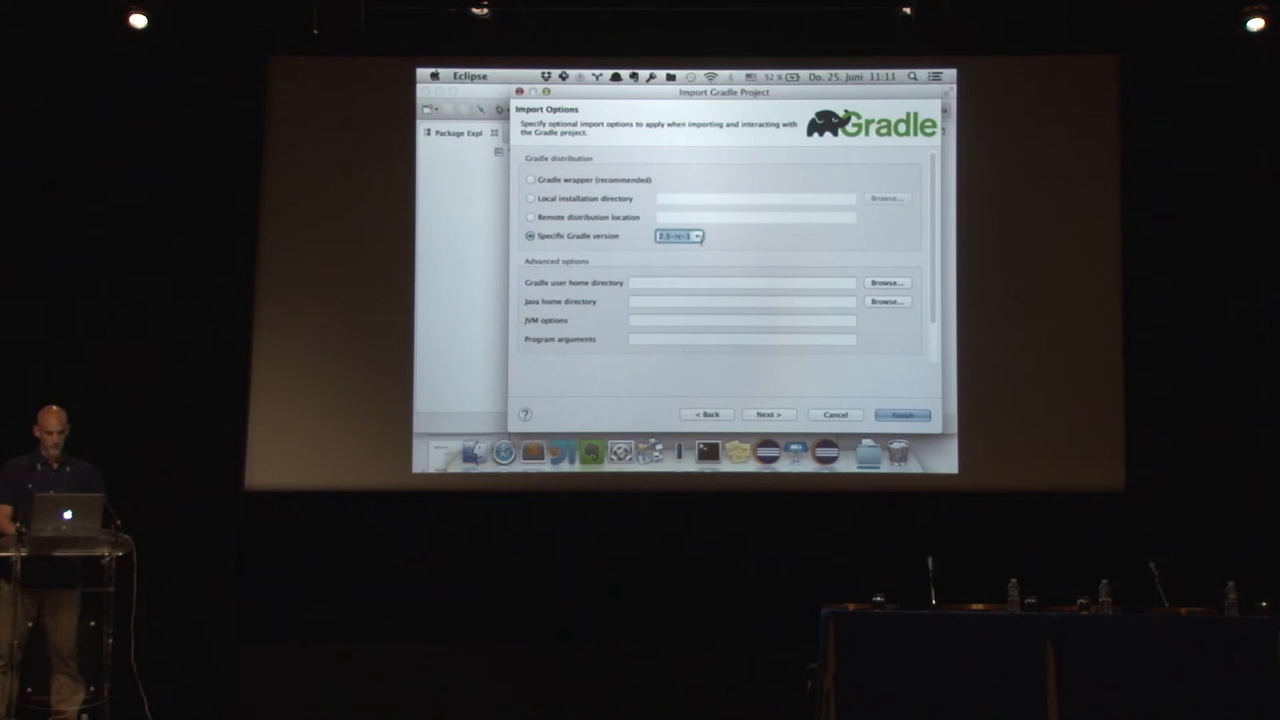
{"action": "left_click", "coordinate": [680, 236]}
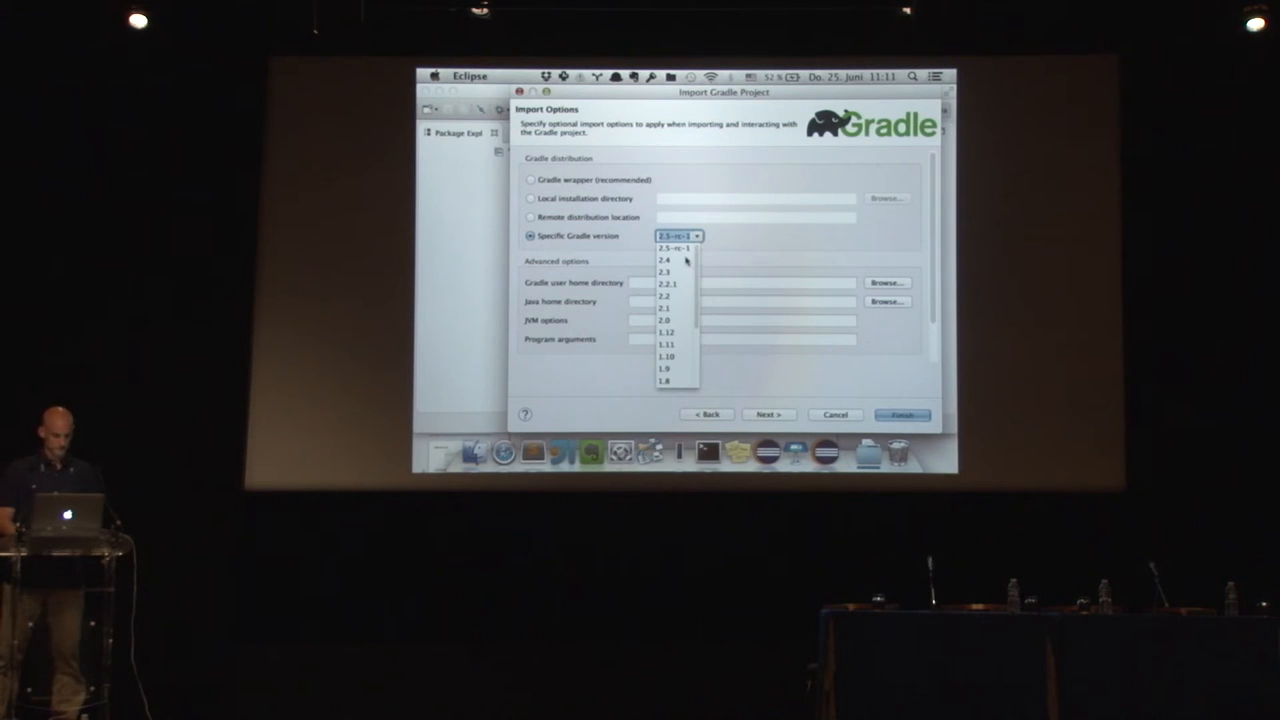
{"action": "left_click", "coordinate": [662, 260]}
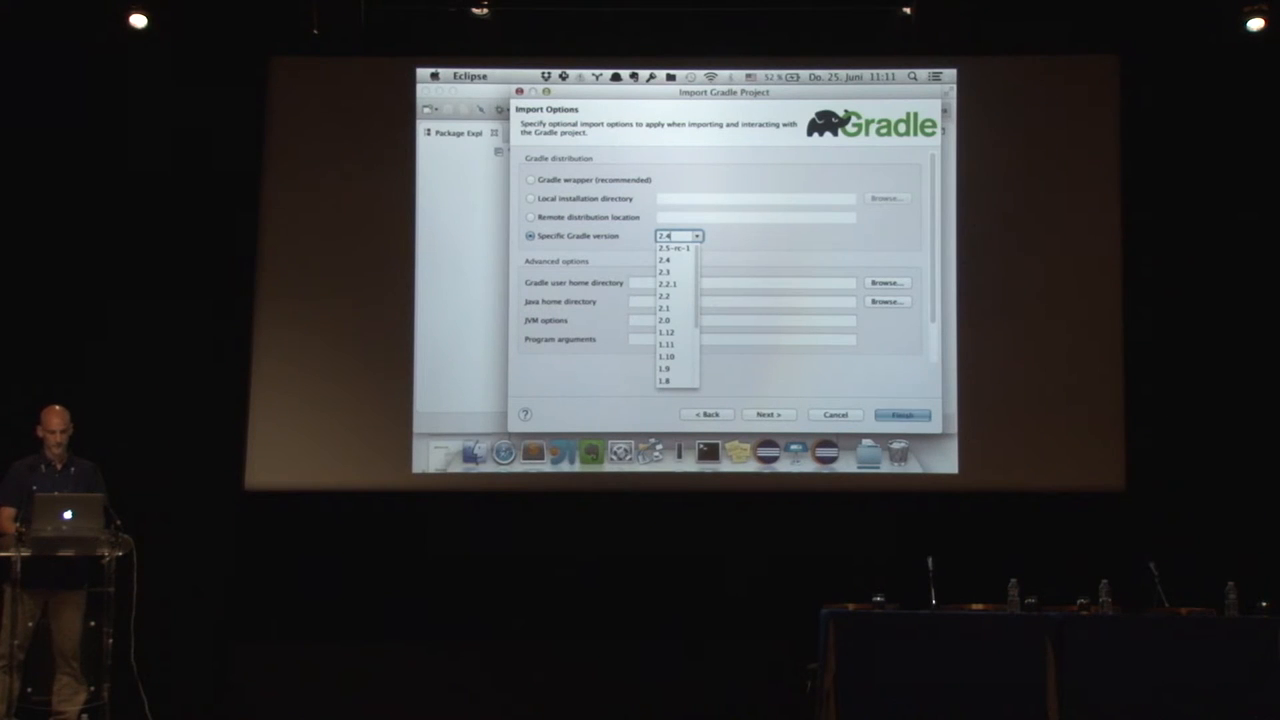
{"action": "left_click", "coordinate": [900, 414]}
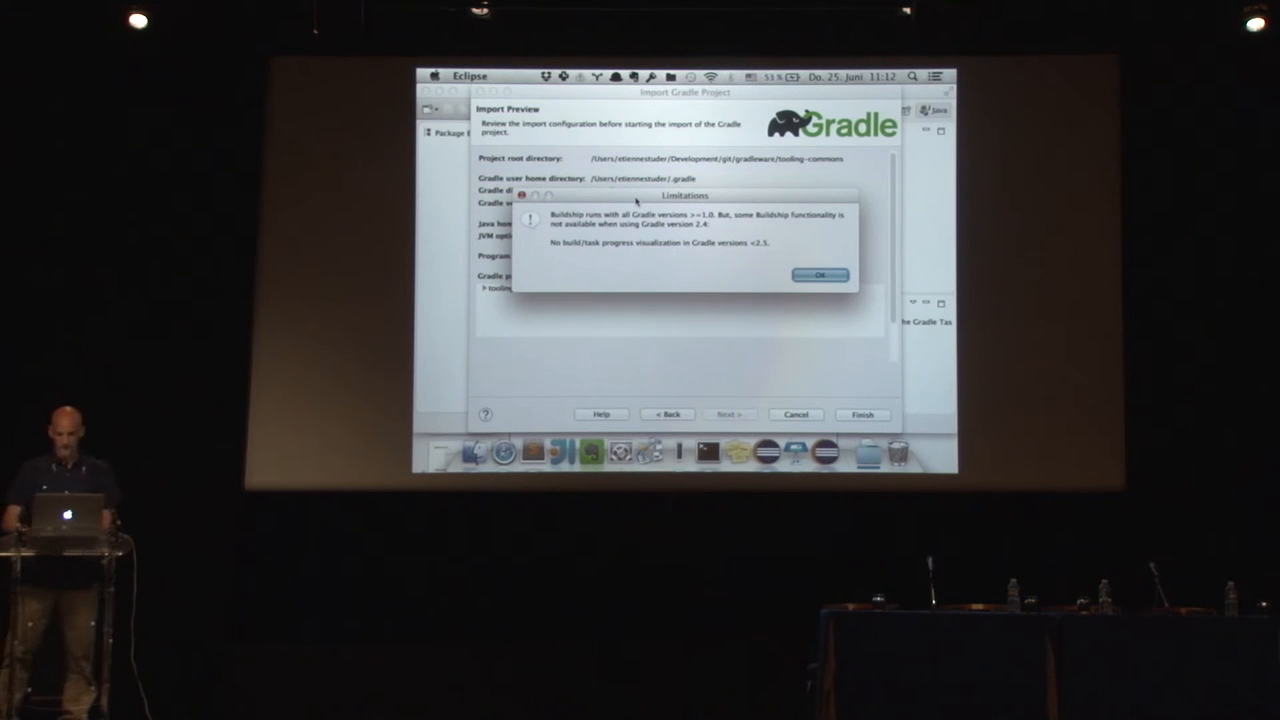
Acknowledge the Limitations warning so the Gradle 2.4 import preview remains.
{"action": "left_click", "coordinate": [820, 276]}
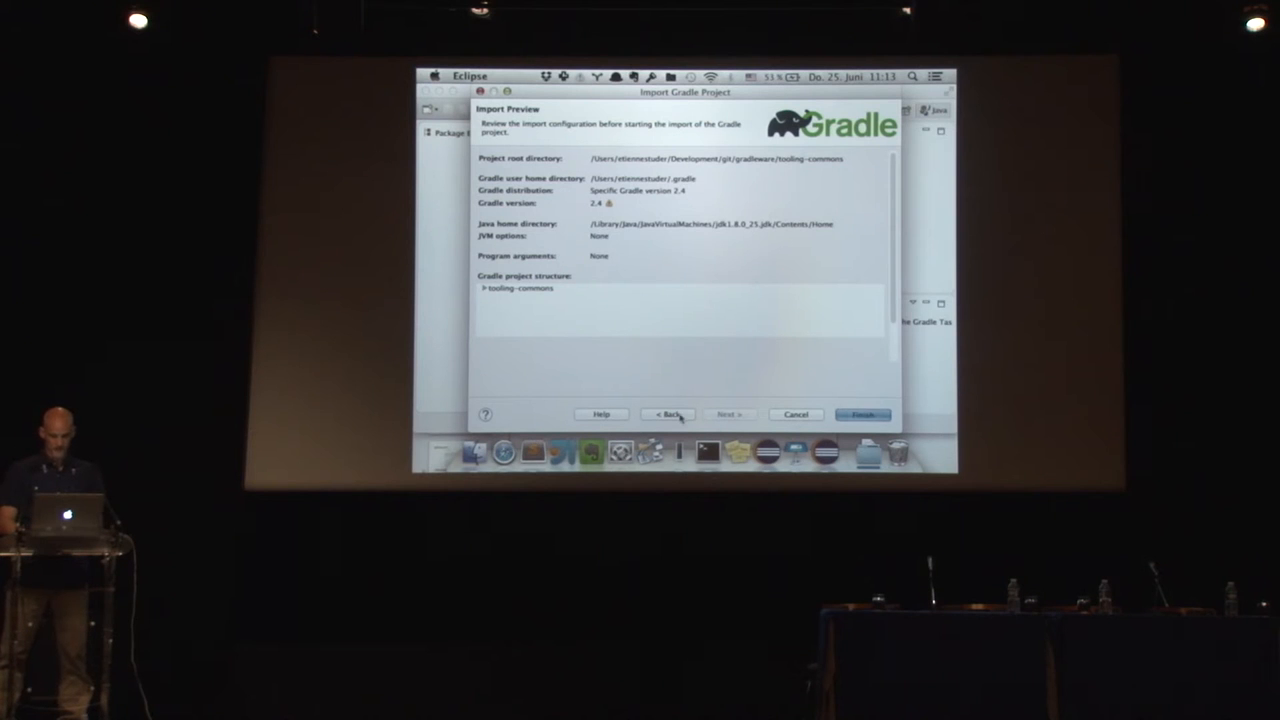
Go back, select 'Gradle wrapper (recommended)' and request the import preview again.
{"action": "left_click", "coordinate": [666, 414]}
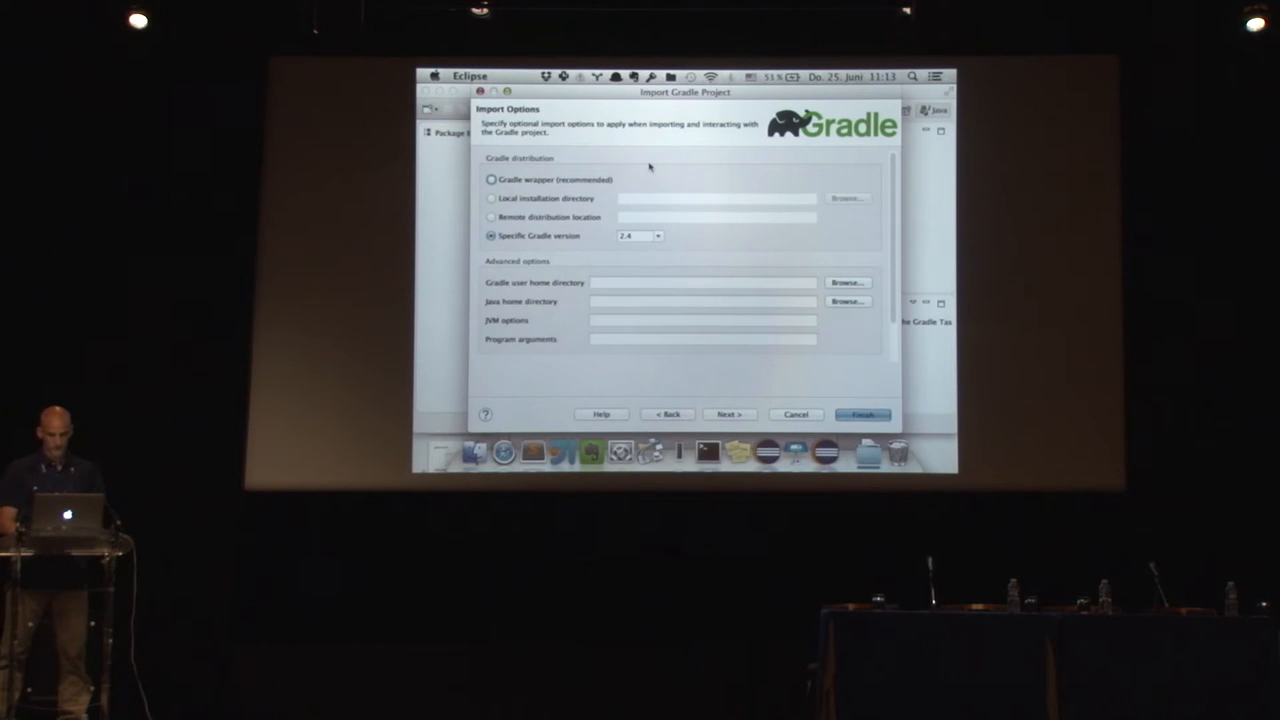
{"action": "left_click", "coordinate": [492, 180]}
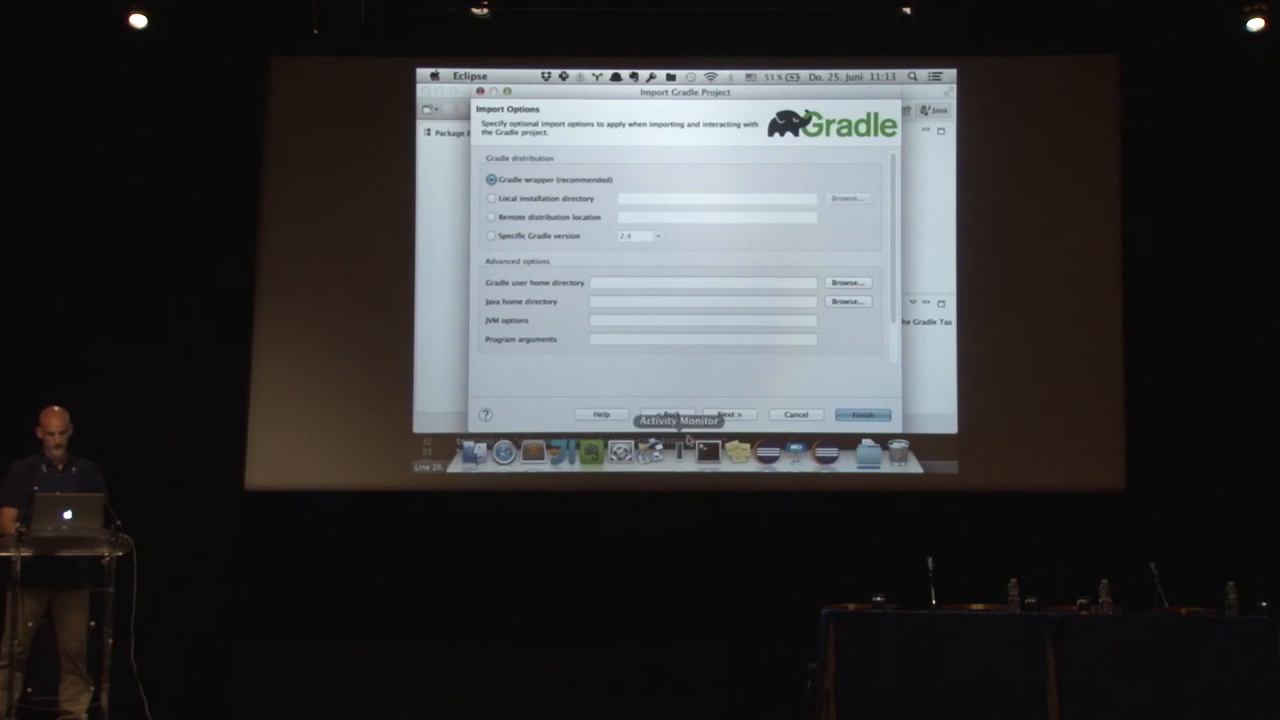
{"action": "left_click", "coordinate": [728, 414]}
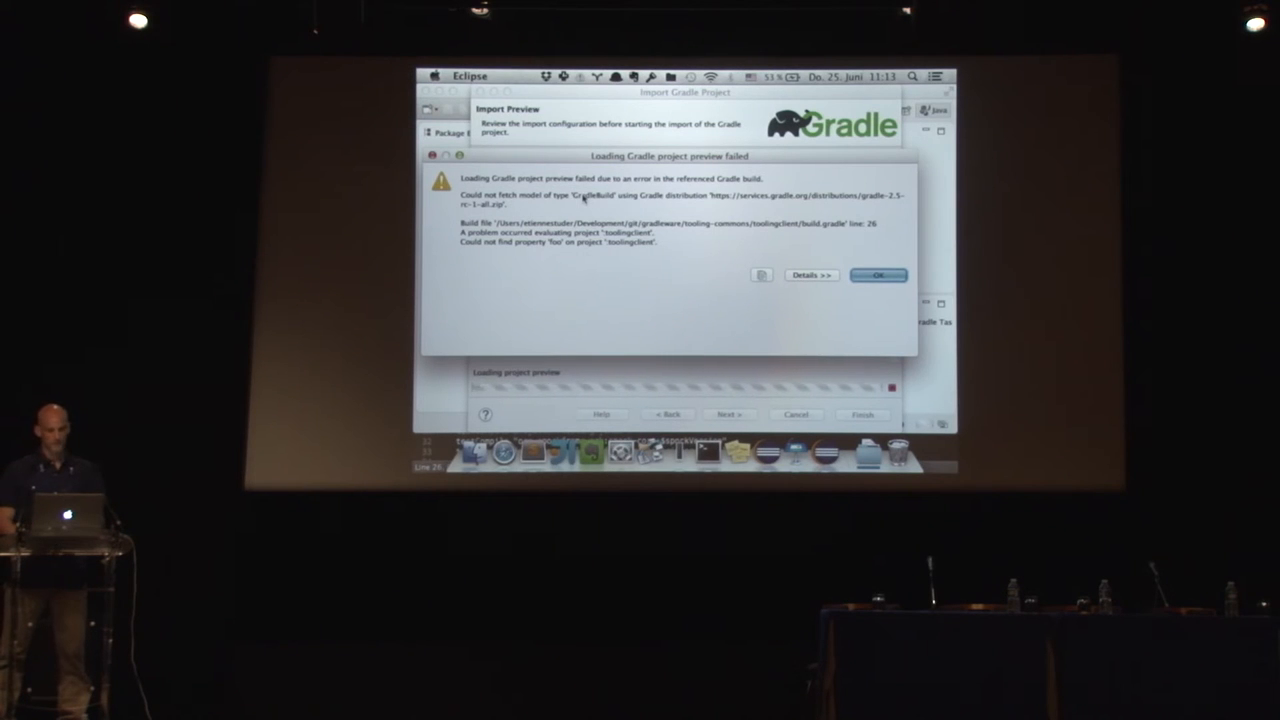
{"action": "mouse_move", "coordinate": [812, 232]}
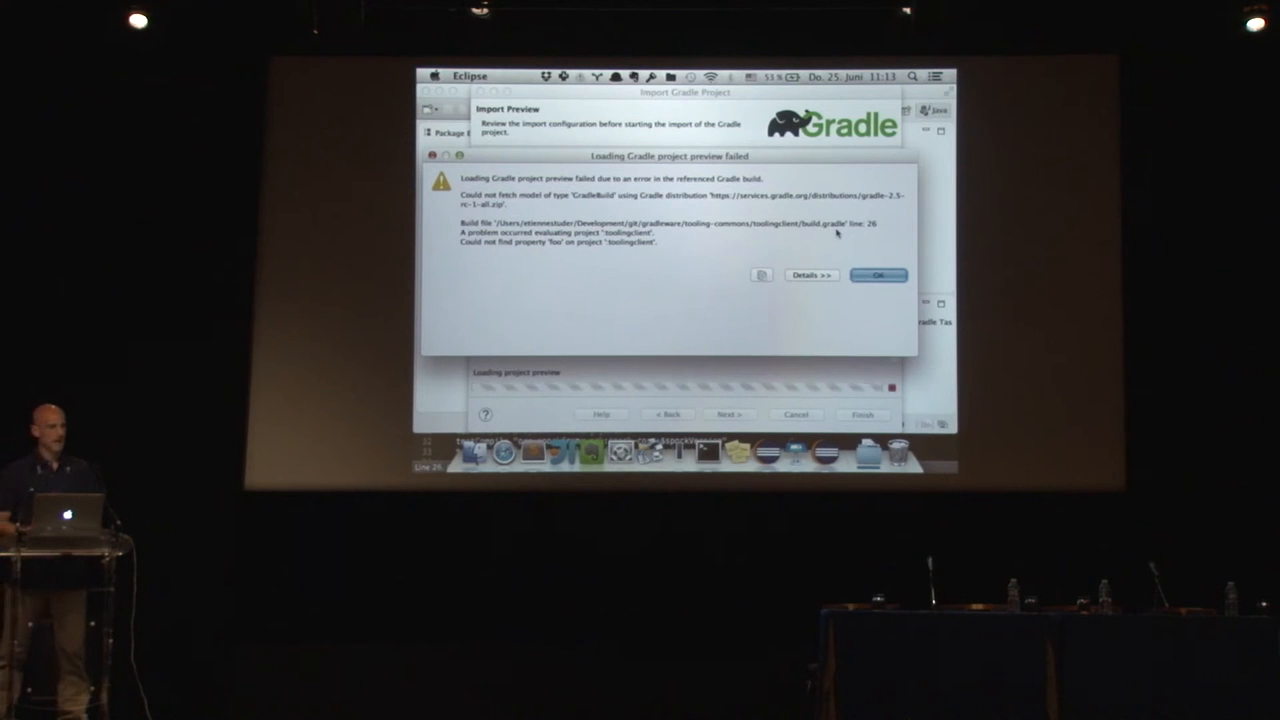
{"action": "mouse_move", "coordinate": [536, 248]}
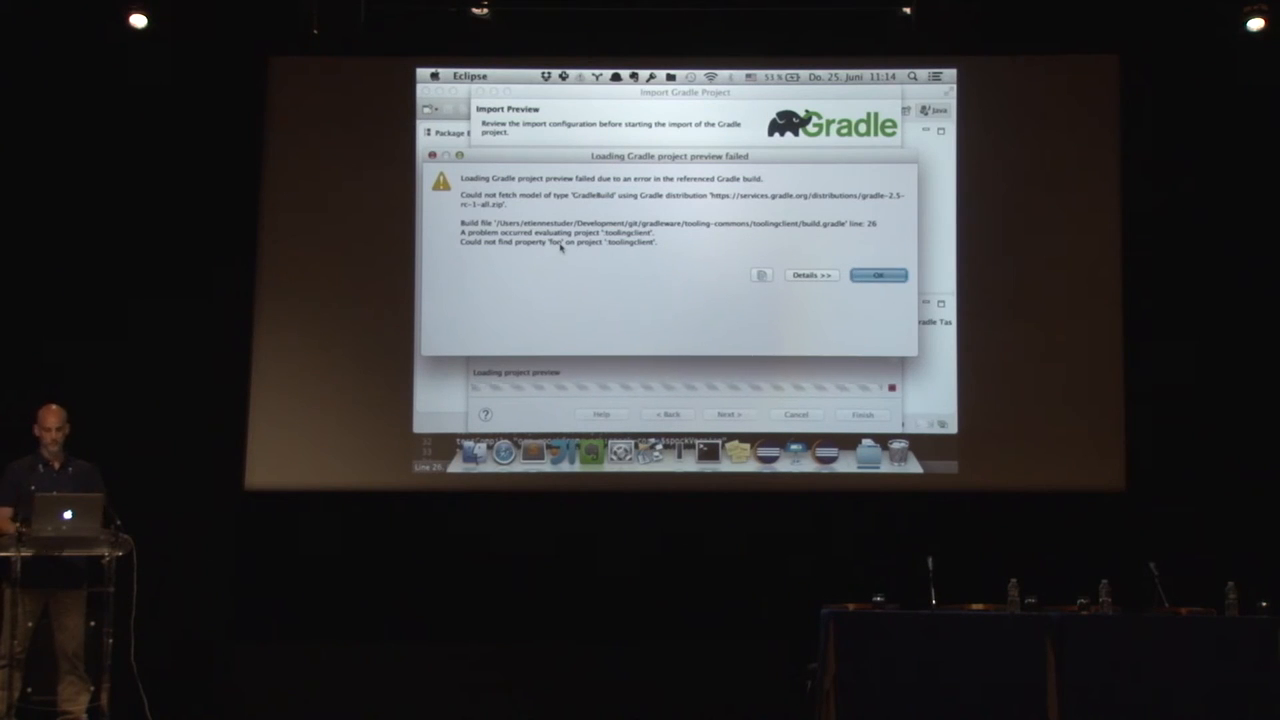
Expand the preview failure's stack-trace details, then dismiss the error dialog.
{"action": "left_click", "coordinate": [812, 276]}
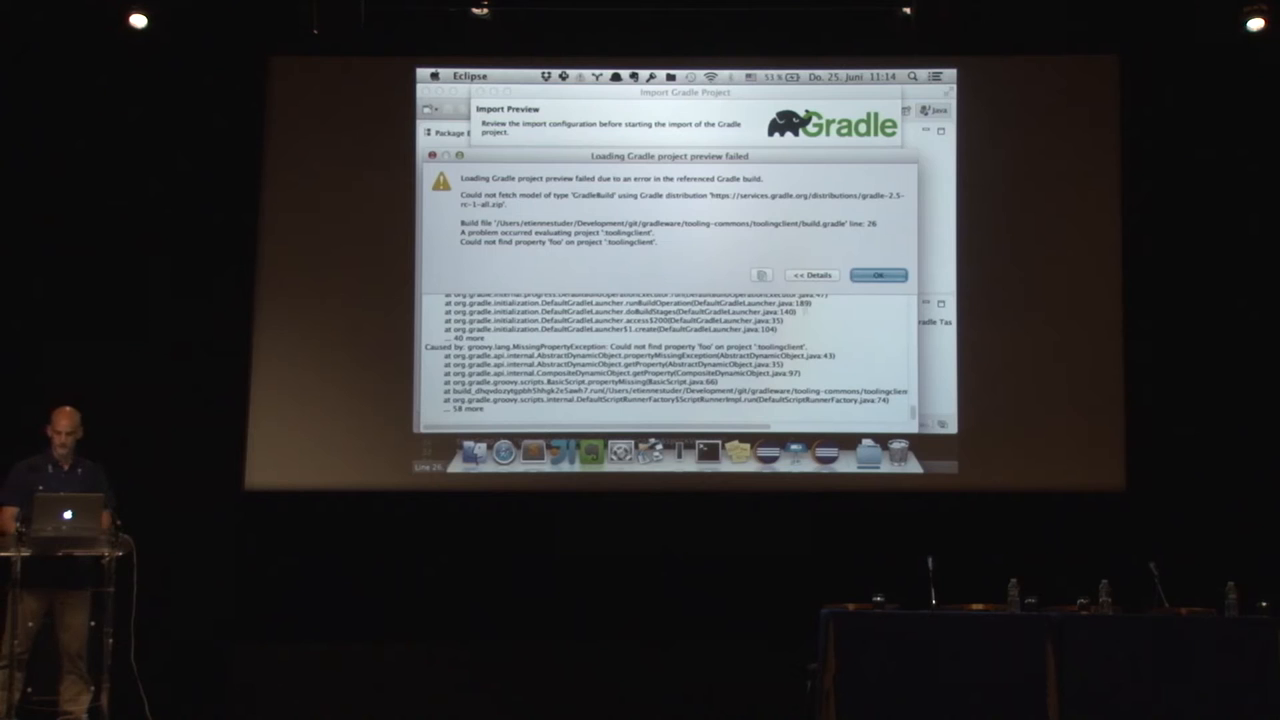
{"action": "left_click", "coordinate": [878, 276]}
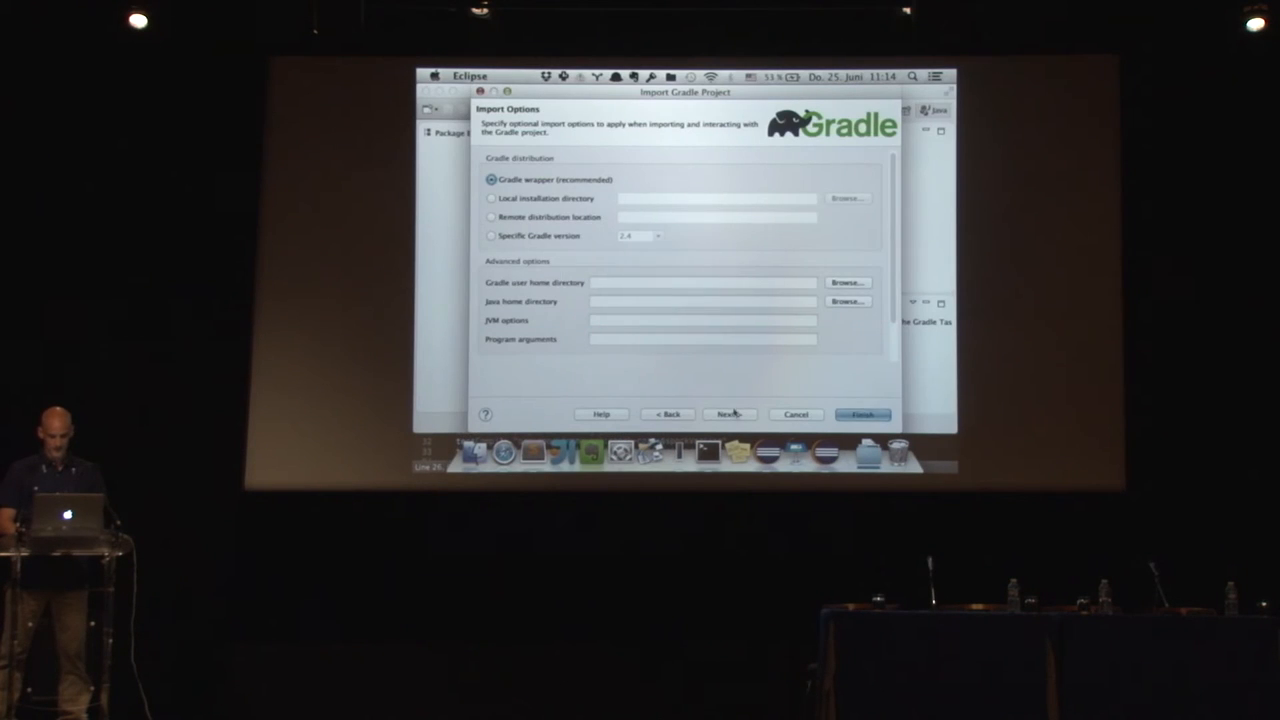
Load the wrapper-based preview (Gradle 2.5-rc-1) and finish to start the import.
{"action": "left_click", "coordinate": [728, 414]}
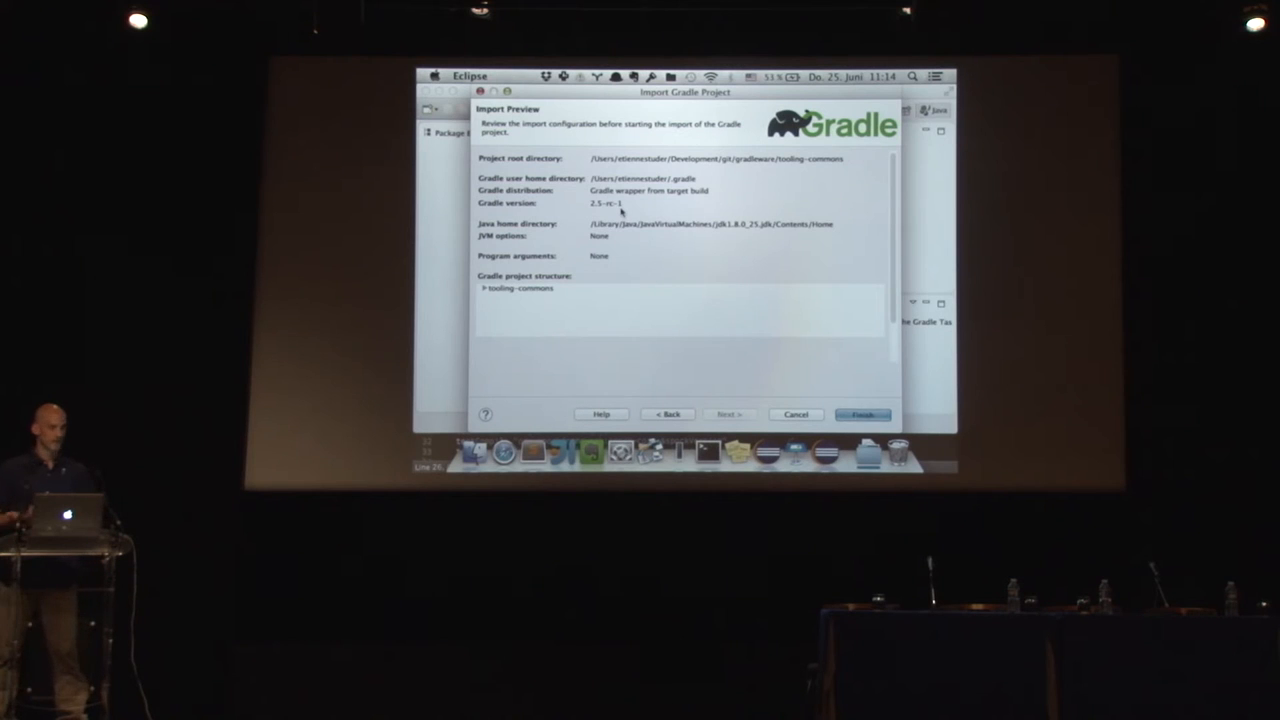
{"action": "mouse_move", "coordinate": [836, 356]}
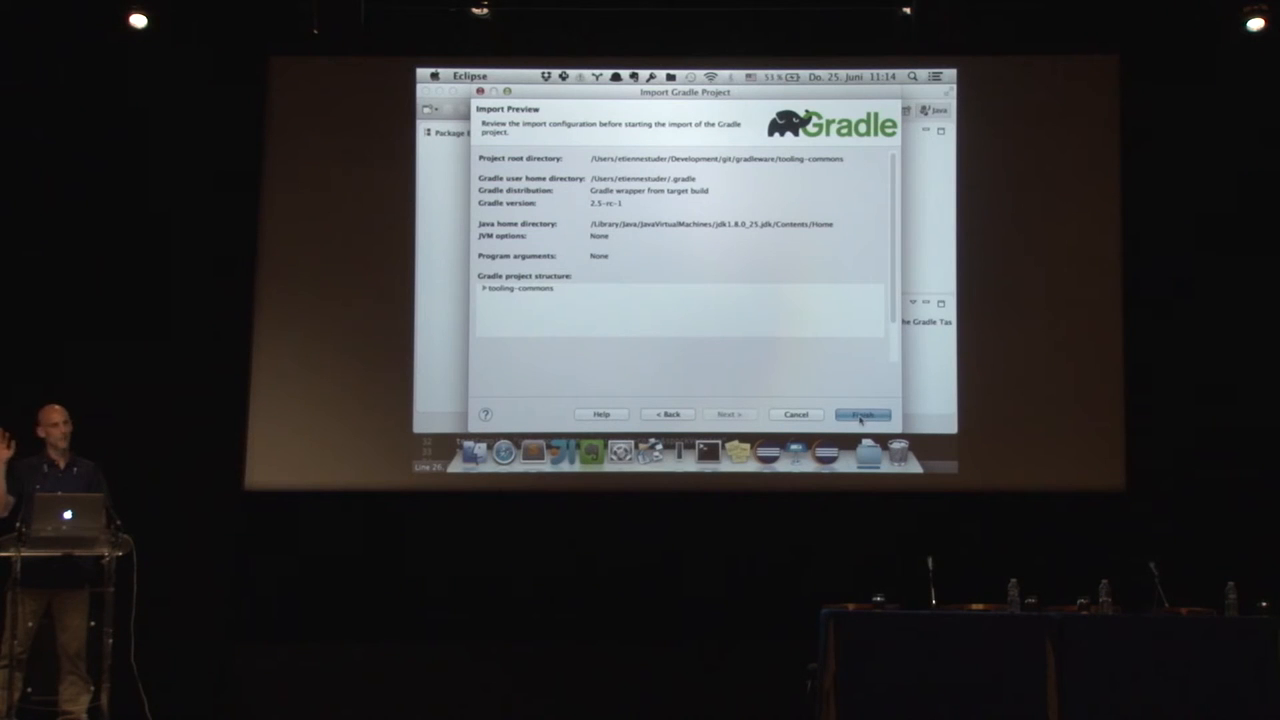
{"action": "left_click", "coordinate": [862, 412]}
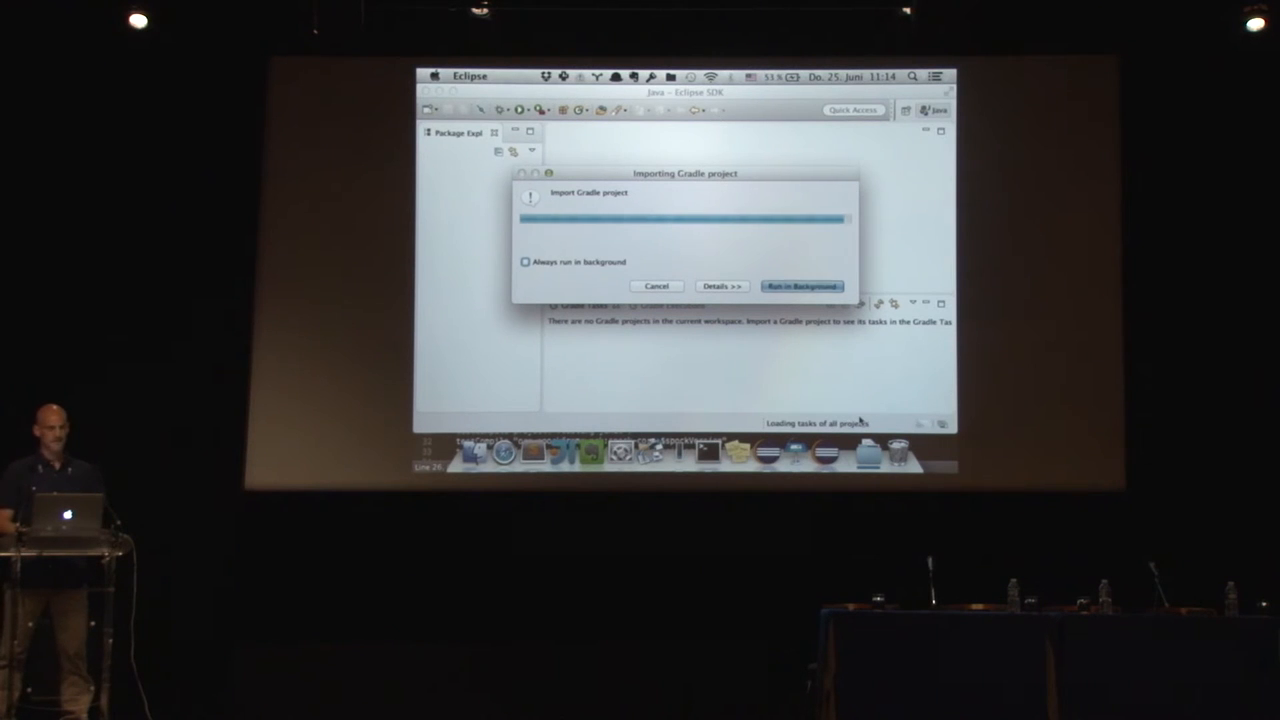
Run the import in the background, then select the toolingmodel project in Package Explorer.
{"action": "left_click", "coordinate": [800, 286]}
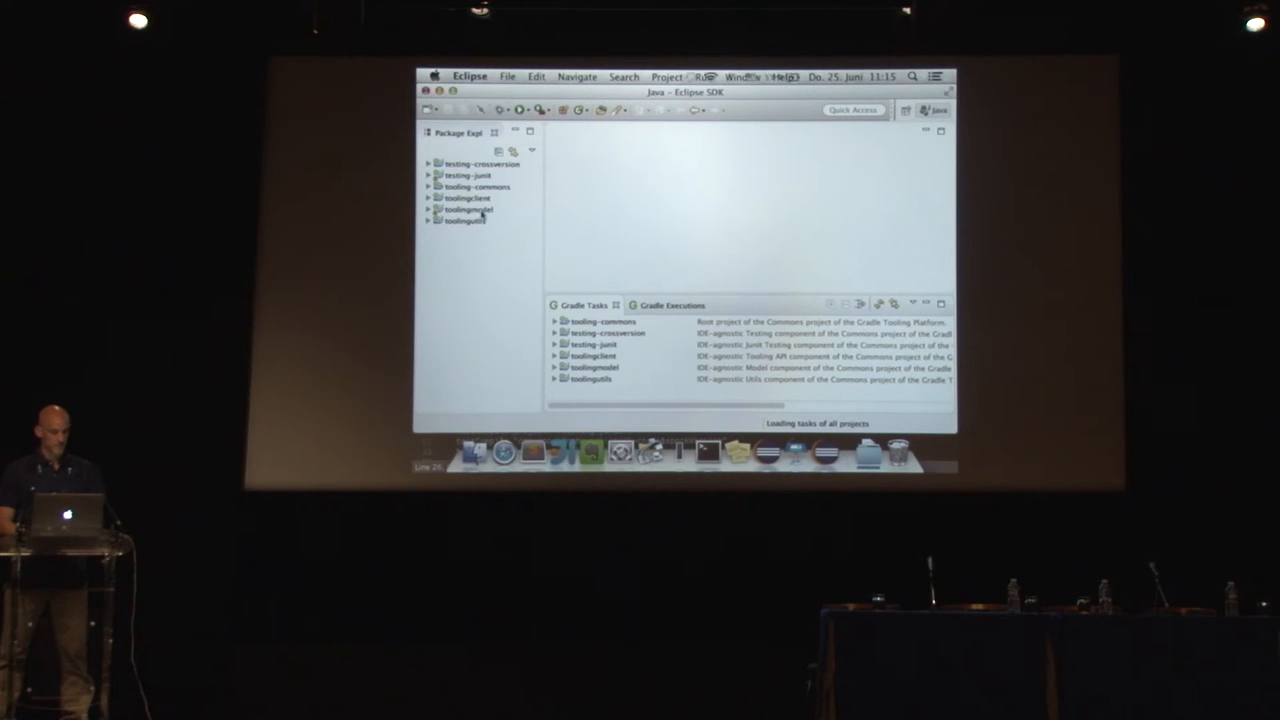
{"action": "left_click", "coordinate": [470, 210]}
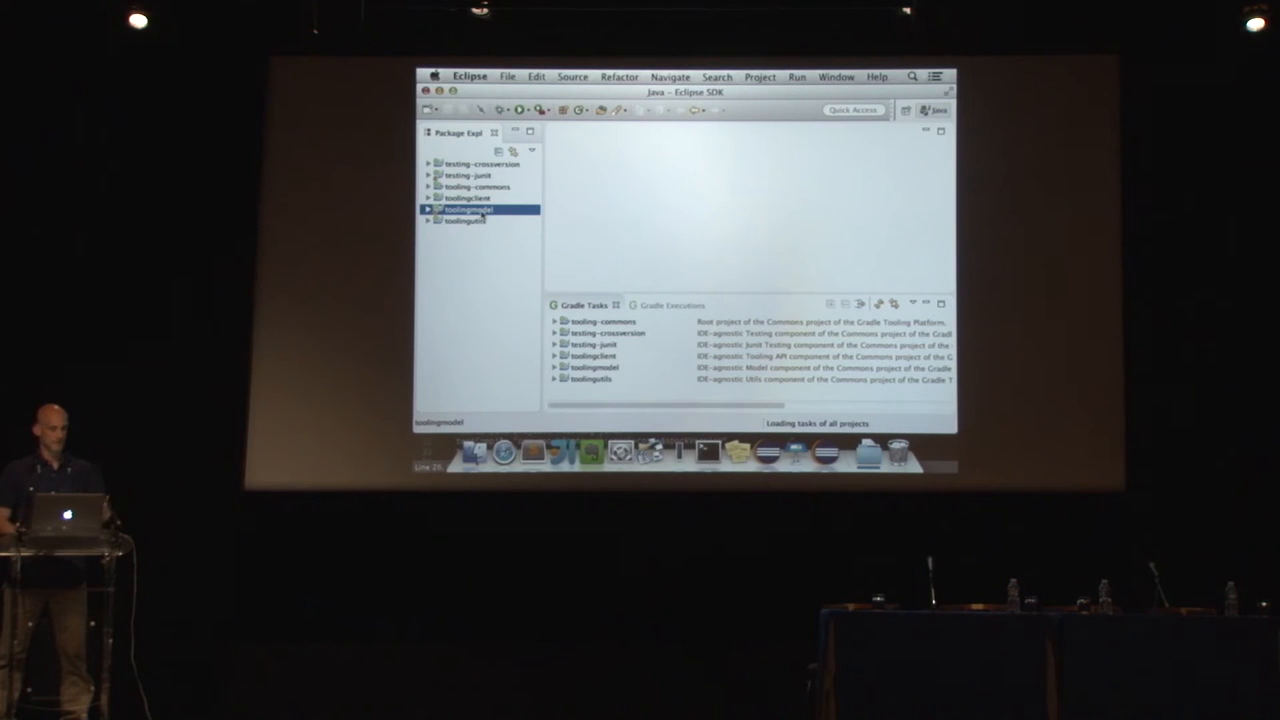
Show toolingmodel's Properties and its Java Build Path Projects list.
{"action": "right_click", "coordinate": [466, 210]}
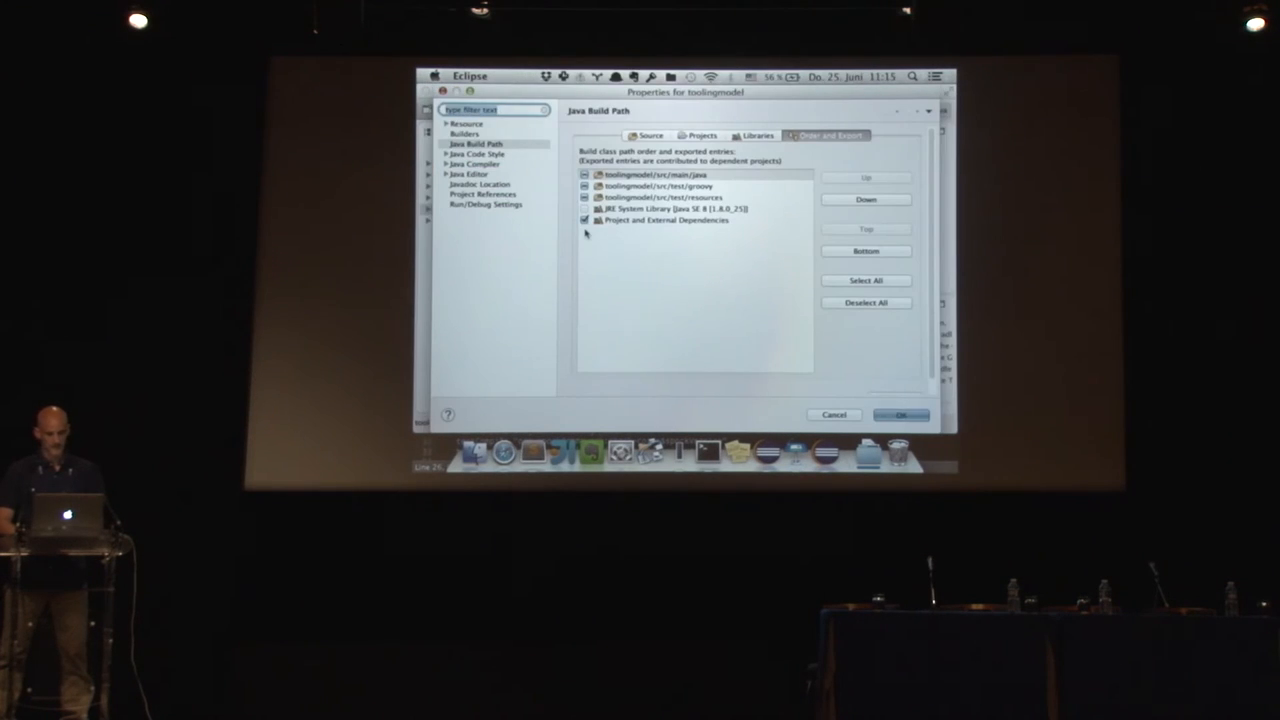
{"action": "left_click", "coordinate": [648, 136]}
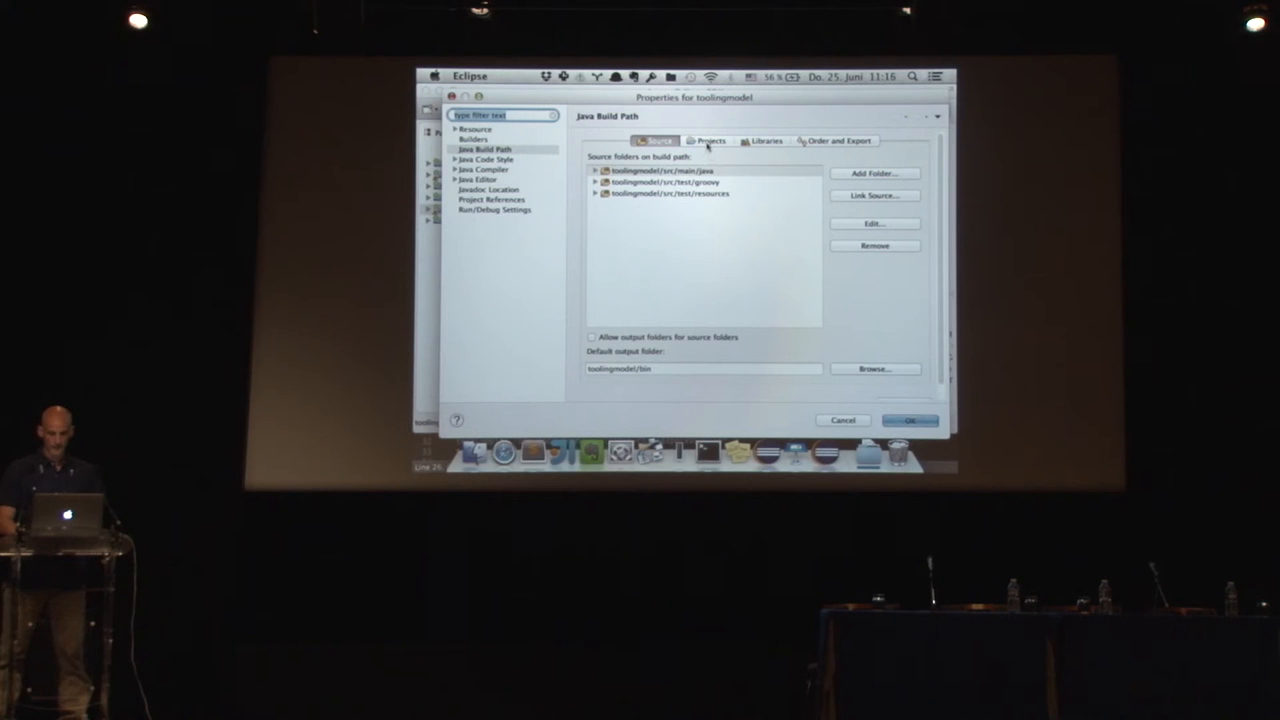
{"action": "left_click", "coordinate": [708, 140]}
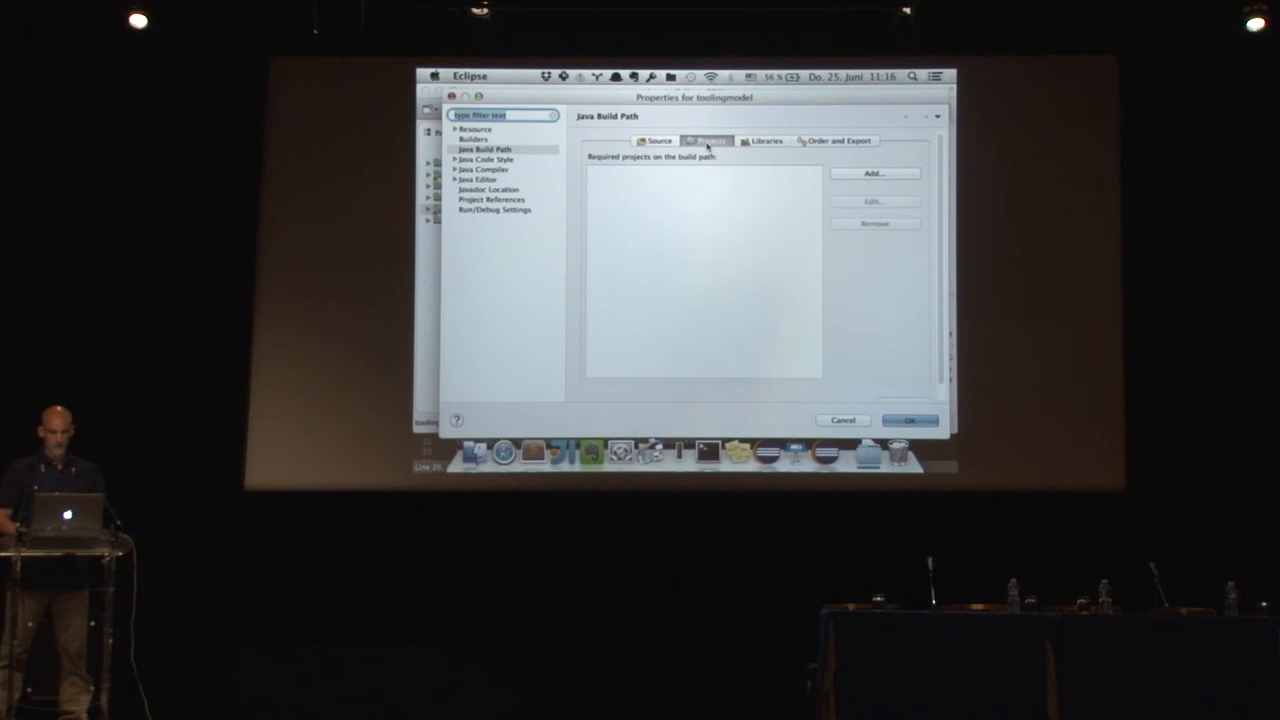
{"action": "left_click", "coordinate": [764, 140]}
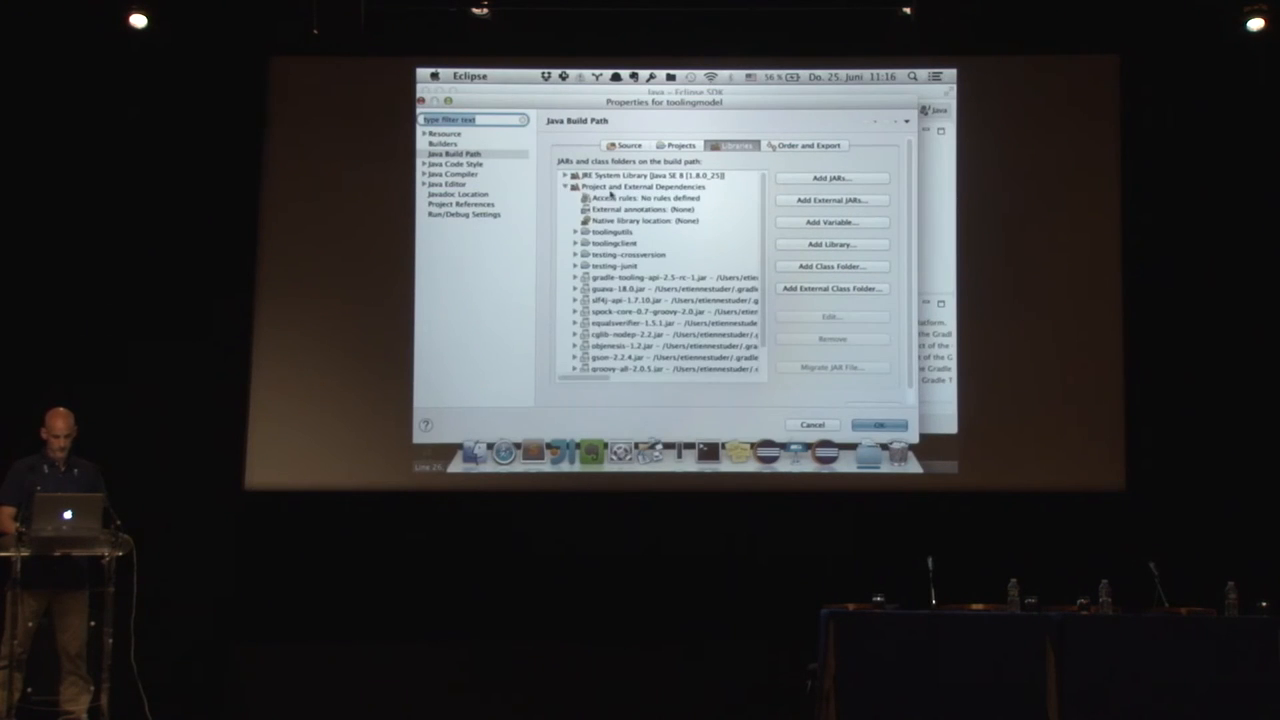
{"action": "left_click", "coordinate": [650, 188]}
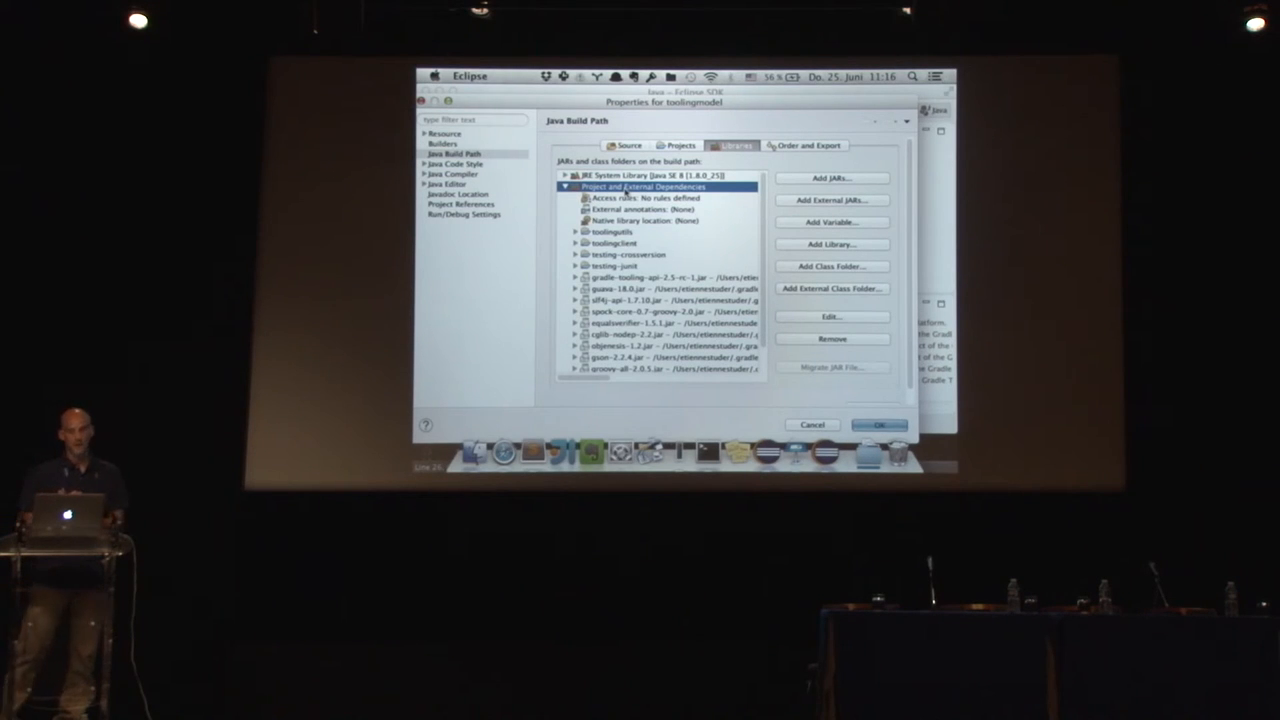
{"action": "left_click", "coordinate": [680, 144]}
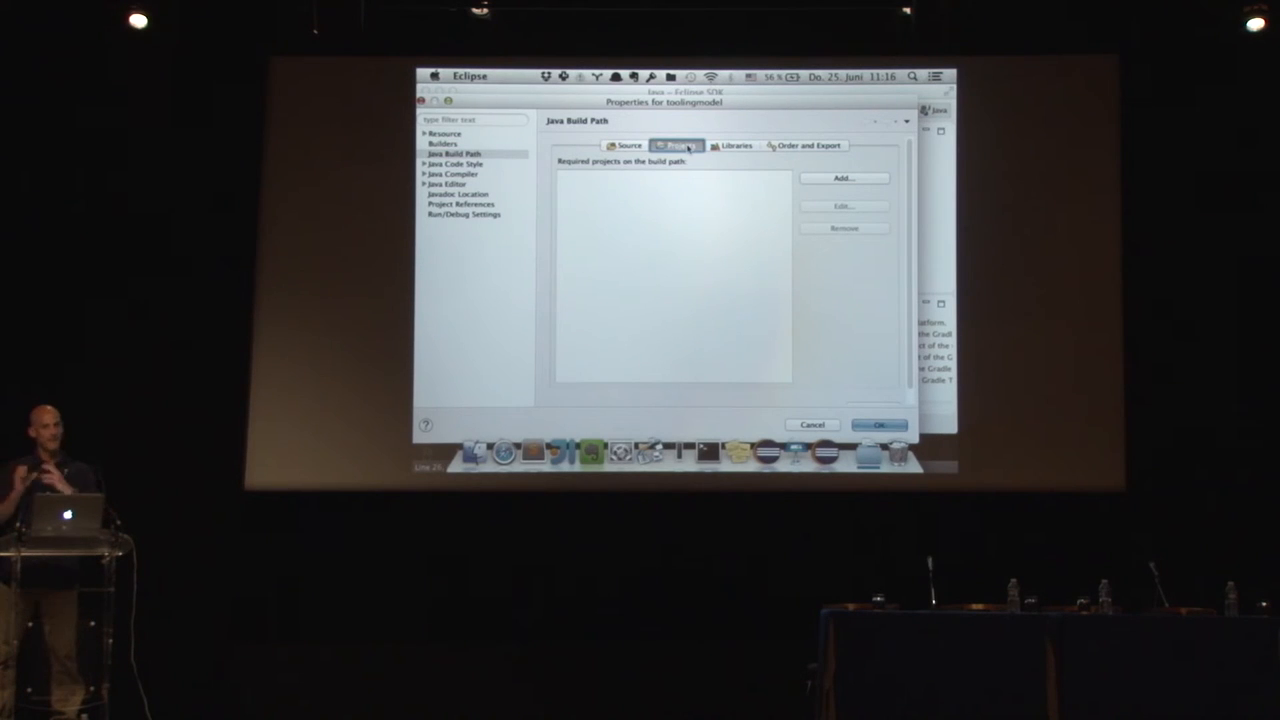
{"action": "left_click", "coordinate": [732, 146]}
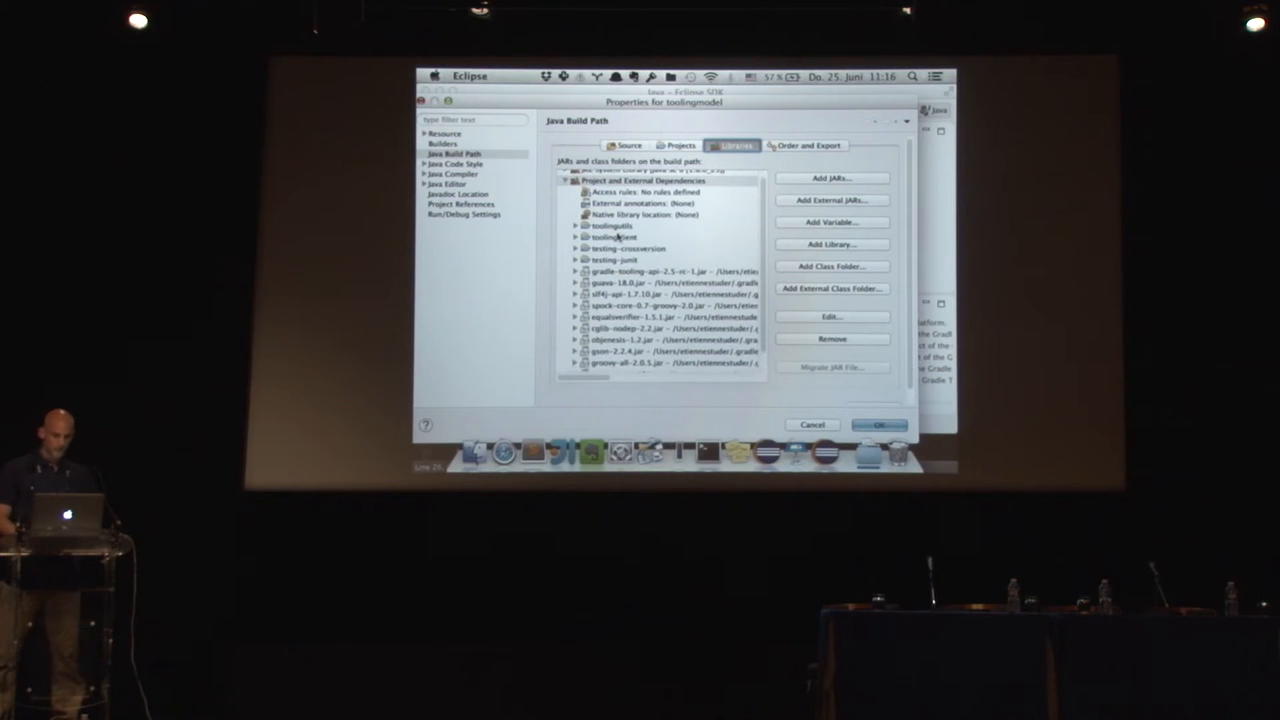
{"action": "left_click", "coordinate": [612, 226]}
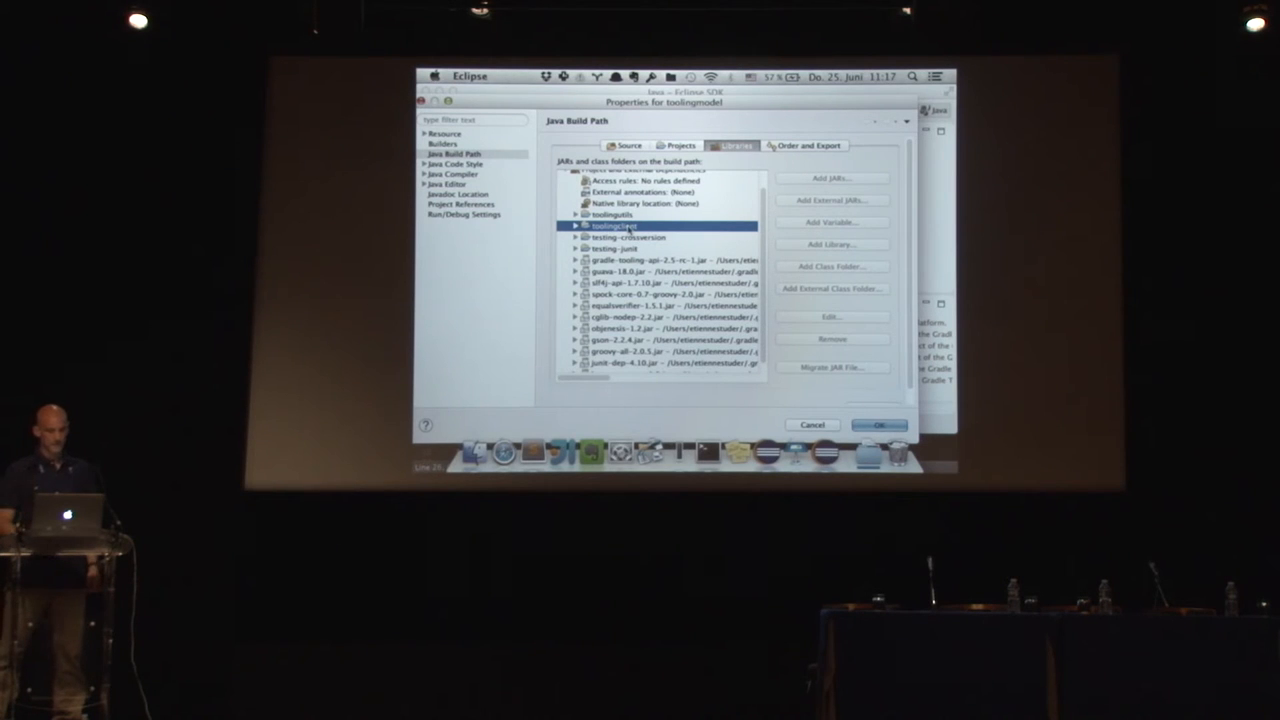
{"action": "left_click", "coordinate": [610, 214]}
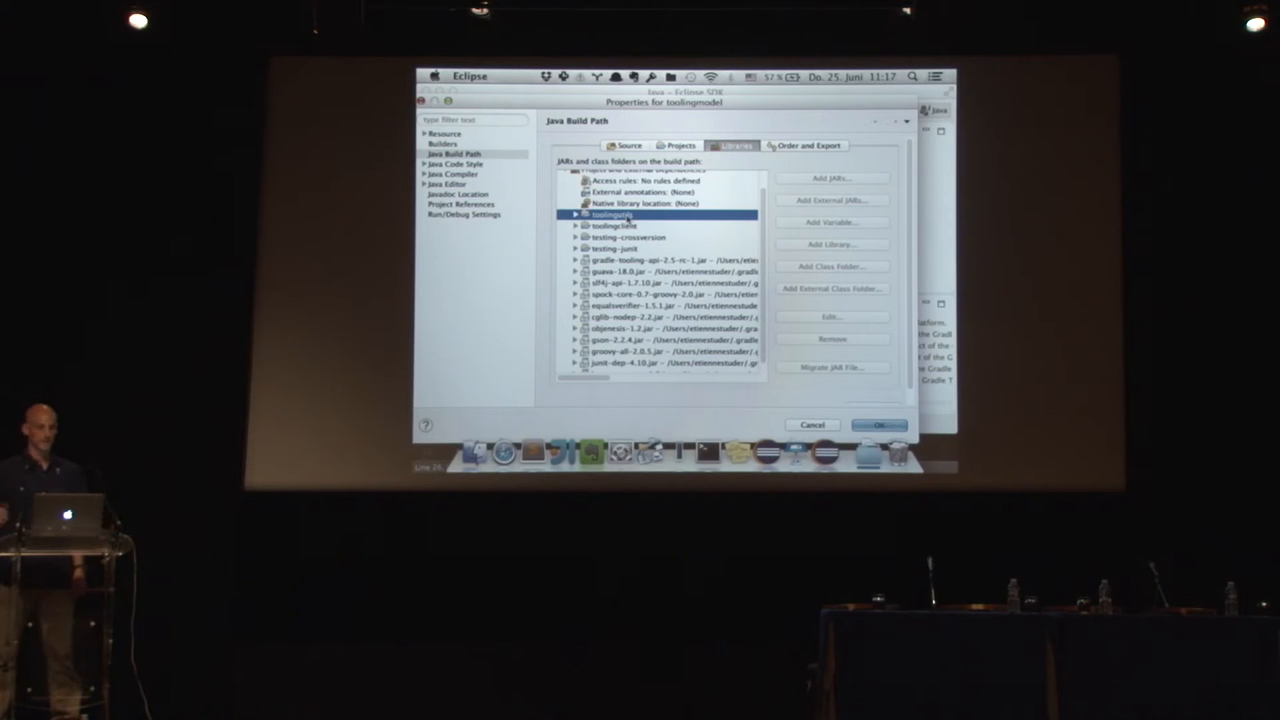
{"action": "left_click", "coordinate": [576, 214]}
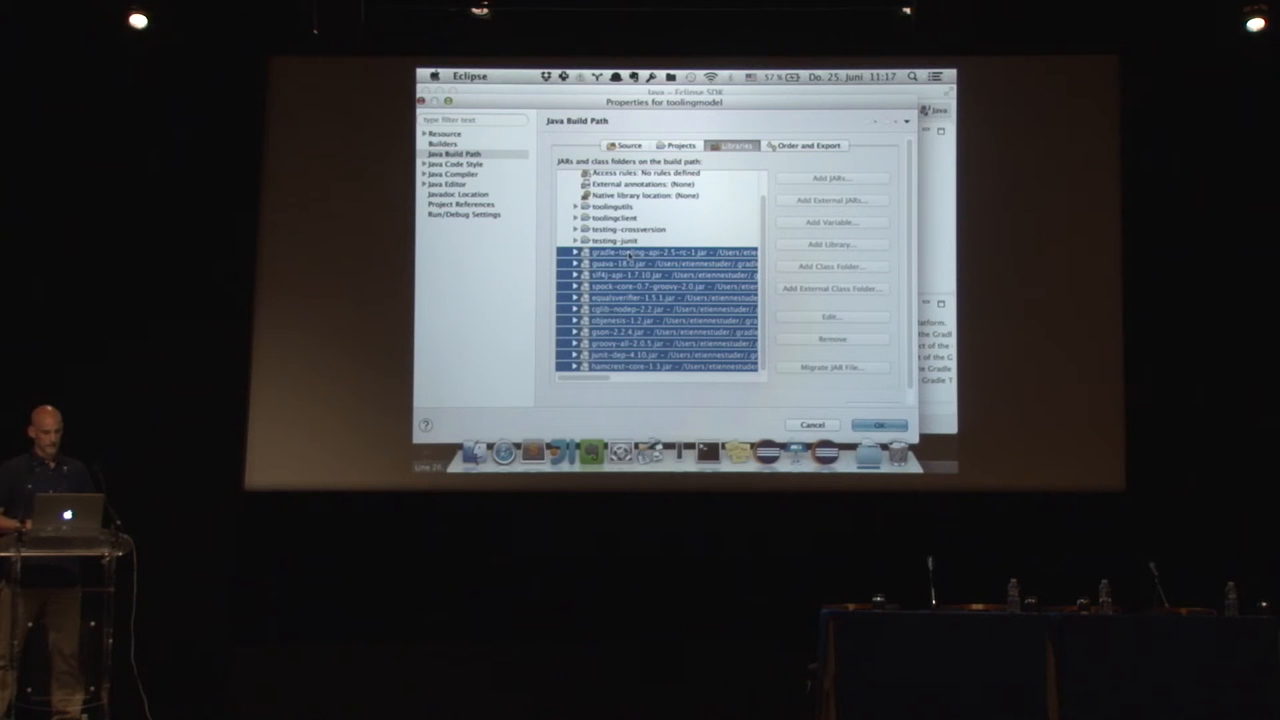
{"action": "scroll", "scroll_direction": "up", "scroll_amount": 3}
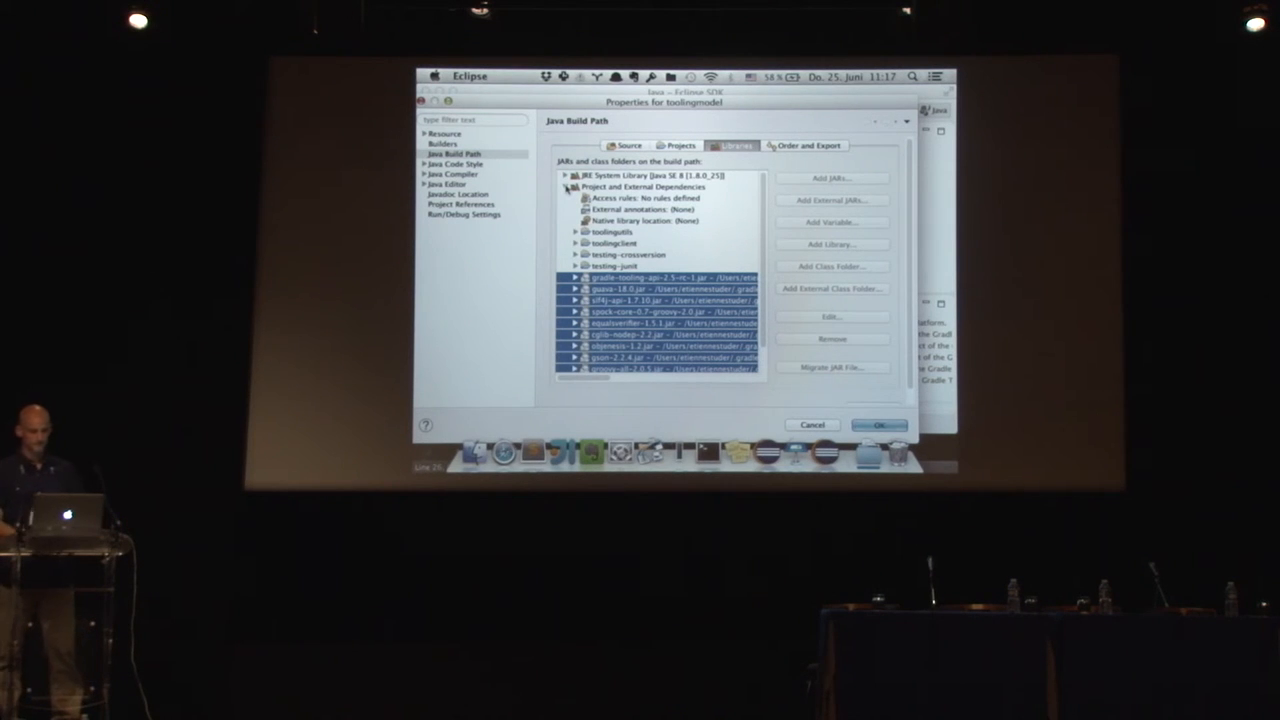
View Order and Export, highlight 'Project and External Dependencies', then cancel the Properties dialog.
{"action": "left_click", "coordinate": [804, 146]}
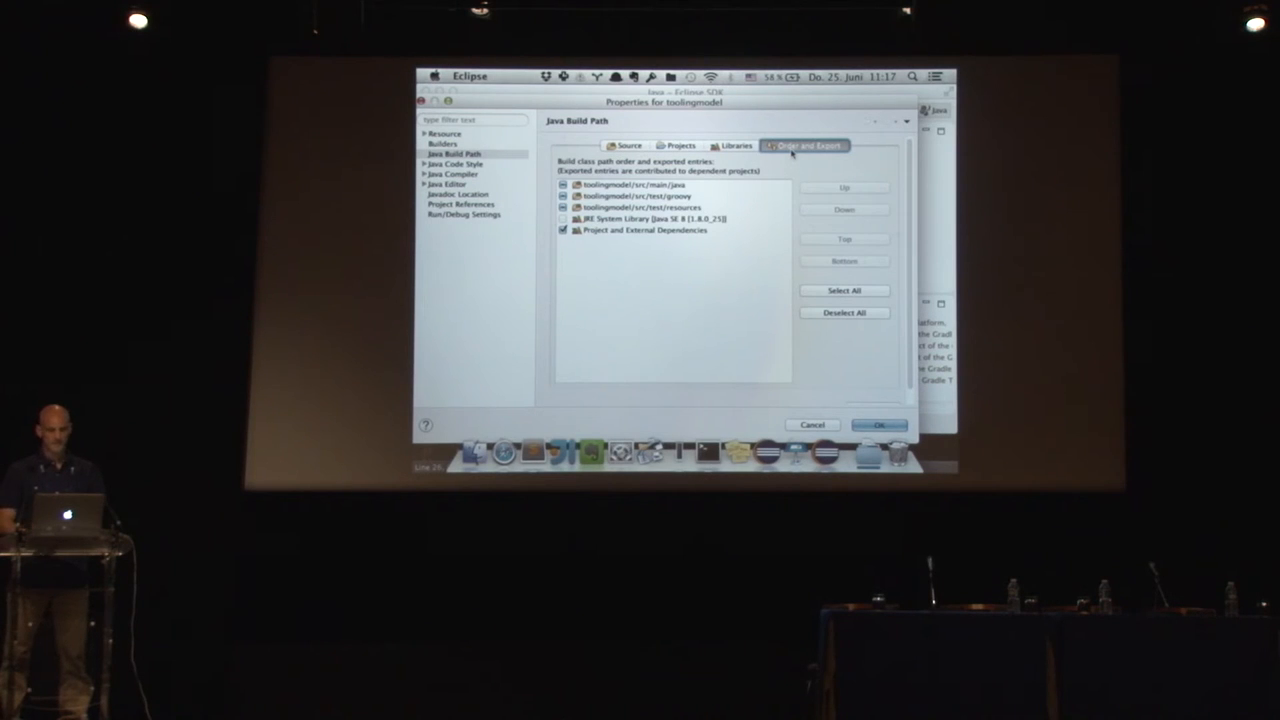
{"action": "left_click", "coordinate": [648, 228]}
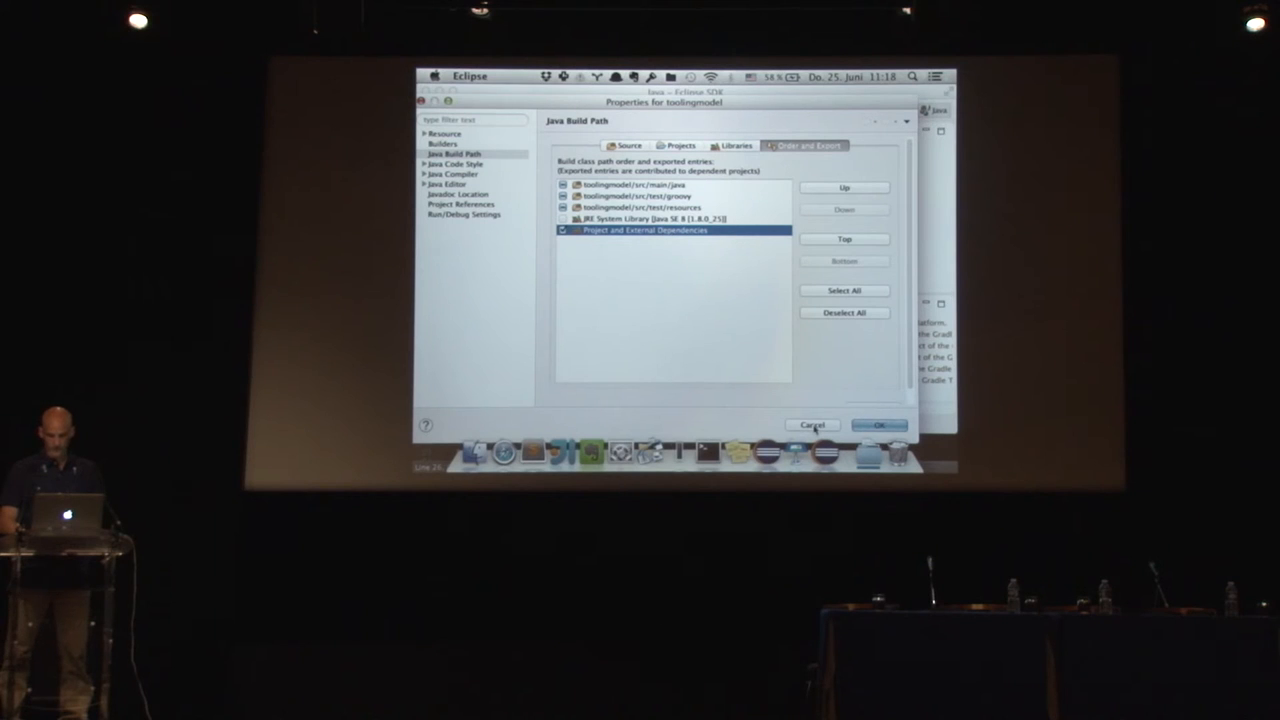
{"action": "left_click", "coordinate": [876, 424]}
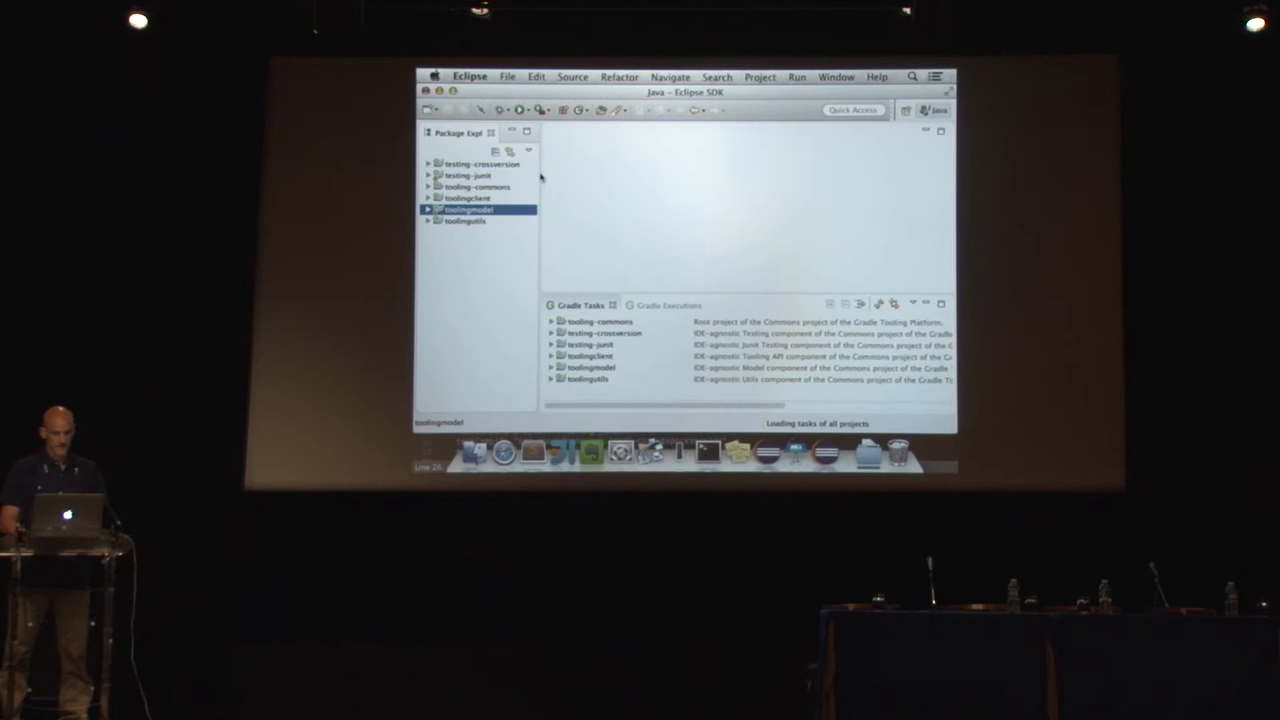
Expand the testing-commons root project to list its Gradle tasks.
{"action": "left_click", "coordinate": [600, 320]}
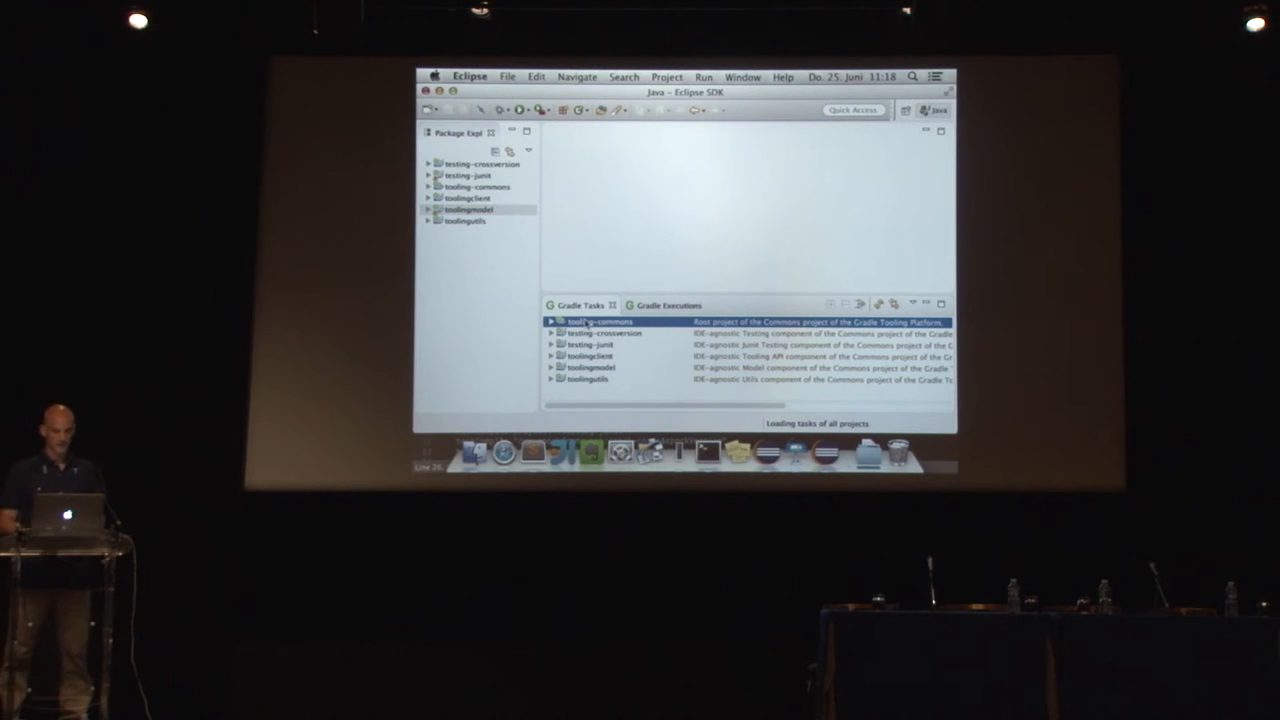
{"action": "left_click", "coordinate": [552, 320]}
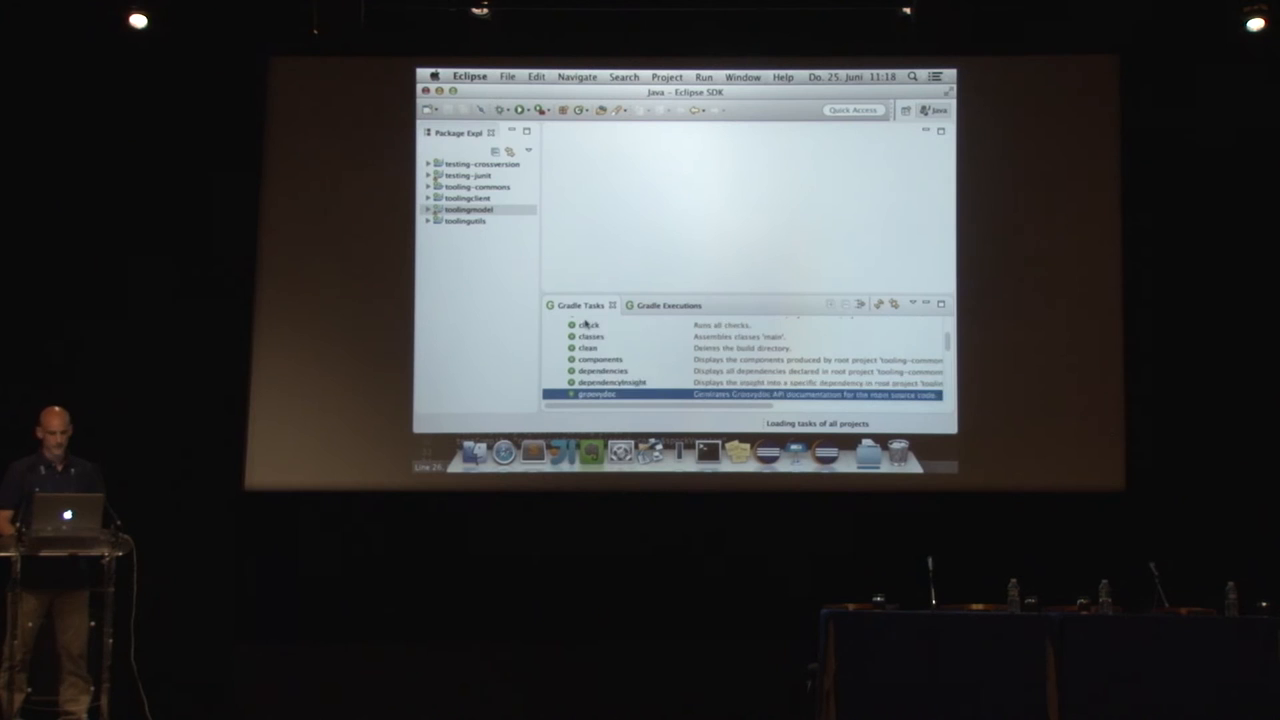
{"action": "scroll", "scroll_direction": "up", "scroll_amount": 3}
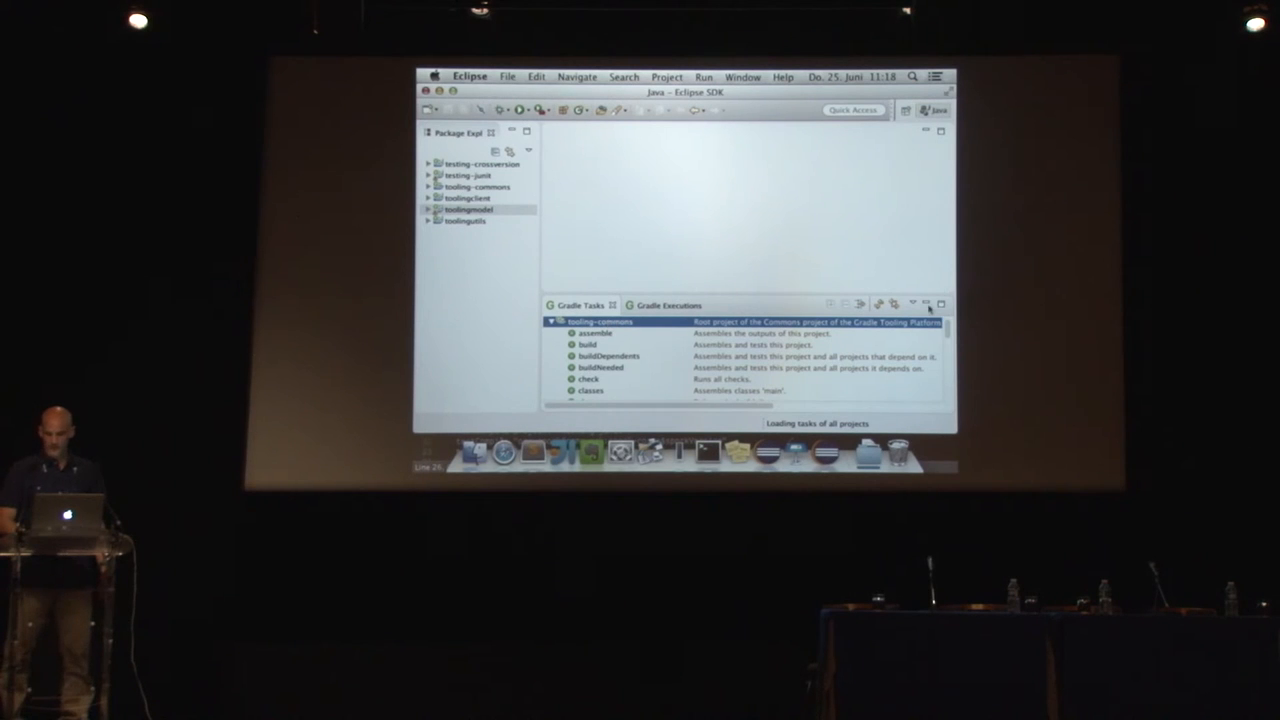
Show the task filter field from the view menu and filter the list by 'build'.
{"action": "left_click", "coordinate": [924, 304]}
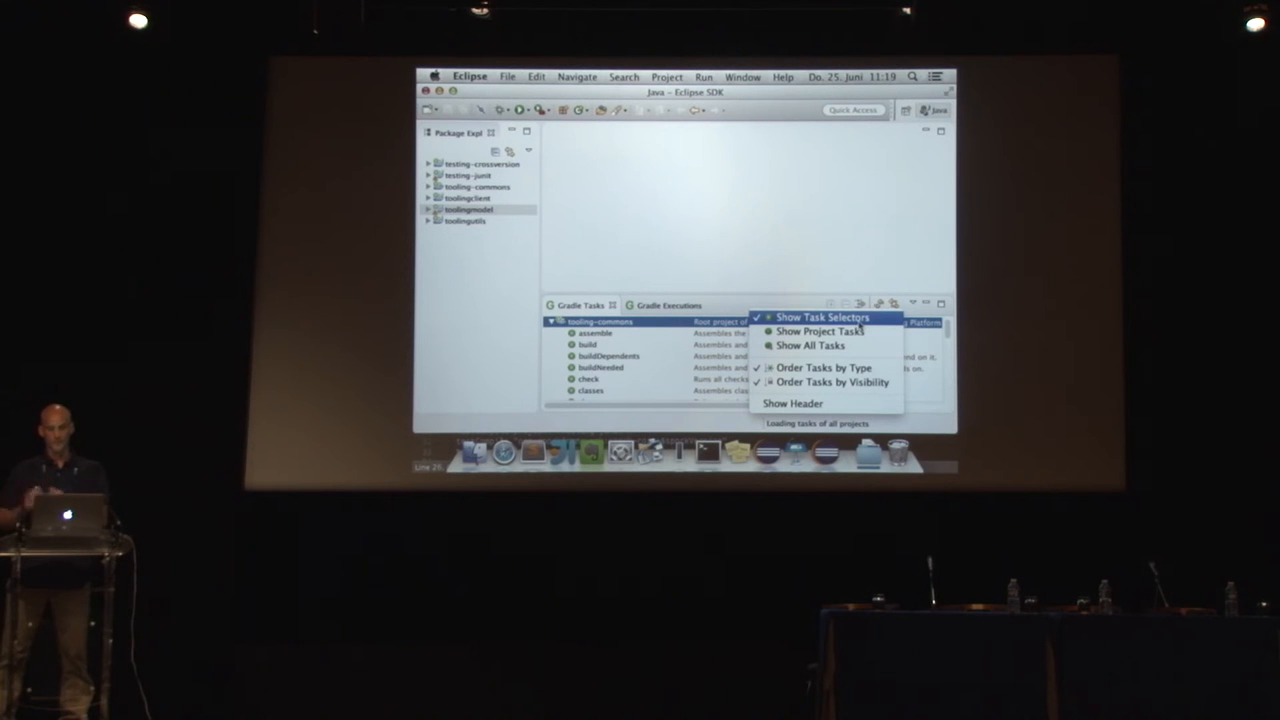
{"action": "mouse_move", "coordinate": [820, 332]}
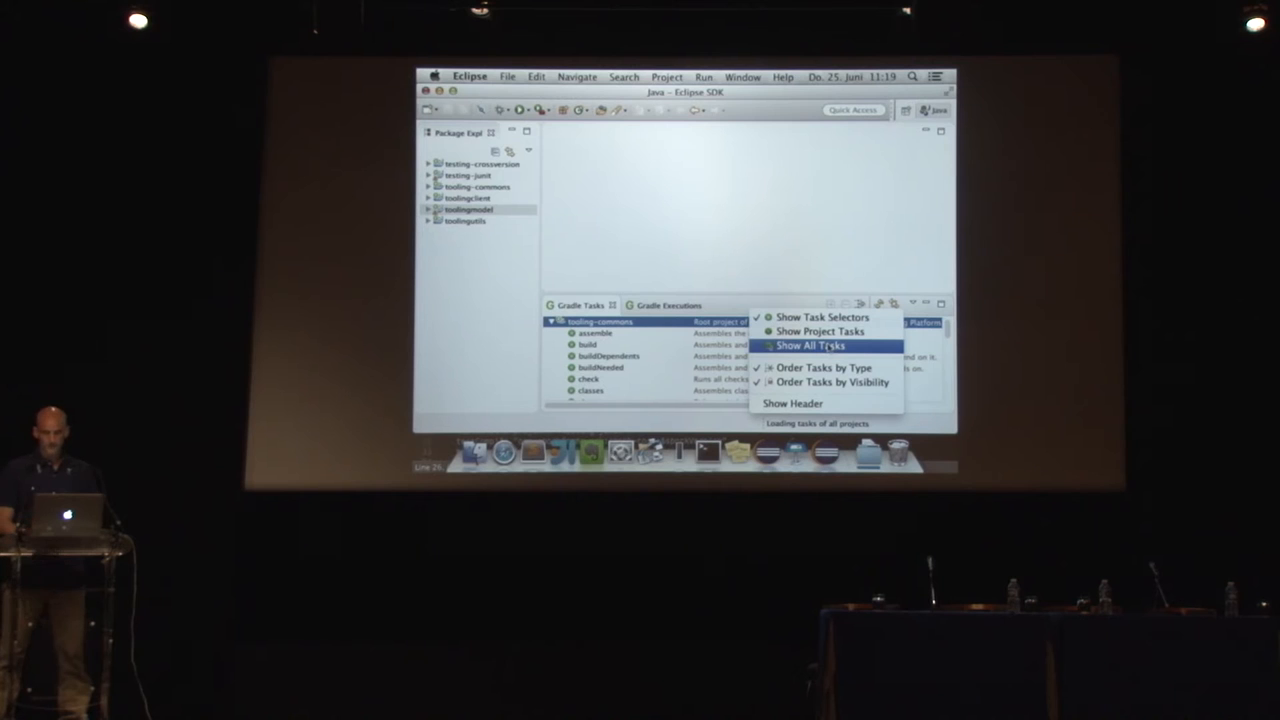
{"action": "mouse_move", "coordinate": [828, 382]}
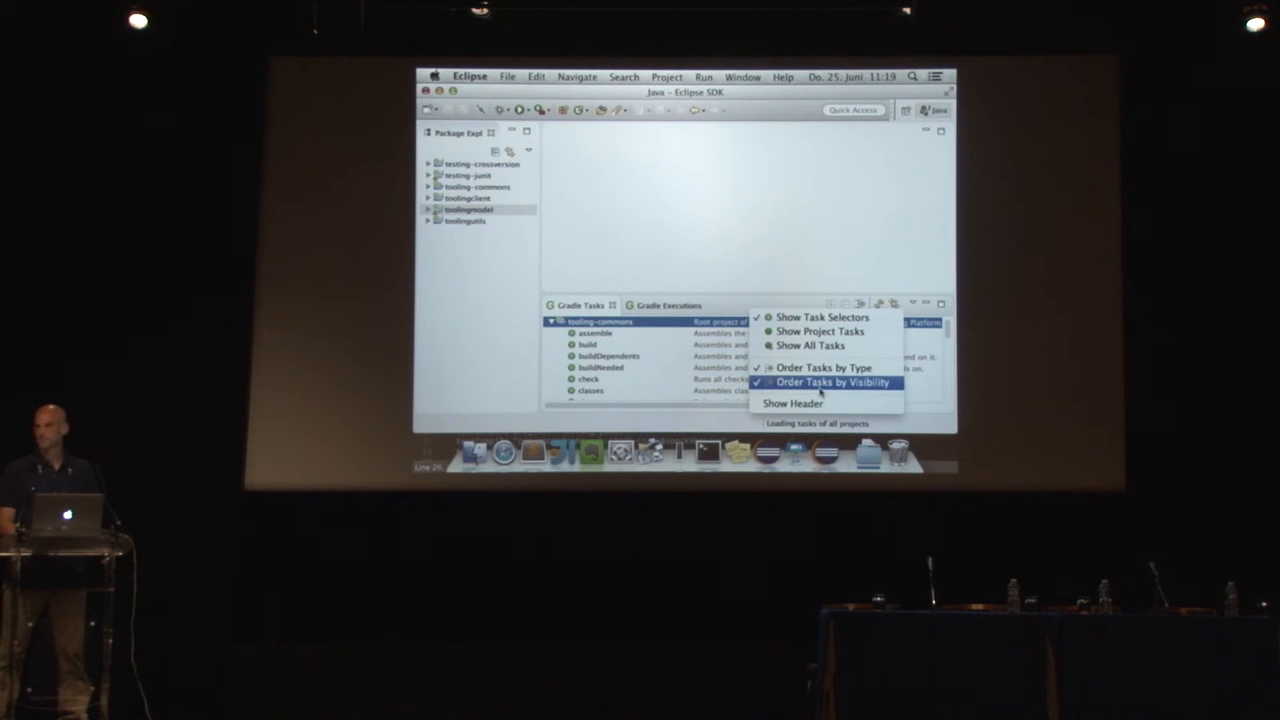
{"action": "left_click", "coordinate": [824, 382]}
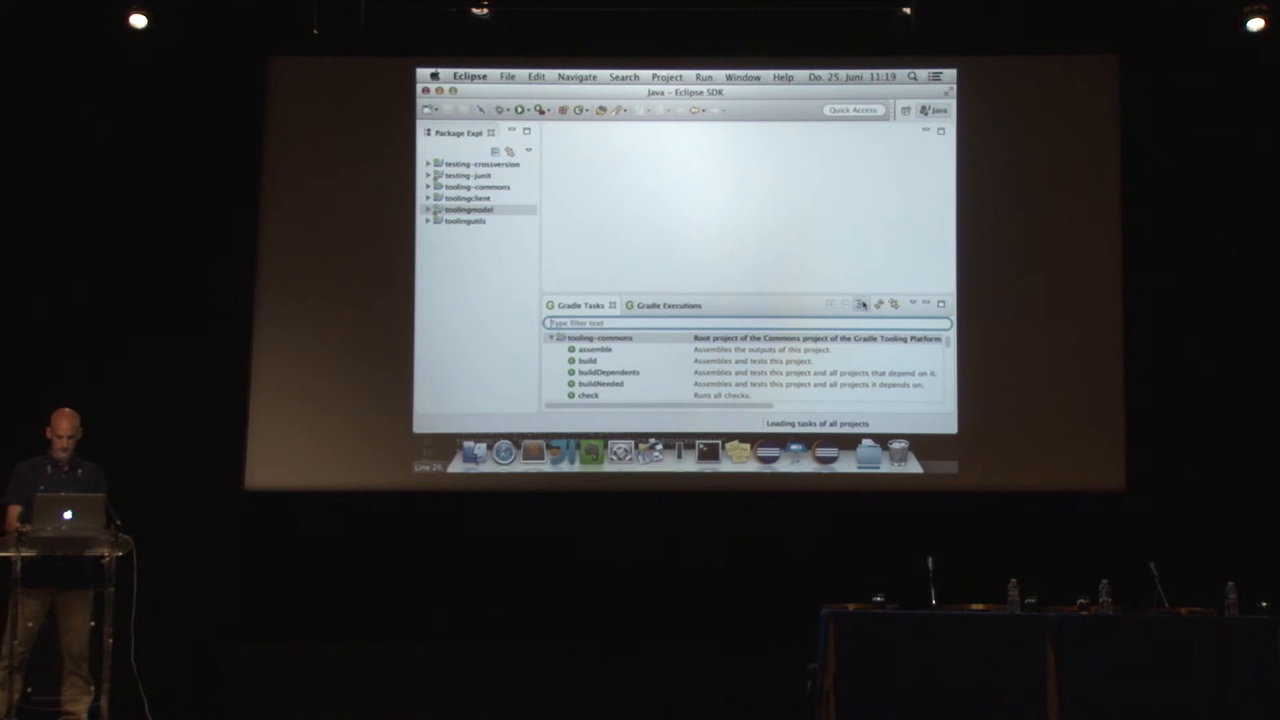
{"action": "type", "text": "build"}
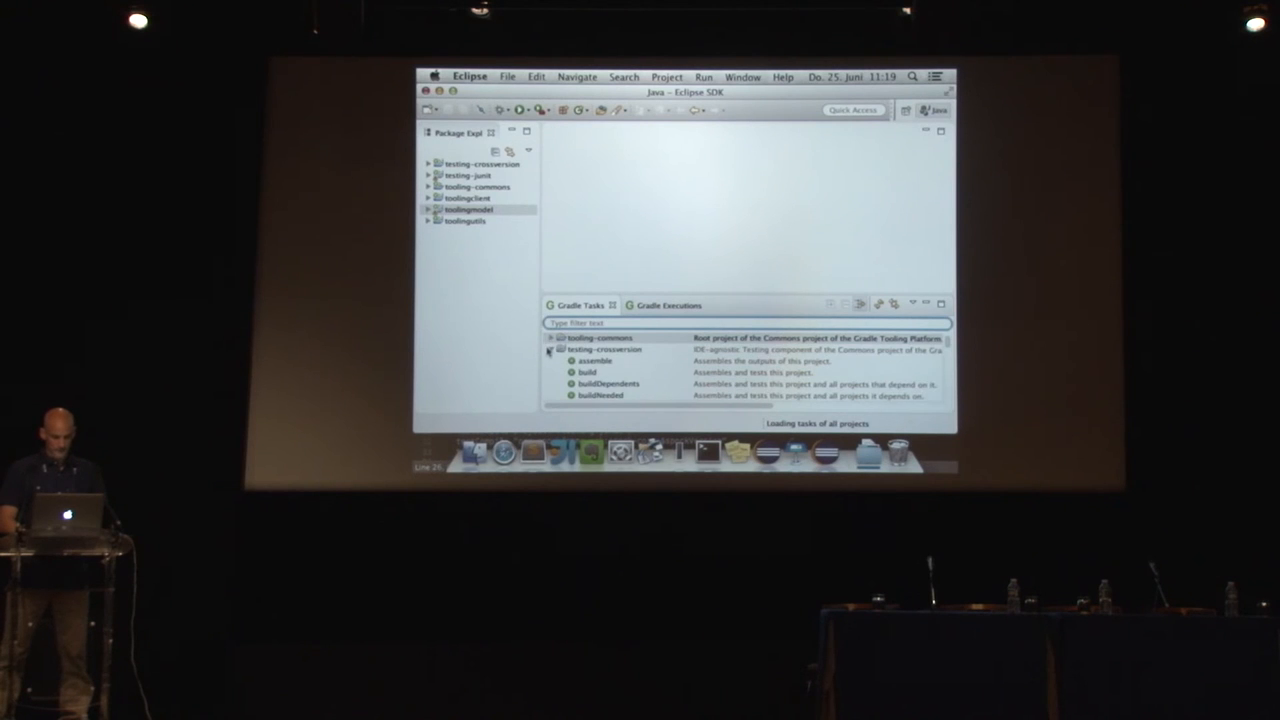
Open testing-commons' build.gradle via Open Gradle Build Script and read its Checkstyle setup.
{"action": "left_click", "coordinate": [550, 348]}
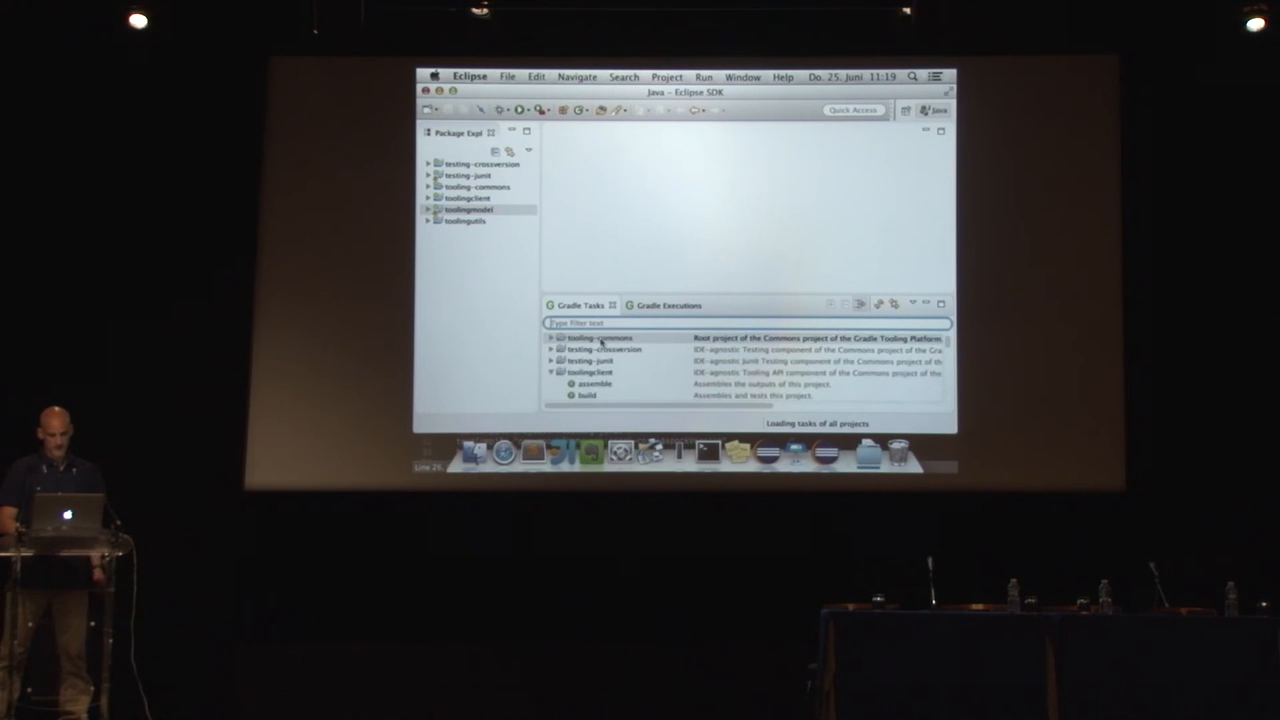
{"action": "right_click", "coordinate": [600, 336]}
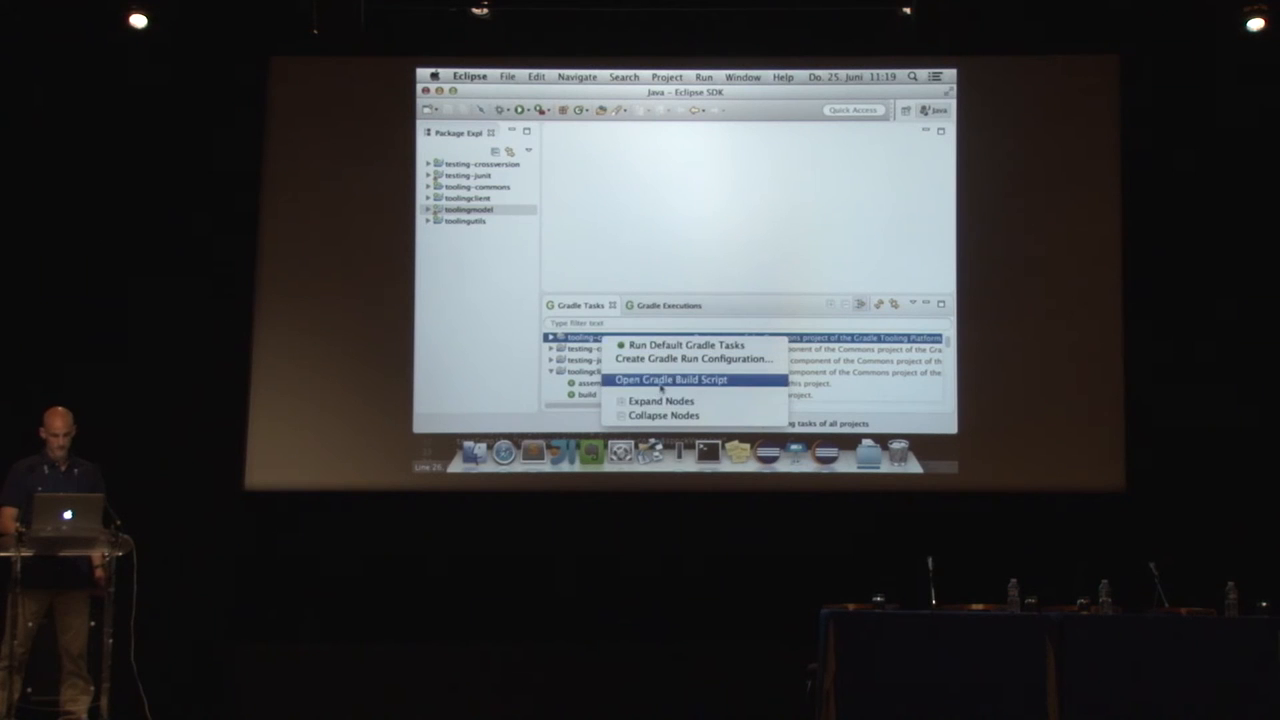
{"action": "left_click", "coordinate": [668, 380]}
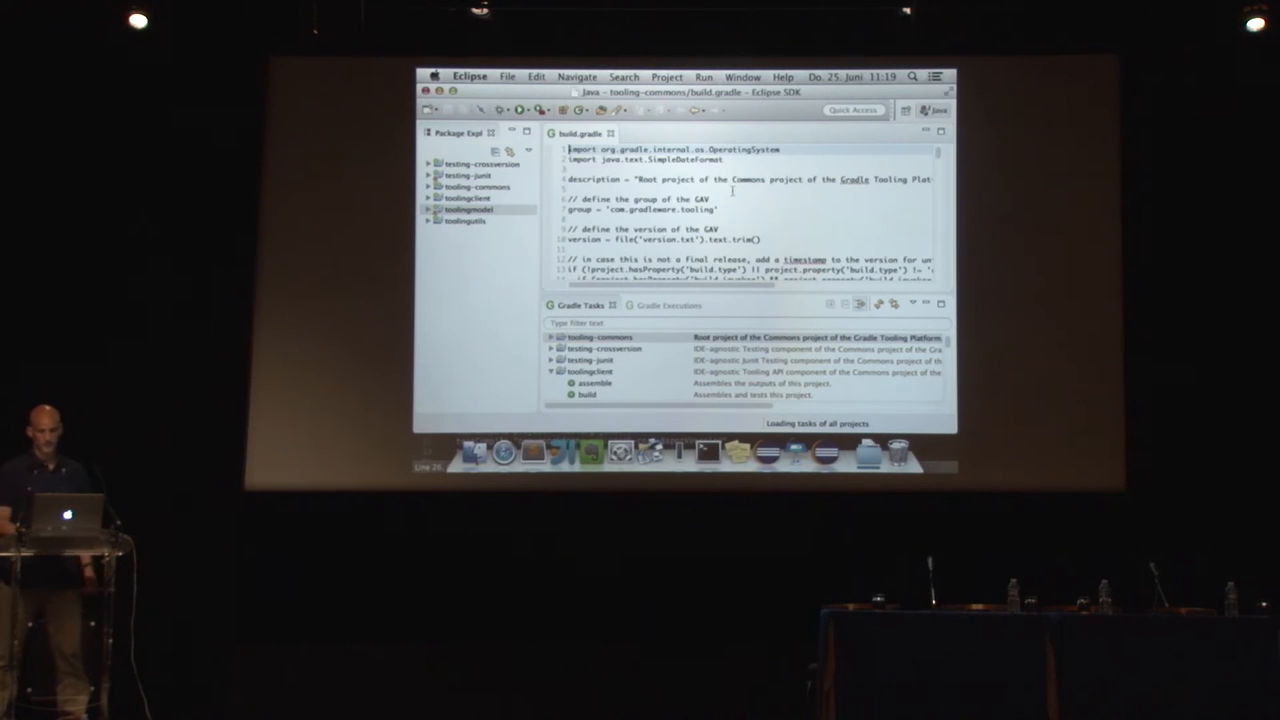
{"action": "scroll", "scroll_direction": "down", "scroll_amount": 3}
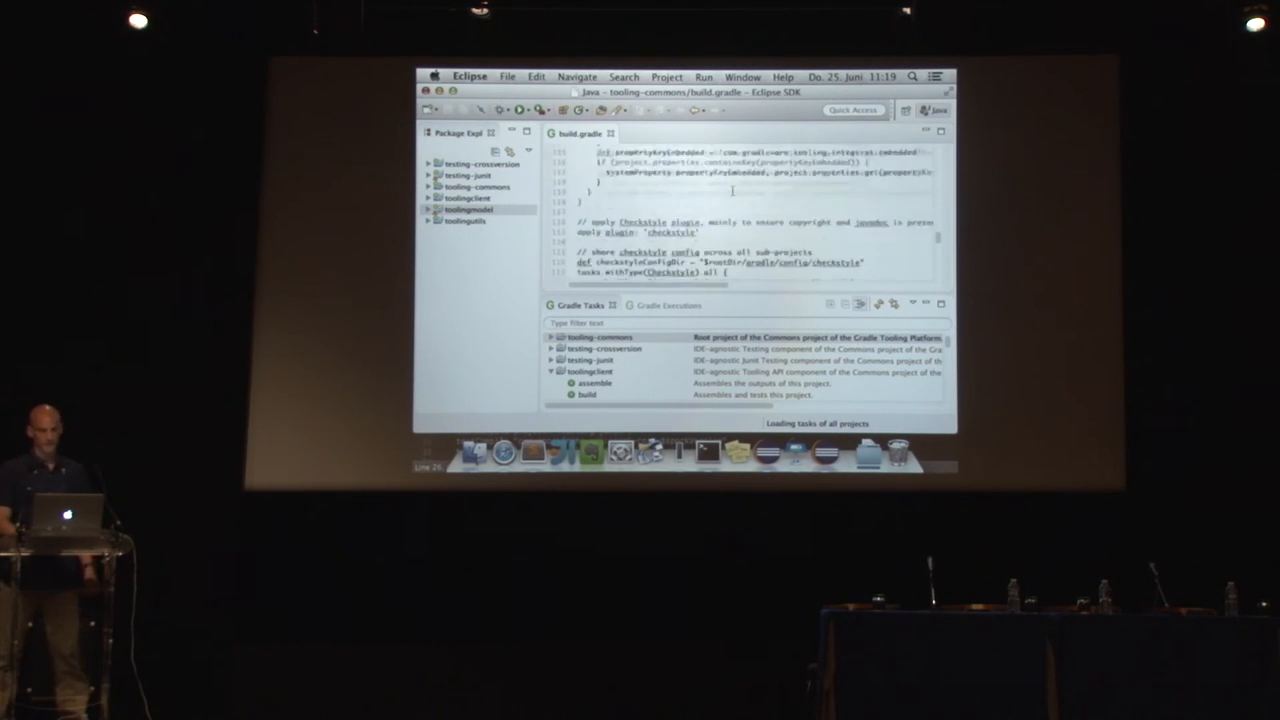
{"action": "scroll", "scroll_direction": "down", "scroll_amount": 3}
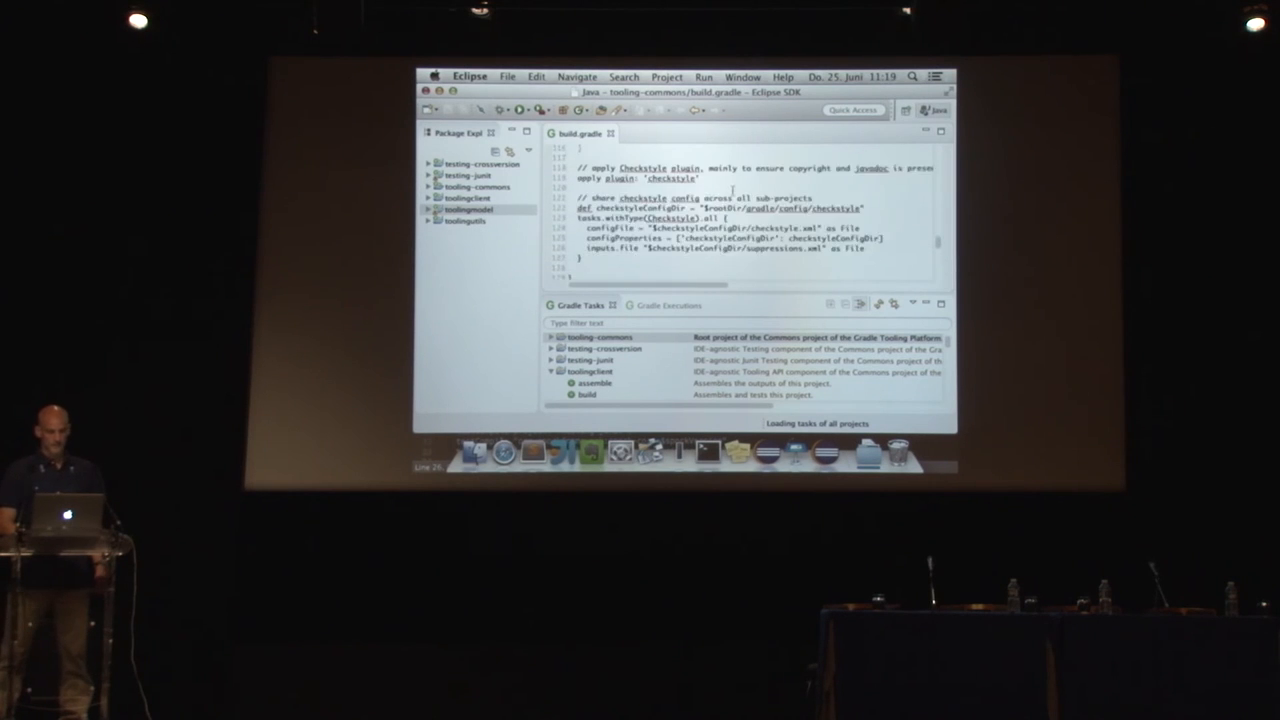
{"action": "scroll", "scroll_direction": "up", "scroll_amount": 3}
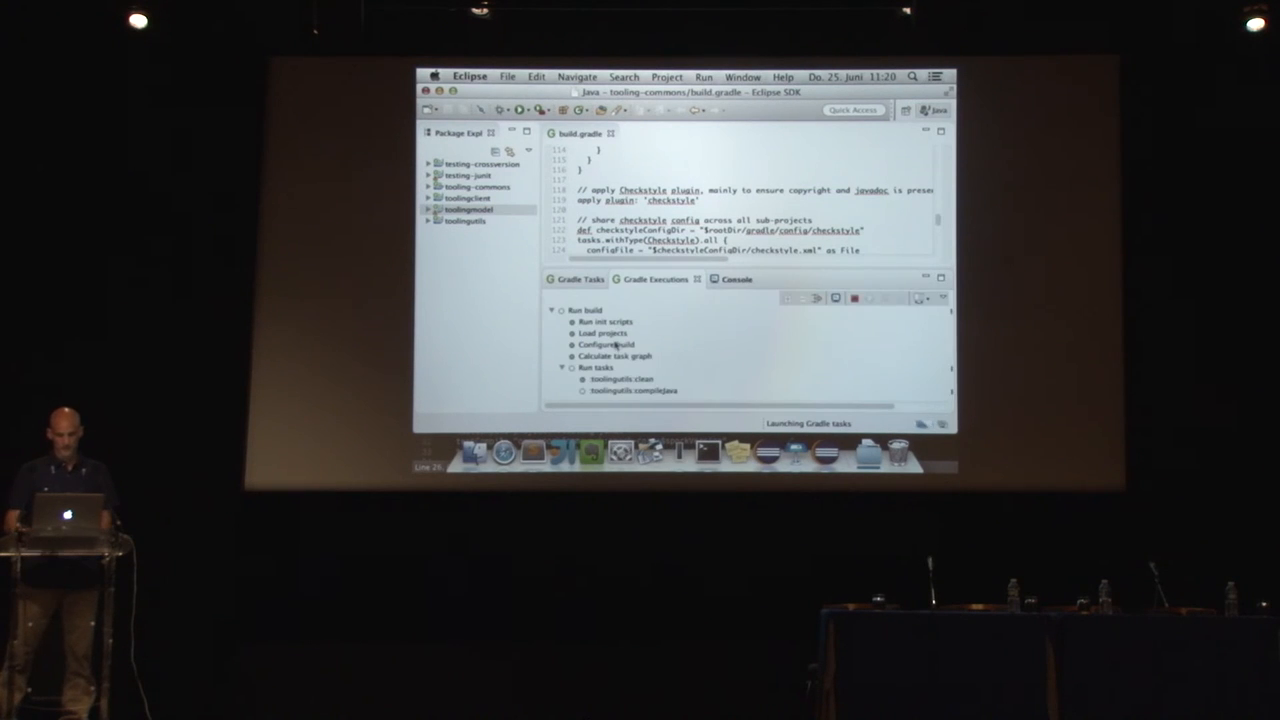
Check the BUILD FAILED console output of toolingutils clean build, then return to Gradle Tasks.
{"action": "left_click", "coordinate": [728, 280]}
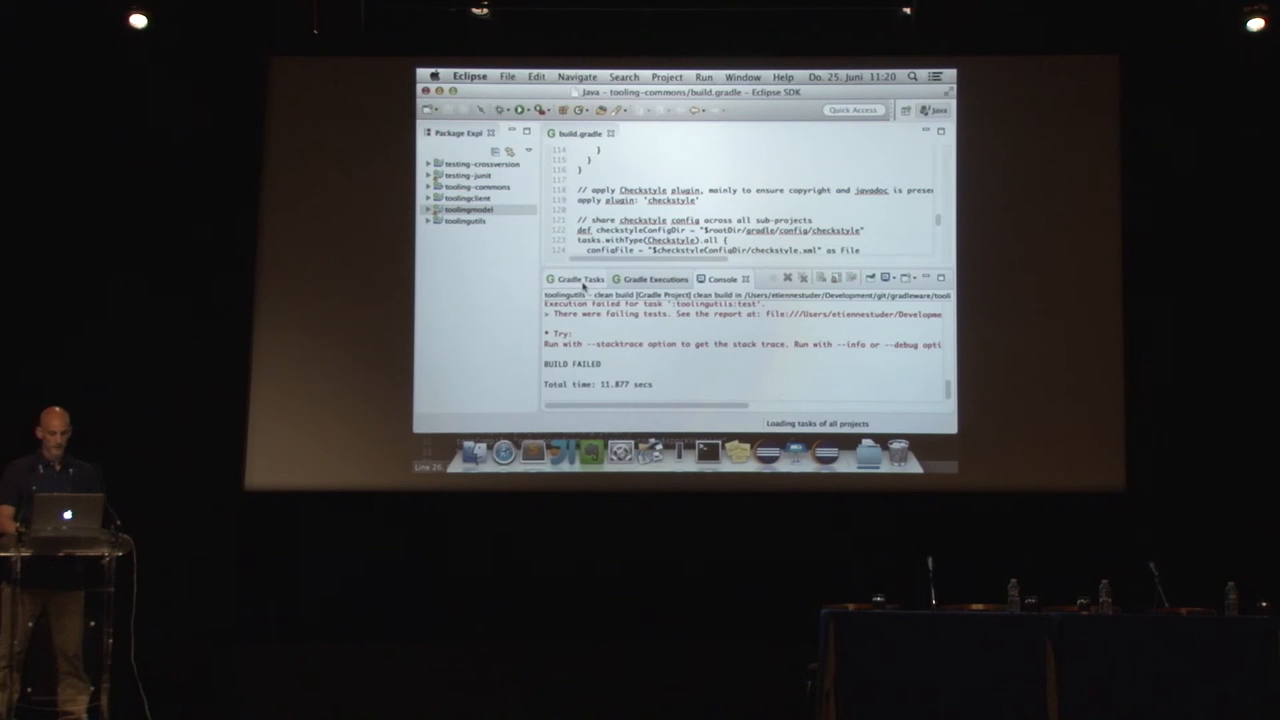
{"action": "left_click", "coordinate": [576, 280]}
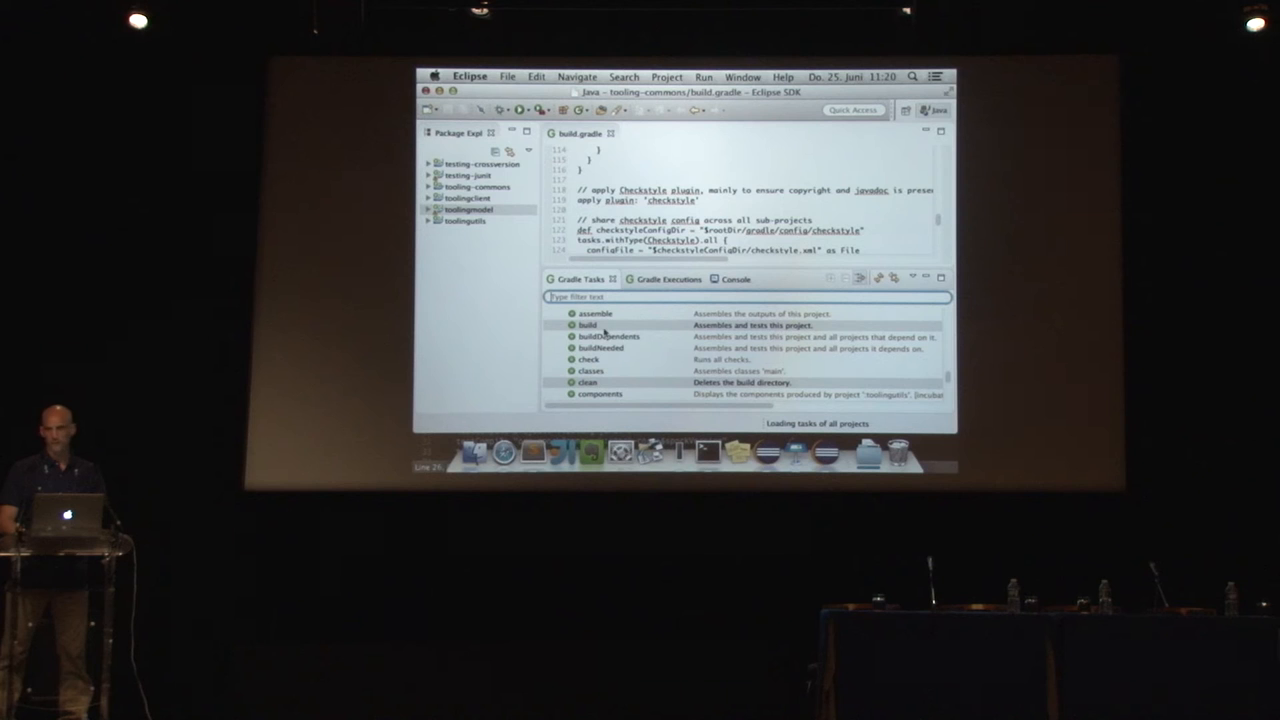
Open the run configuration for the toolingutils clean build tasks.
{"action": "right_click", "coordinate": [604, 324]}
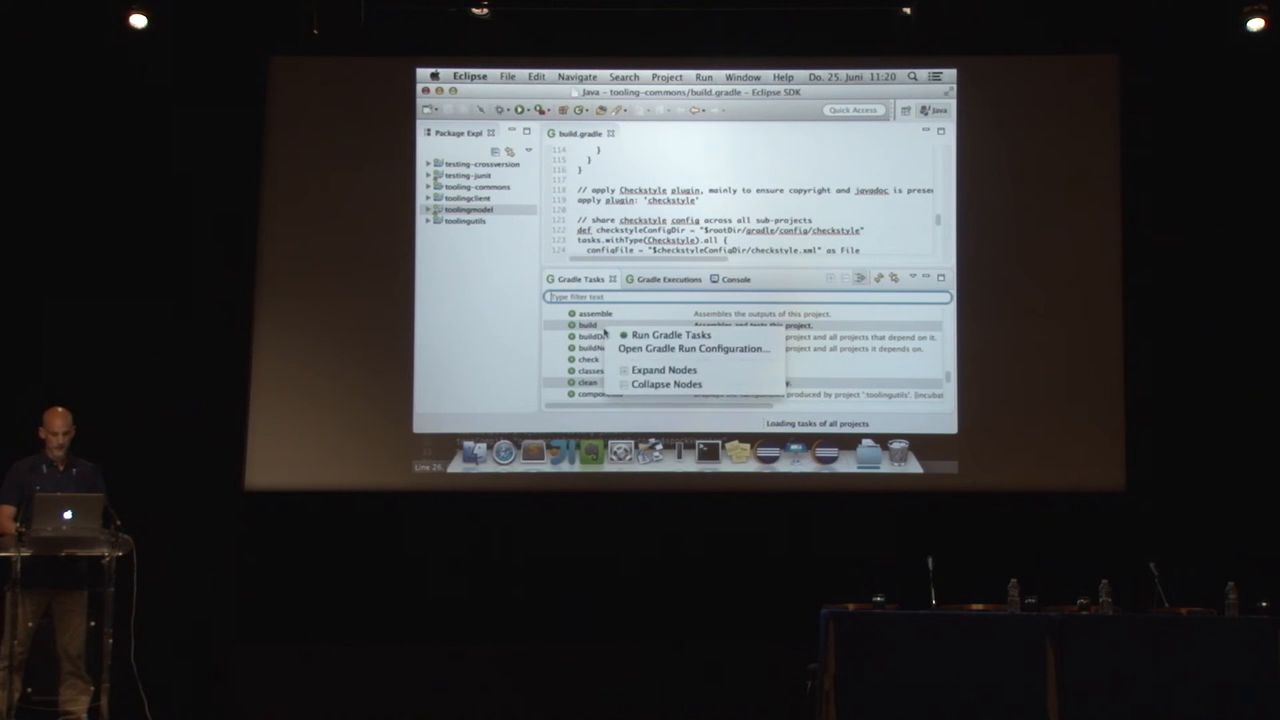
{"action": "left_click", "coordinate": [692, 348]}
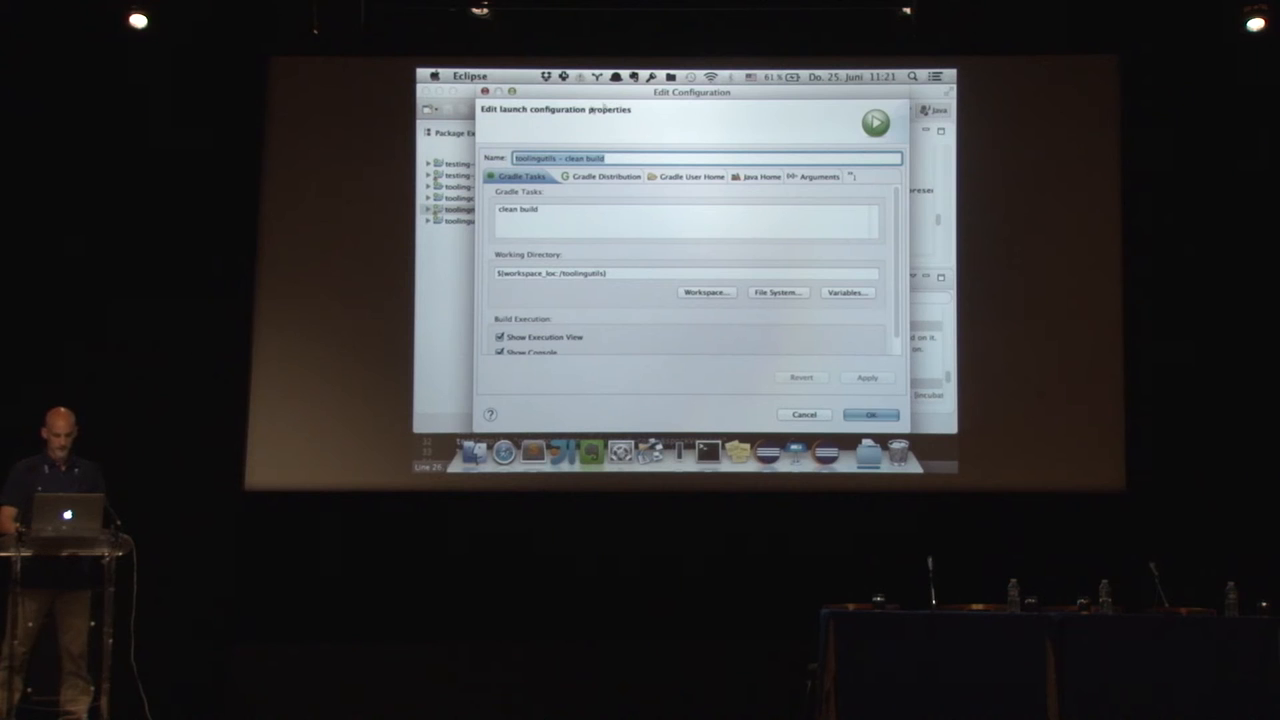
{"action": "left_click", "coordinate": [616, 226]}
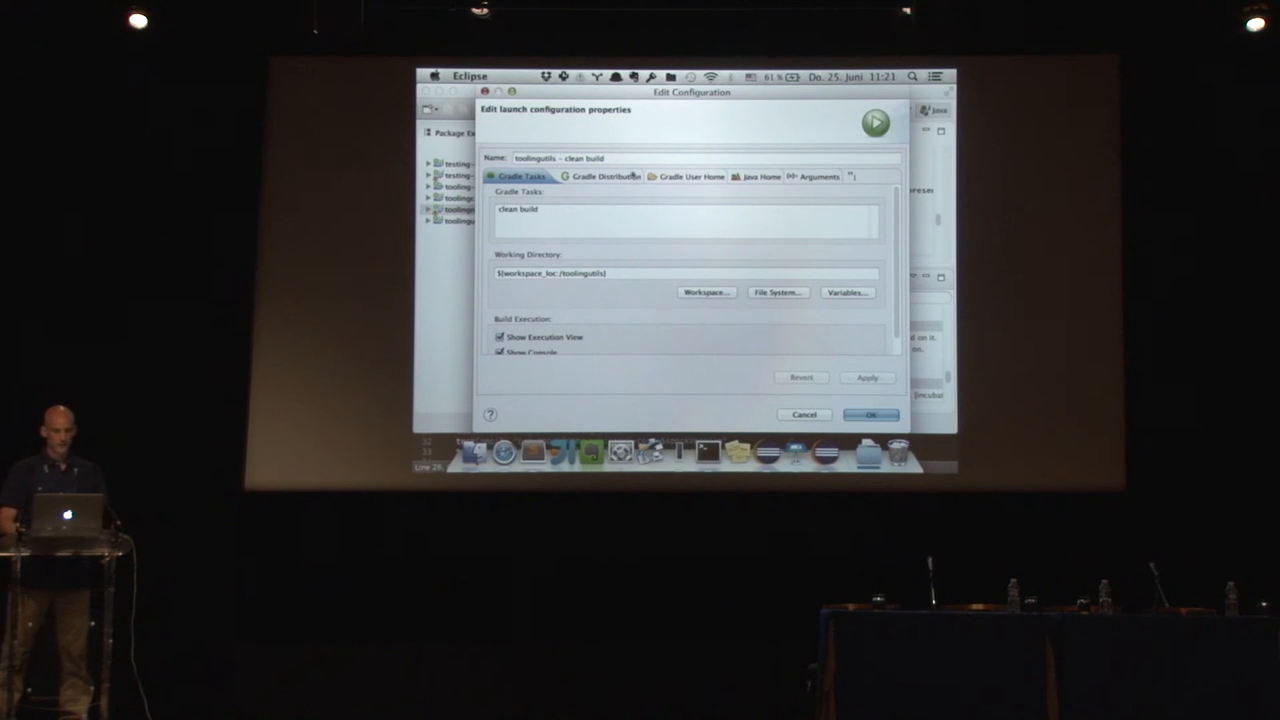
Review the Gradle Distribution and Arguments settings, then cancel without changes.
{"action": "left_click", "coordinate": [596, 176]}
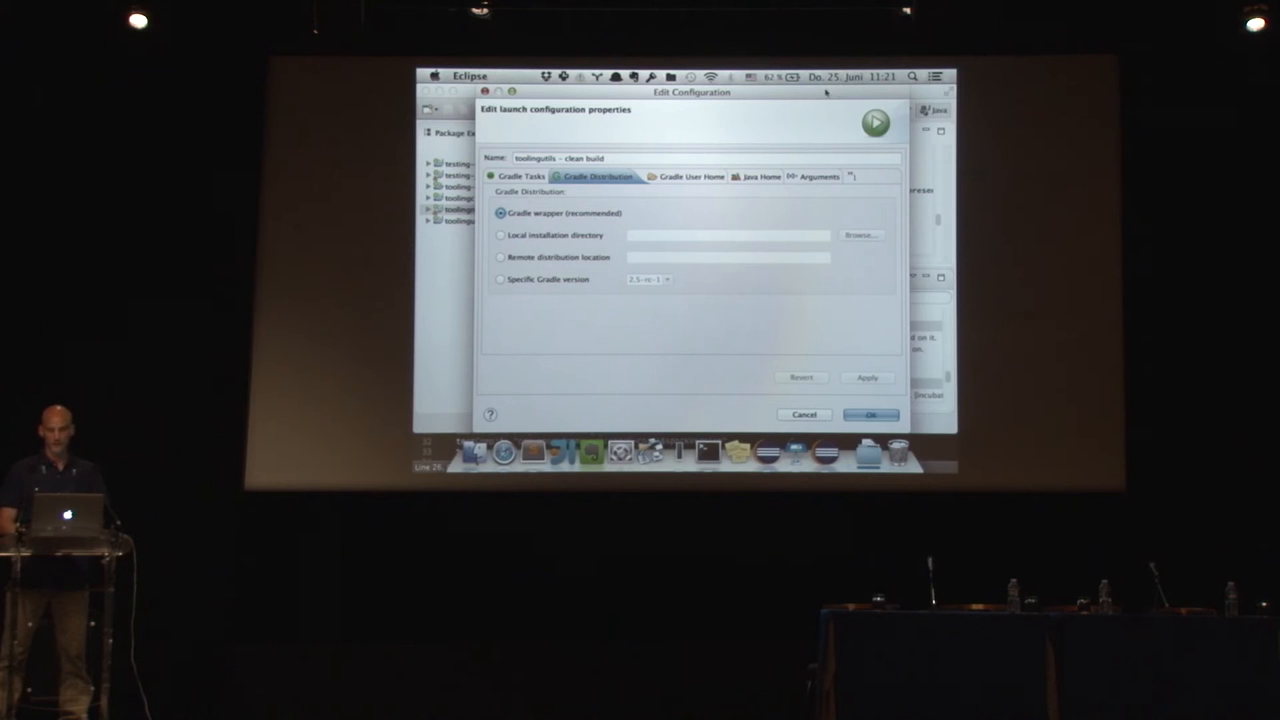
{"action": "left_click", "coordinate": [818, 176]}
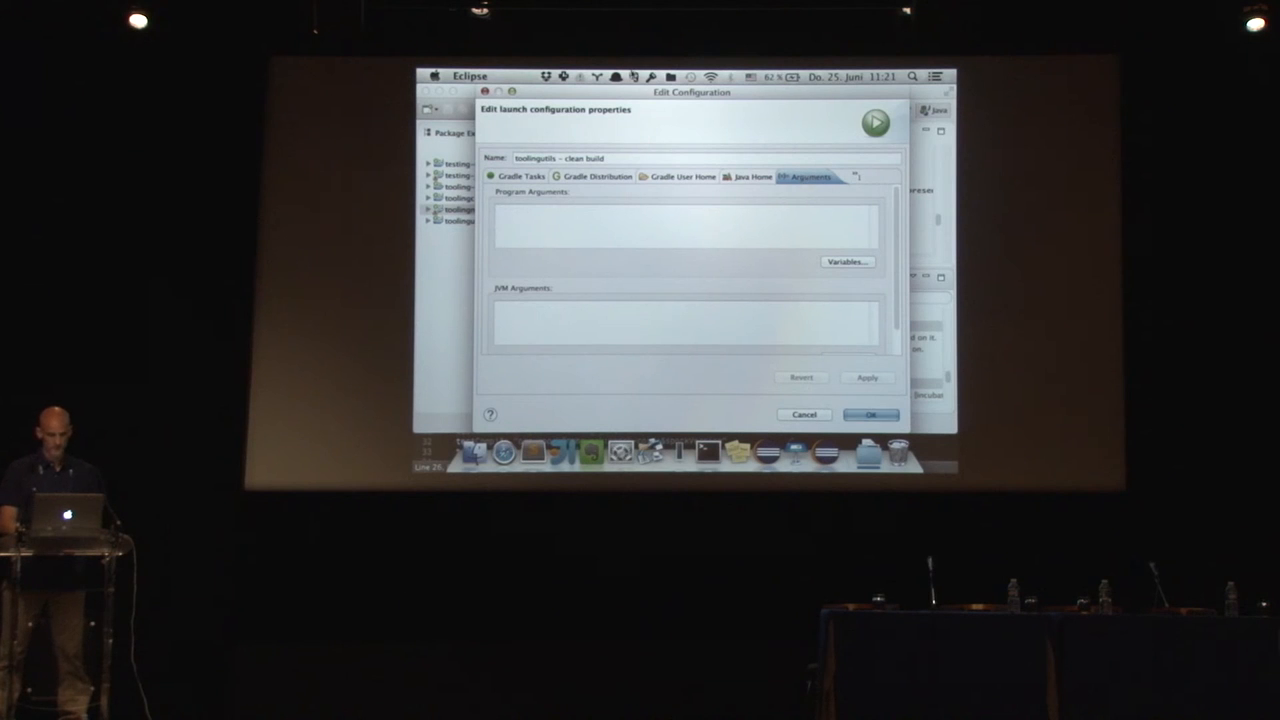
{"action": "left_click", "coordinate": [520, 176]}
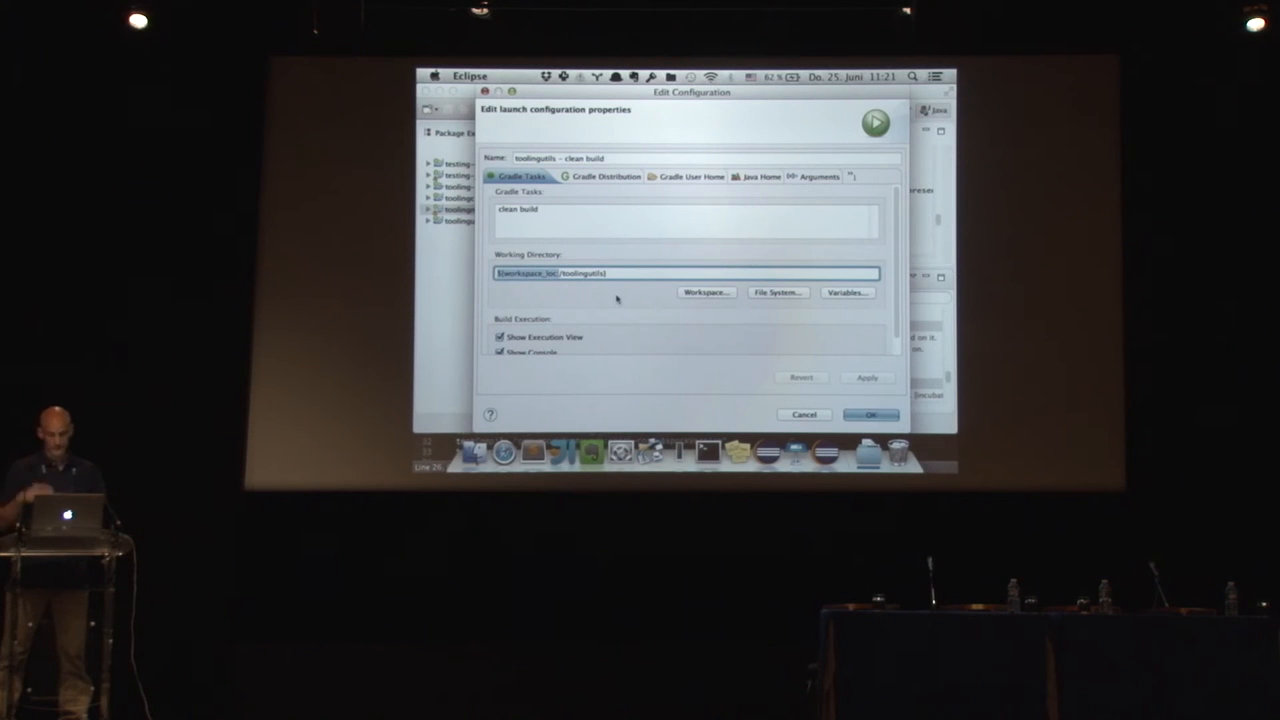
{"action": "mouse_move", "coordinate": [800, 412]}
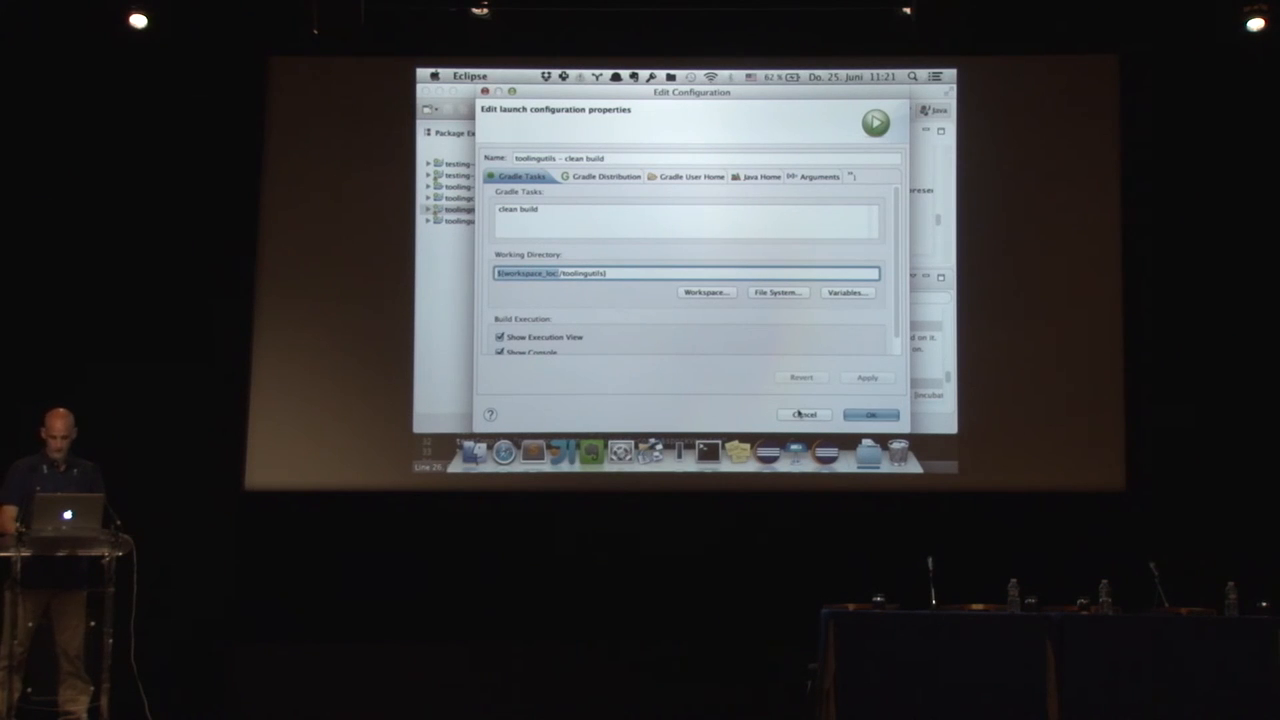
{"action": "left_click", "coordinate": [868, 414]}
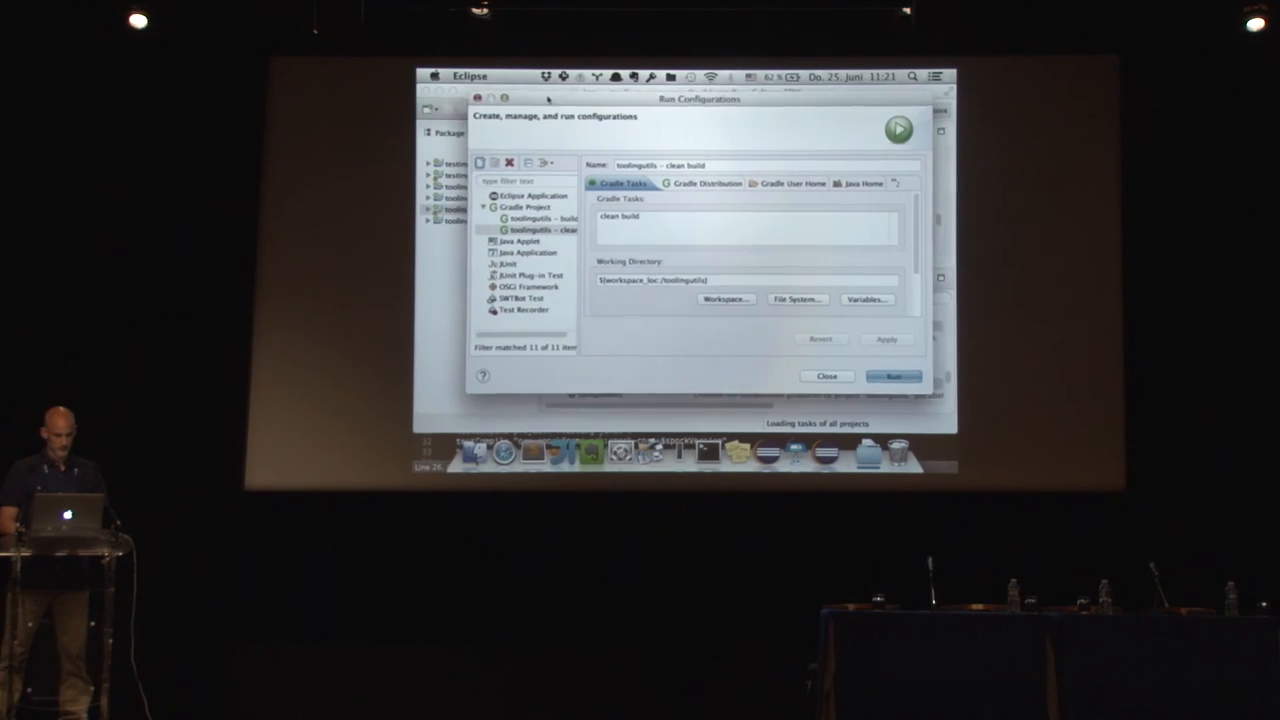
Create a new blank Gradle Project launch configuration, then close Run Configurations.
{"action": "left_click", "coordinate": [524, 204]}
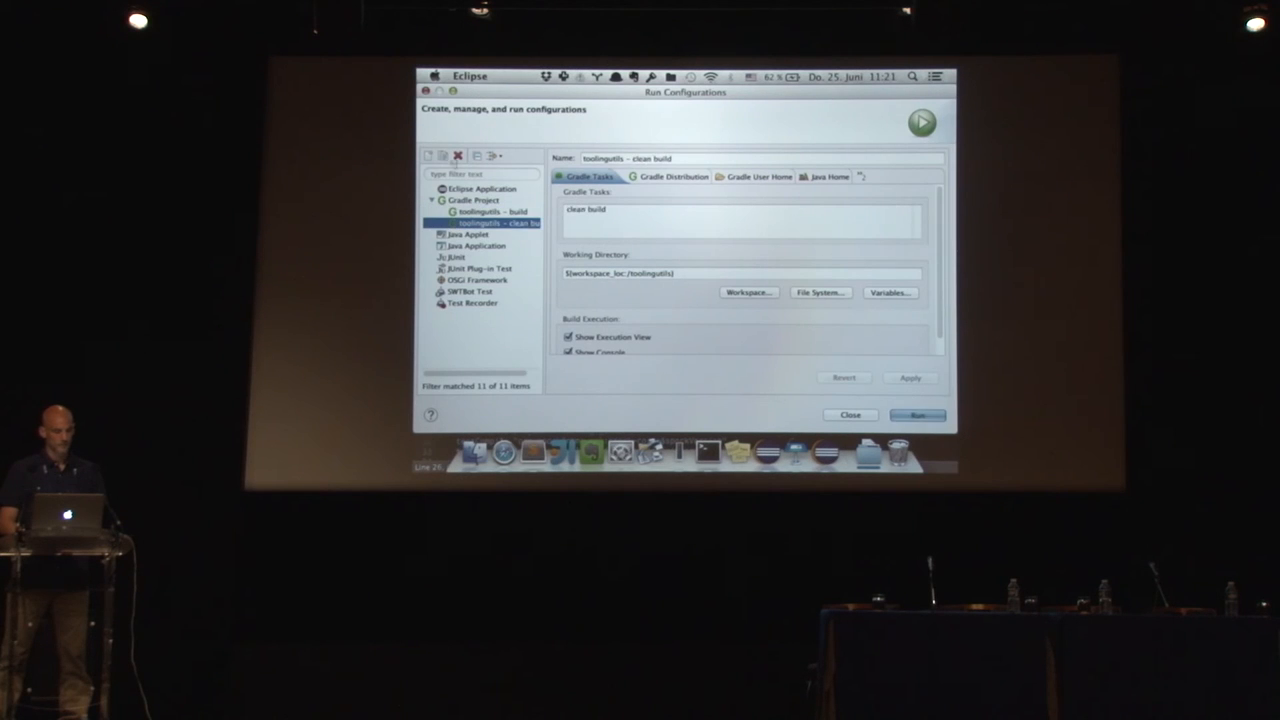
{"action": "left_click", "coordinate": [442, 156]}
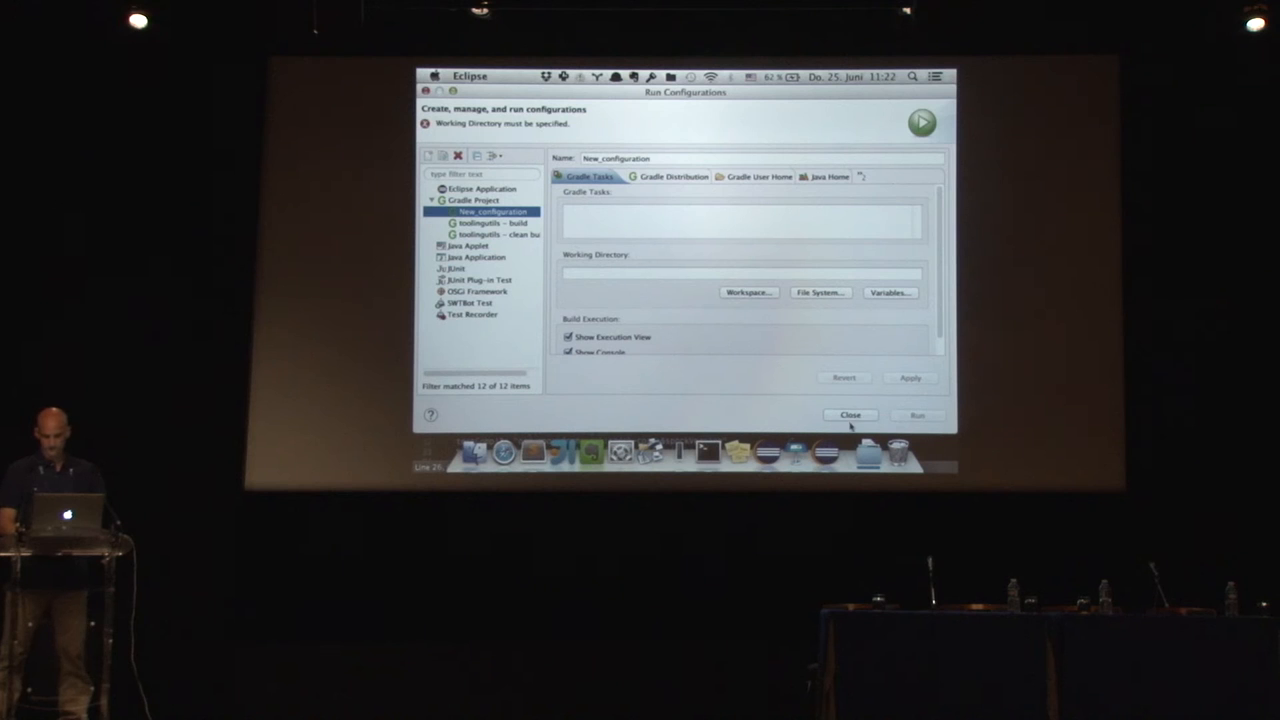
{"action": "left_click", "coordinate": [850, 414]}
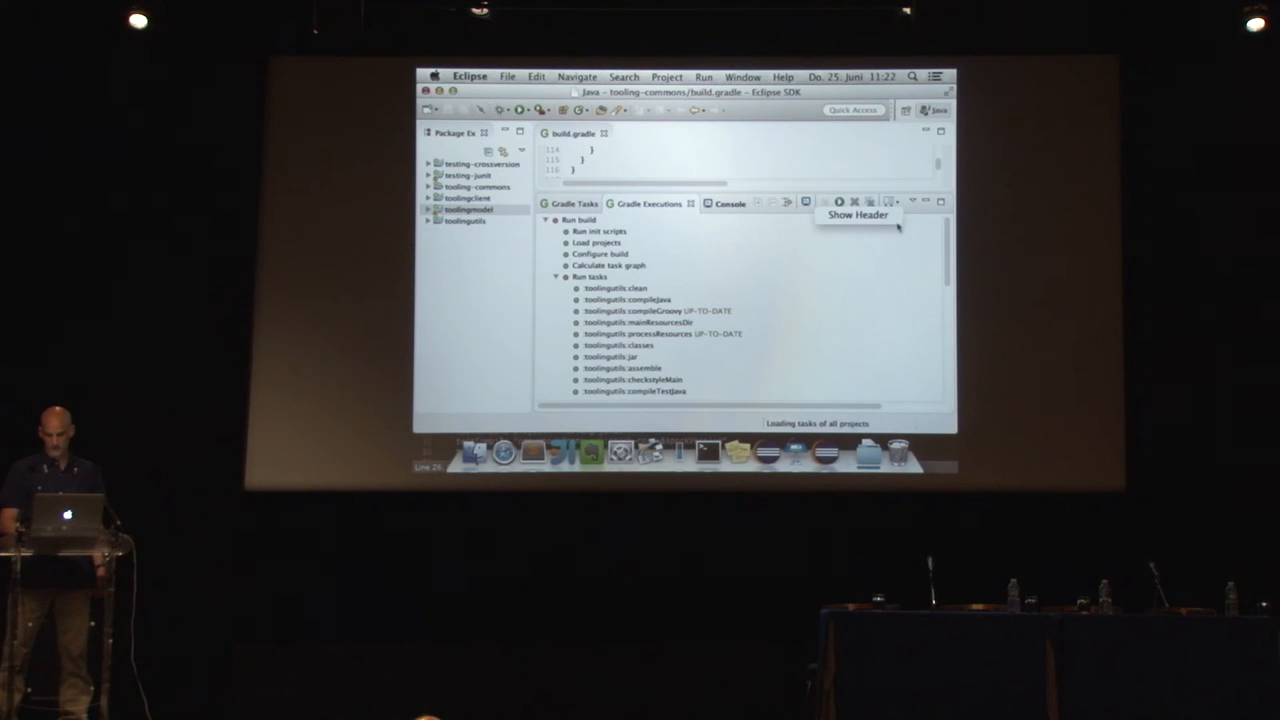
Turn on Operation and Duration headers in Gradle Executions and re-expand the Run tasks branch.
{"action": "left_click", "coordinate": [888, 202]}
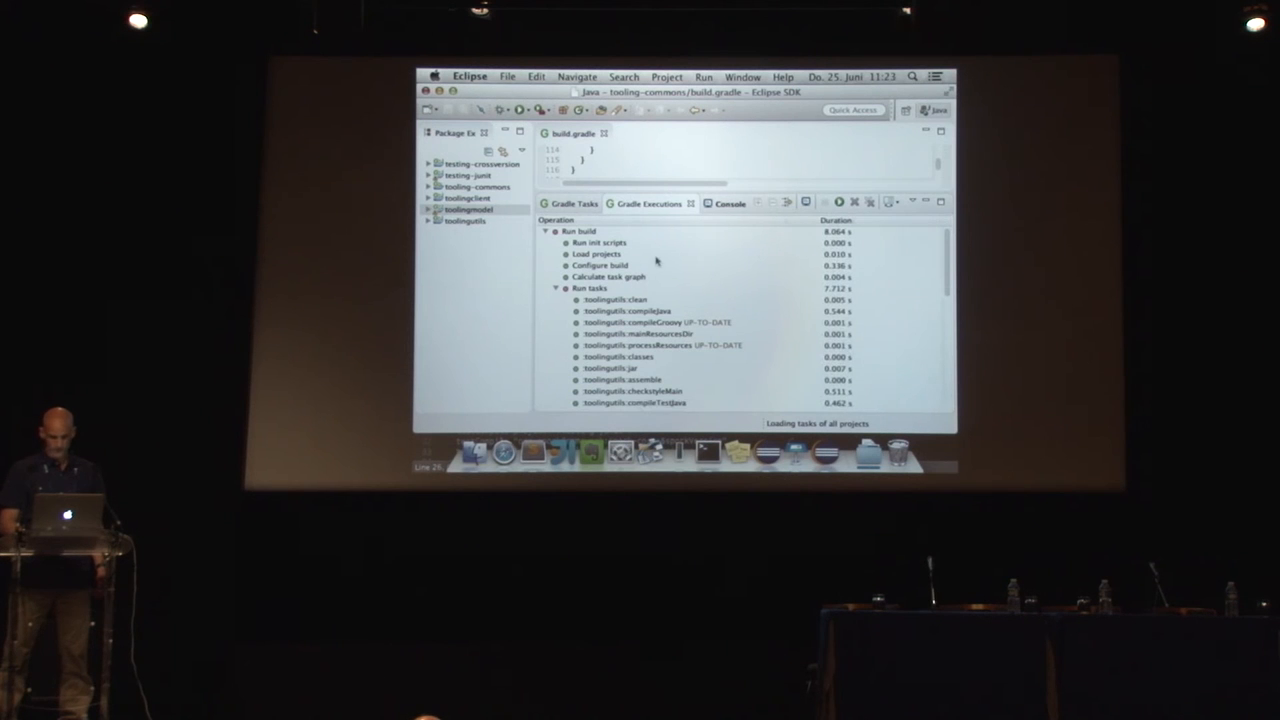
{"action": "left_click", "coordinate": [600, 232]}
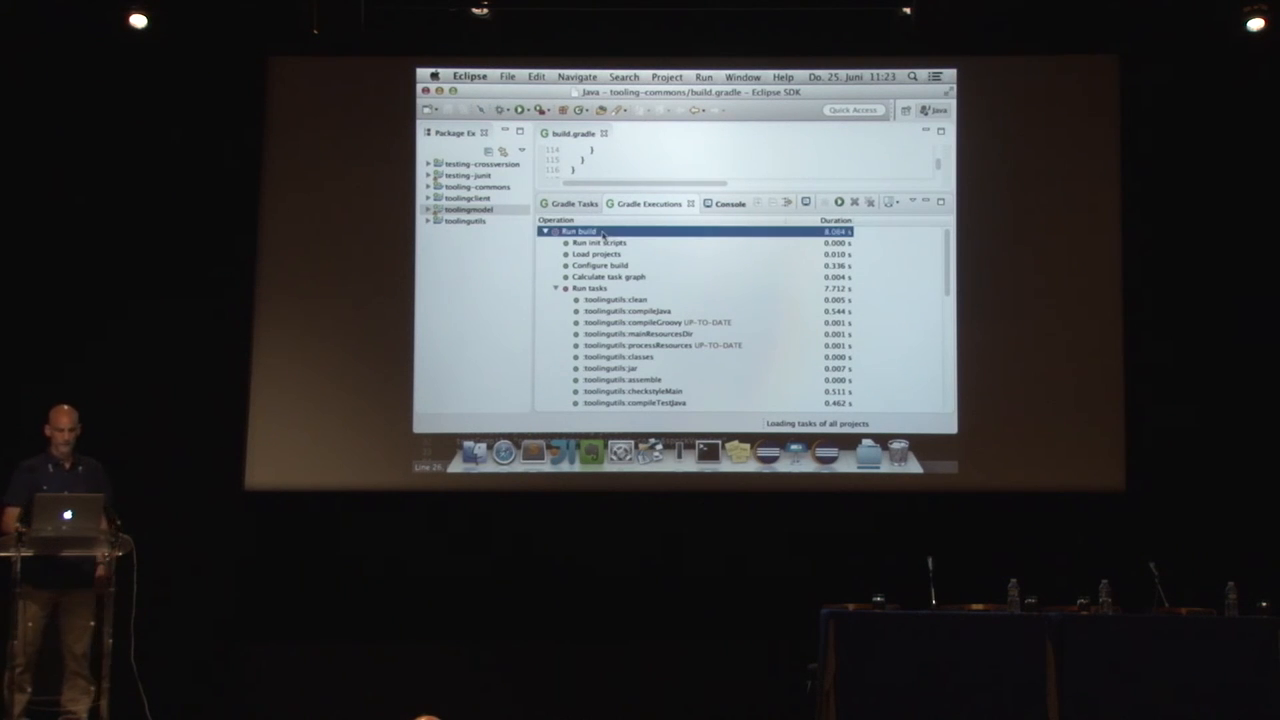
{"action": "left_click", "coordinate": [556, 288]}
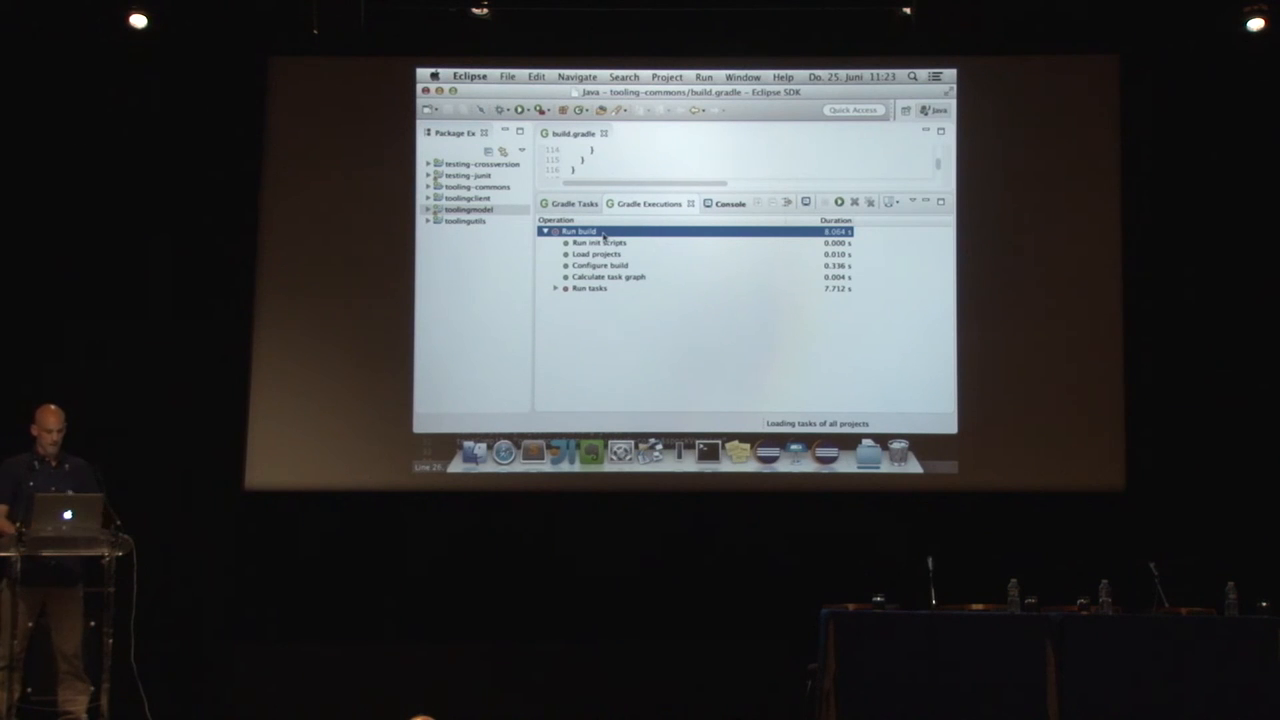
{"action": "left_click", "coordinate": [590, 288]}
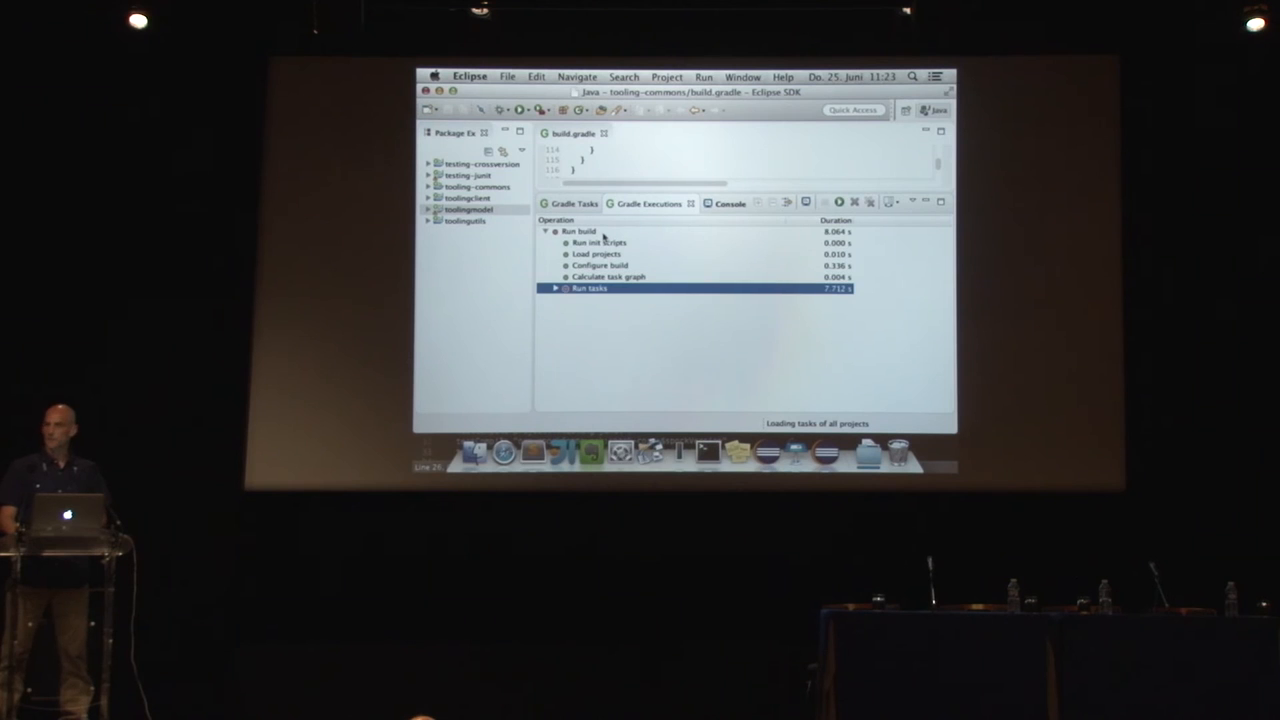
{"action": "left_click", "coordinate": [554, 288]}
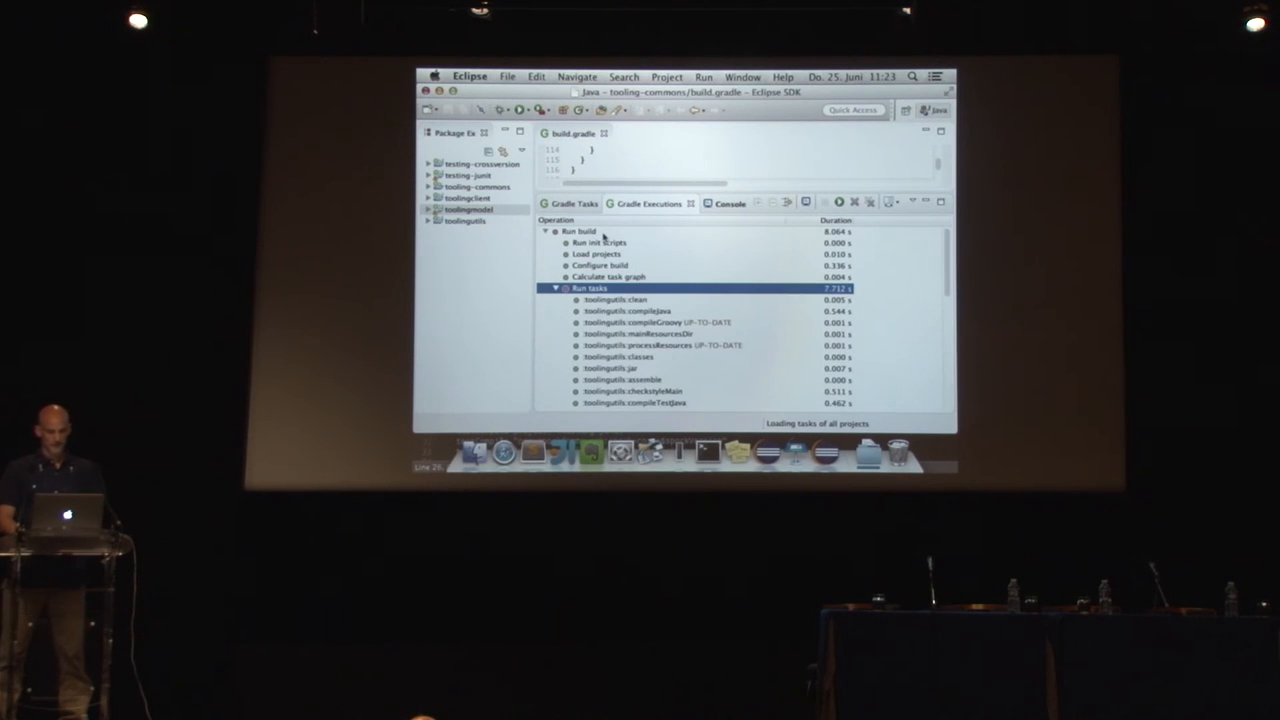
{"action": "scroll", "scroll_direction": "down", "scroll_amount": 3}
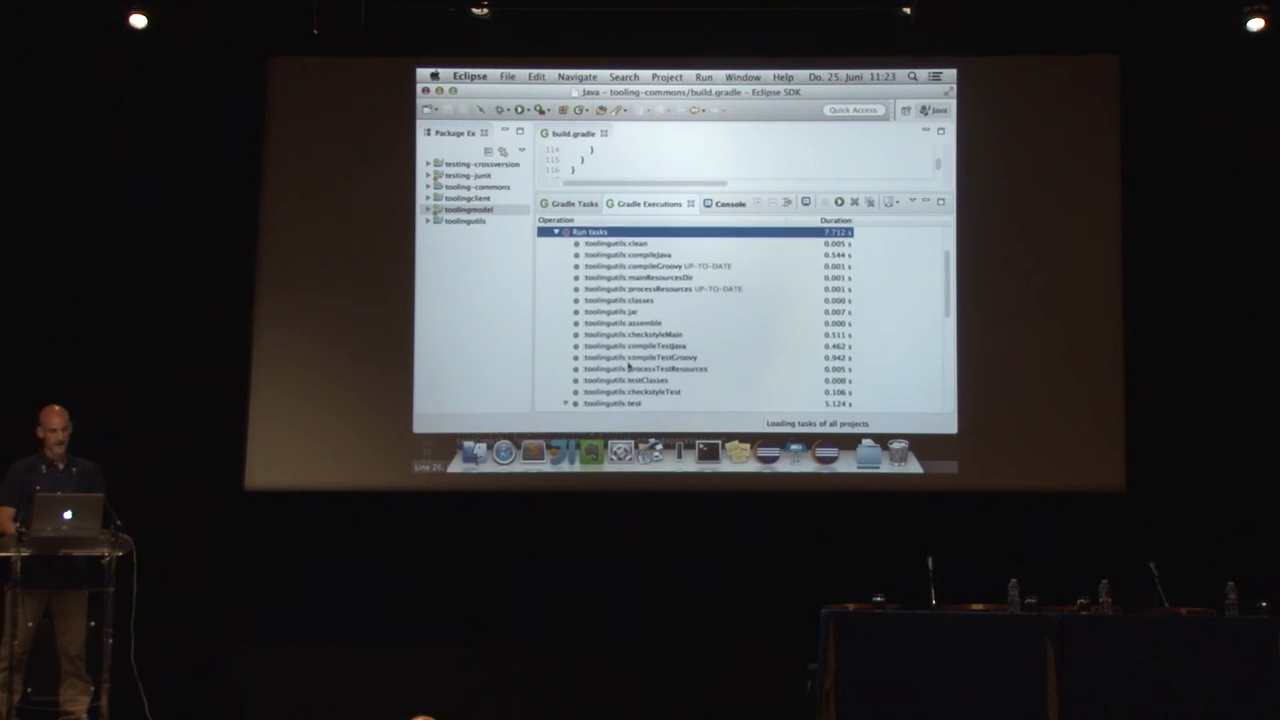
{"action": "scroll", "scroll_direction": "down", "scroll_amount": 3}
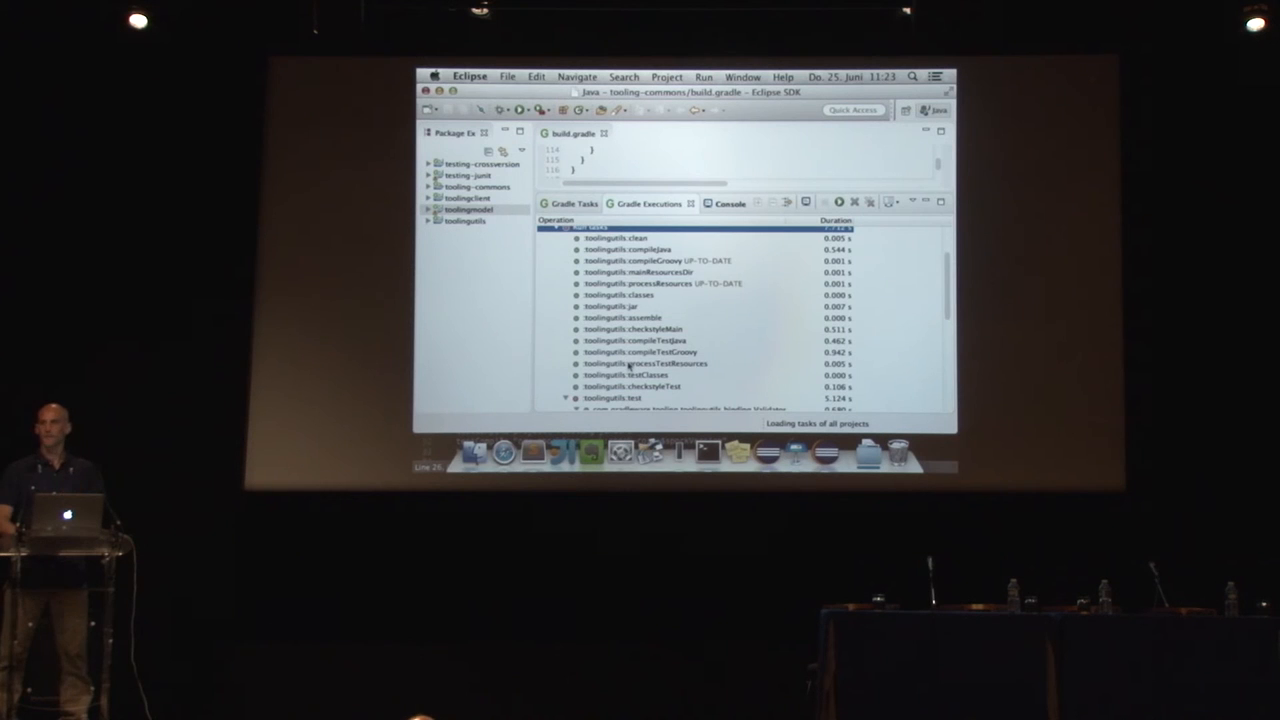
{"action": "scroll", "scroll_direction": "down", "scroll_amount": 3}
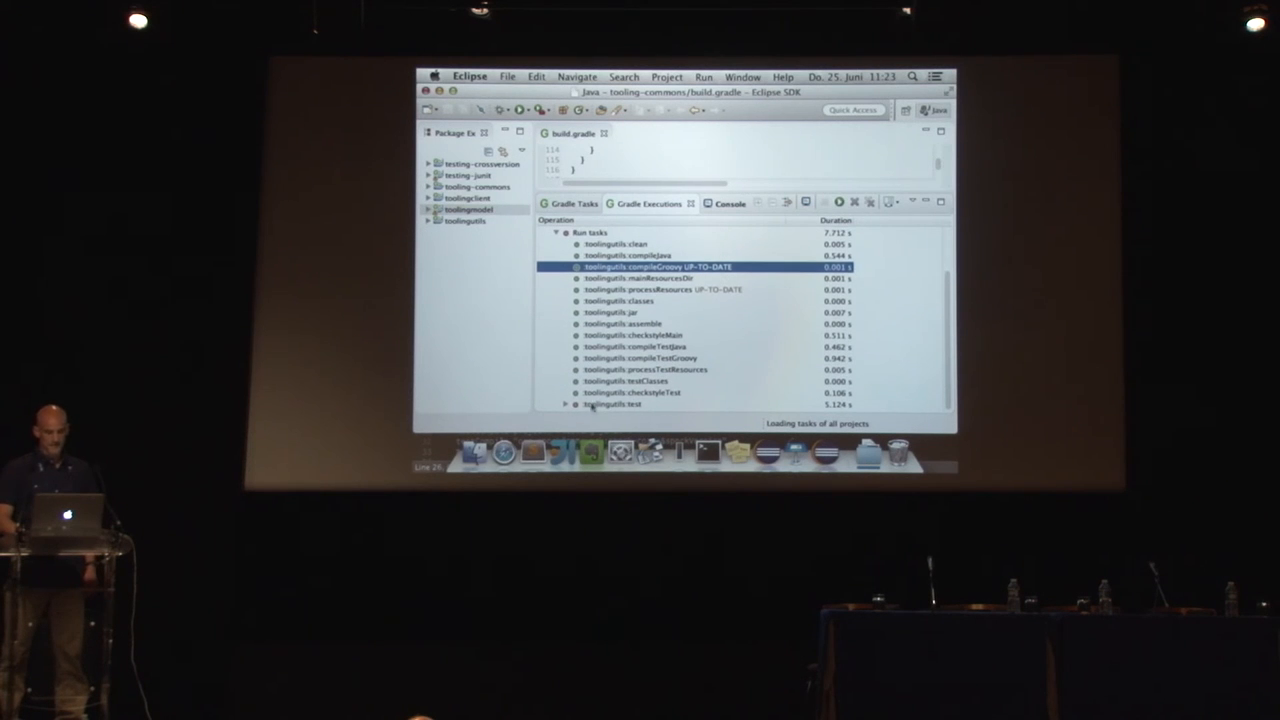
{"action": "left_click", "coordinate": [610, 404]}
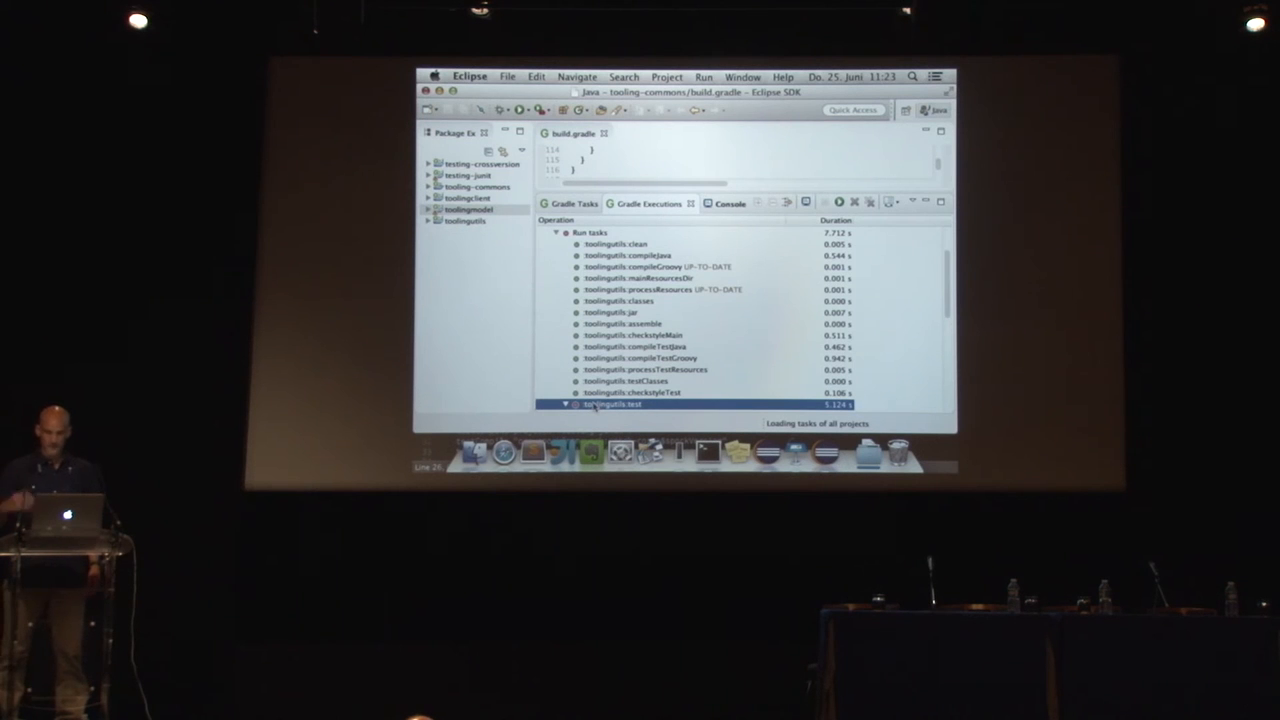
Expand toolingutils:test to the Validator class and its 'notify never invalidates a value' test.
{"action": "scroll", "scroll_direction": "down", "scroll_amount": 3}
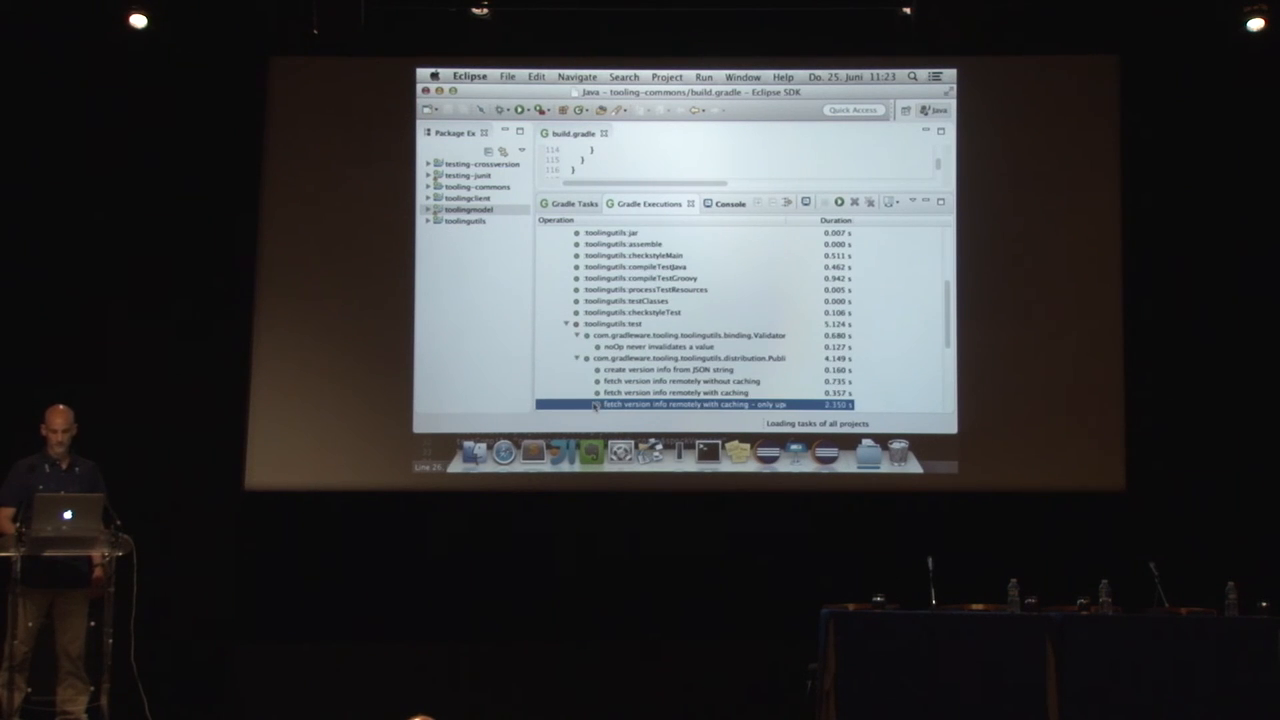
{"action": "left_click", "coordinate": [690, 336]}
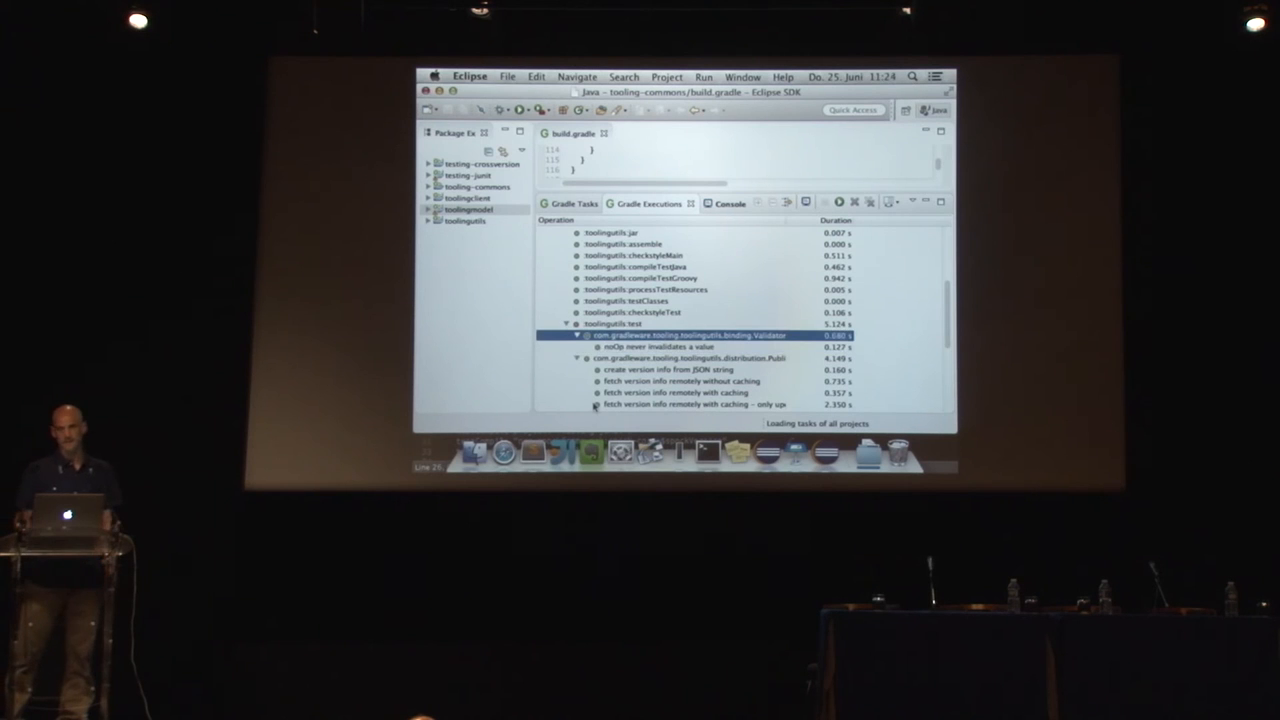
{"action": "left_click", "coordinate": [660, 346]}
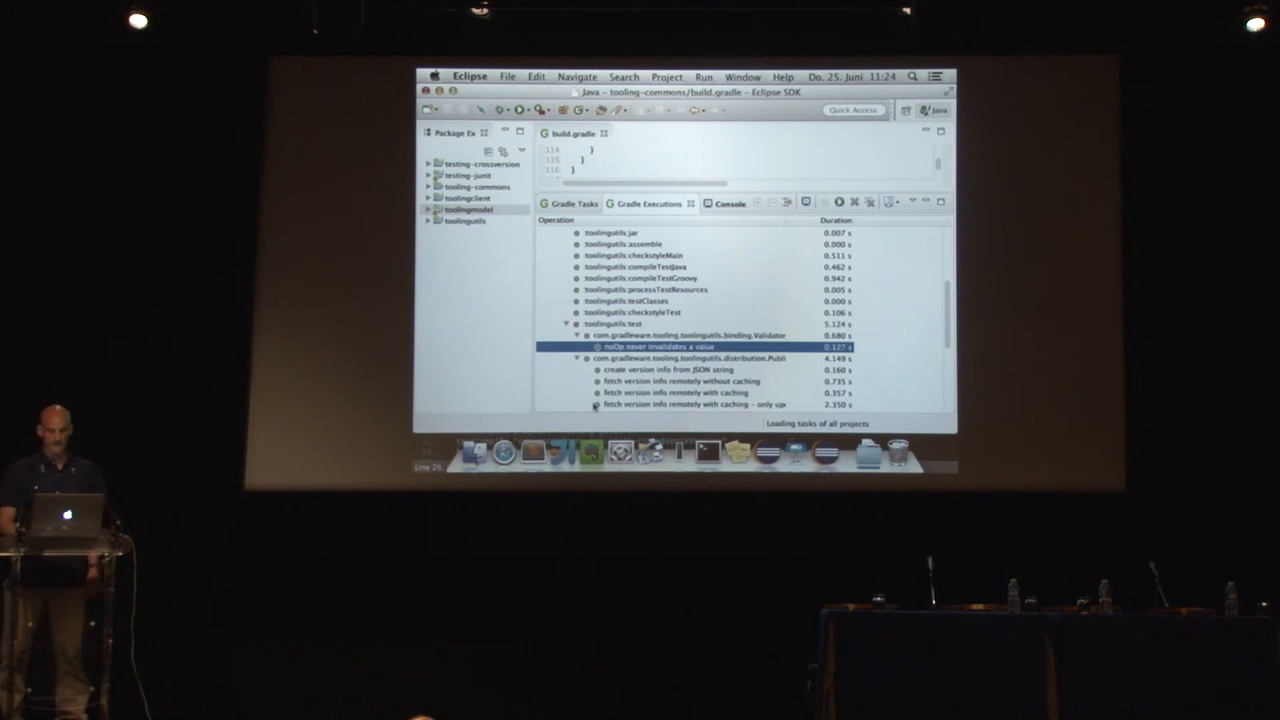
{"action": "left_click", "coordinate": [660, 336]}
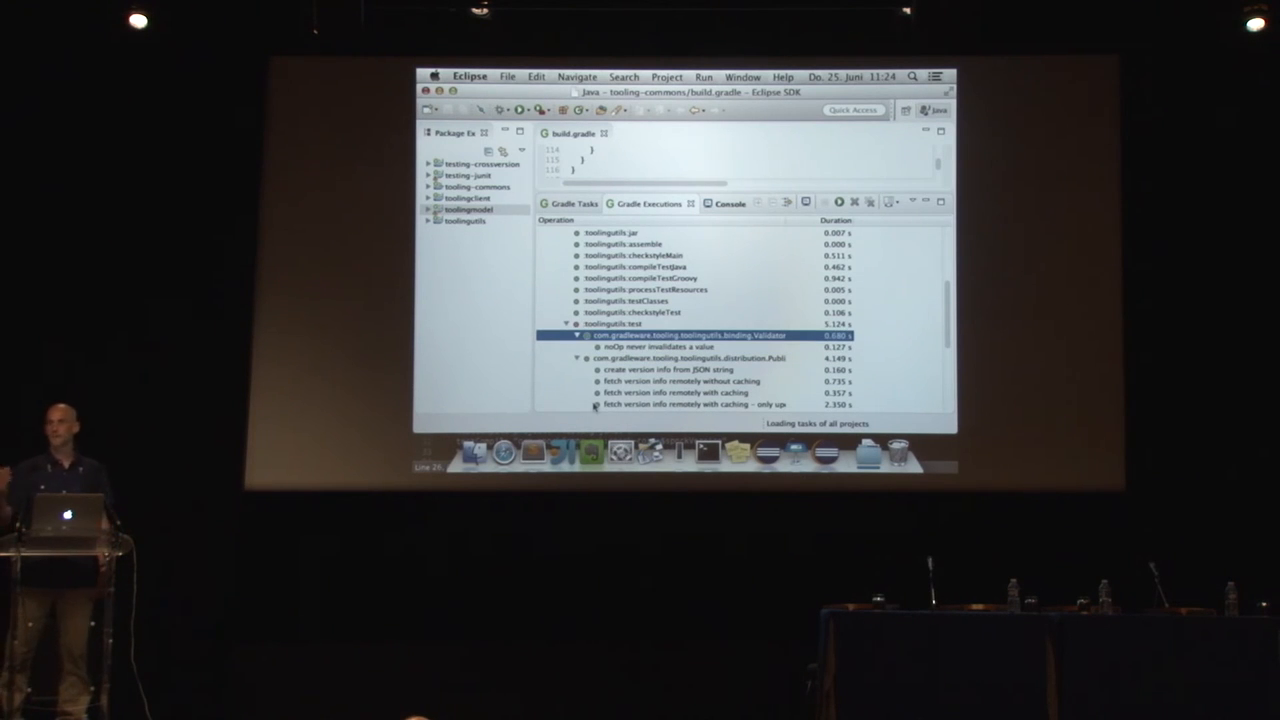
{"action": "left_click", "coordinate": [660, 348]}
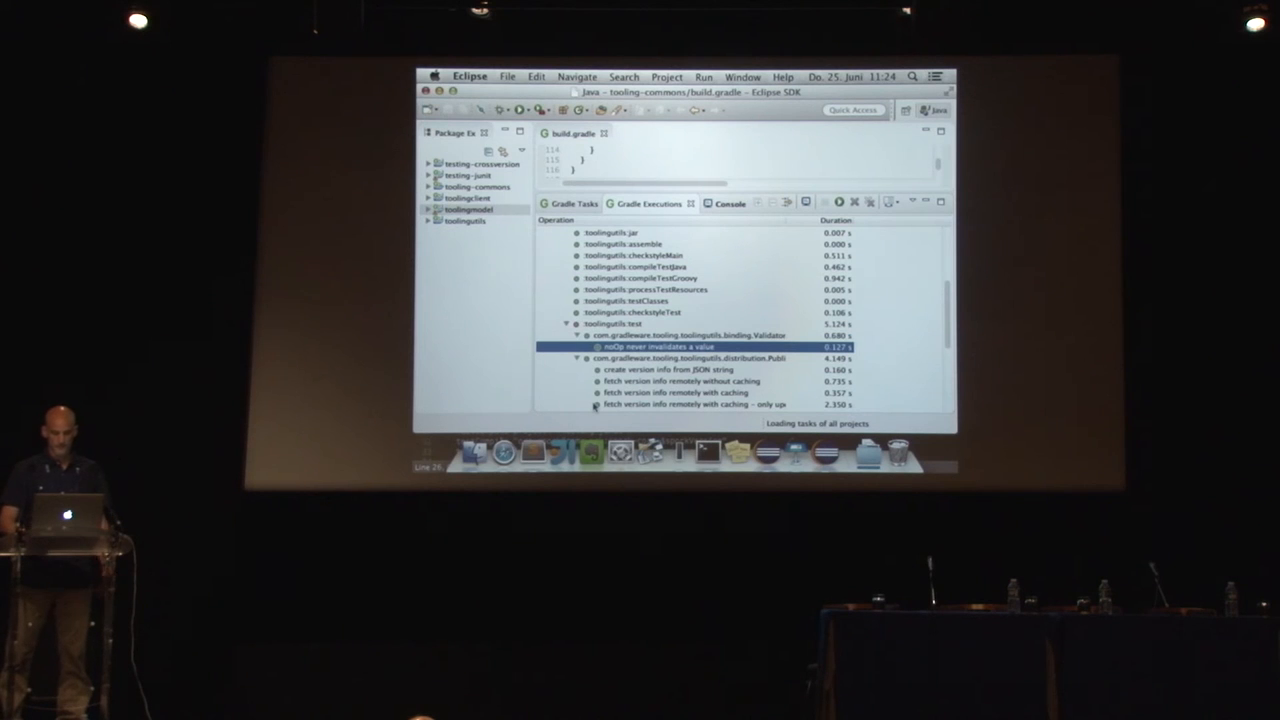
Select the 'property value is mutable' and 'initial property value is null' tests with durations.
{"action": "scroll", "scroll_direction": "down", "scroll_amount": 3}
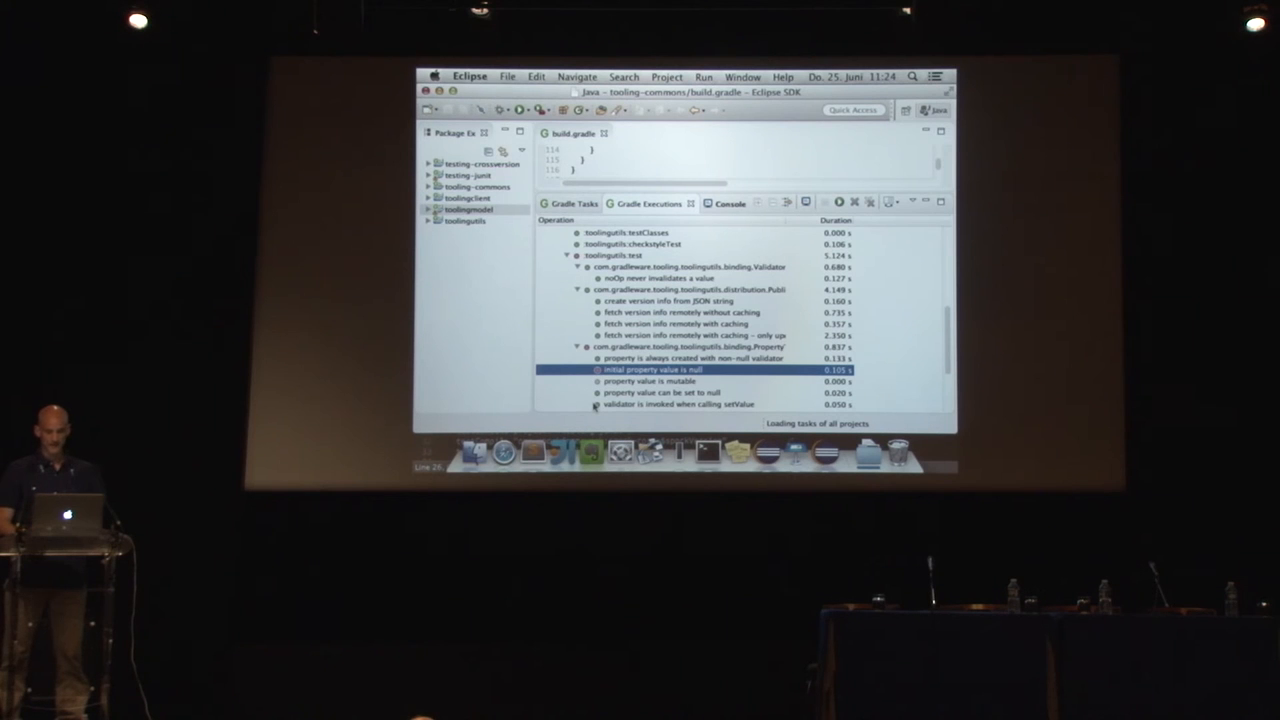
{"action": "left_click", "coordinate": [660, 380]}
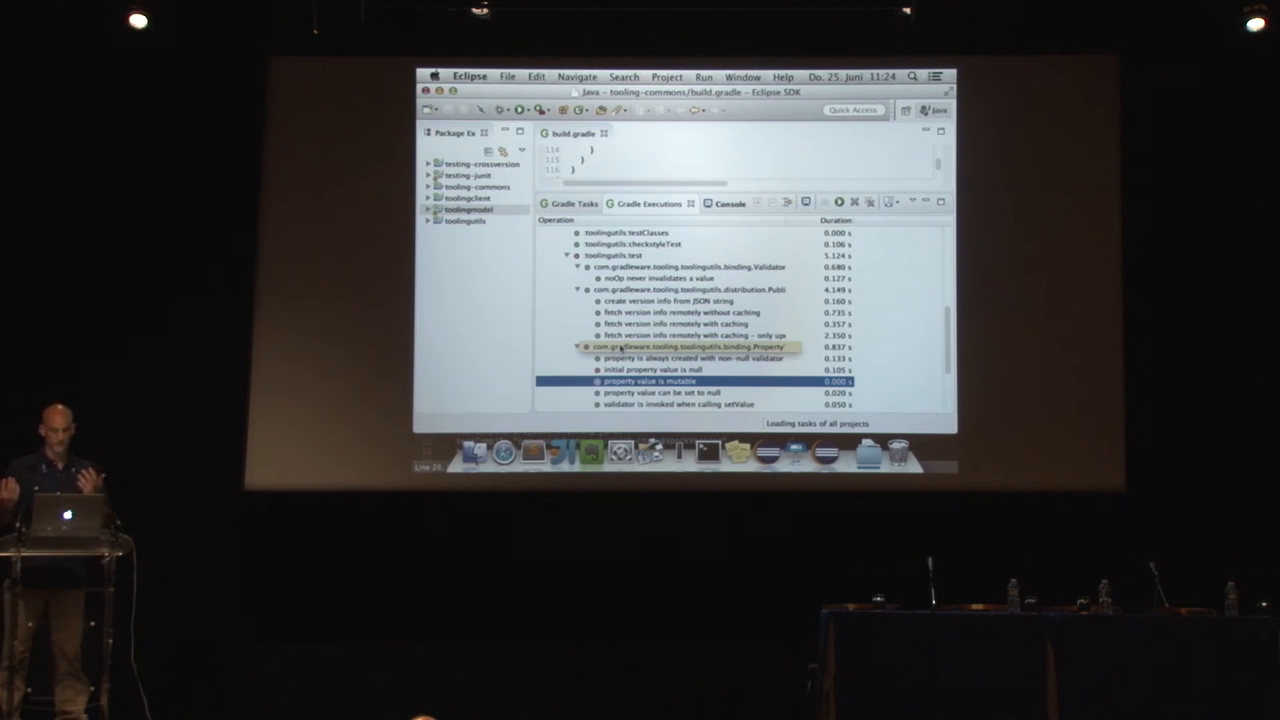
{"action": "left_click", "coordinate": [656, 368]}
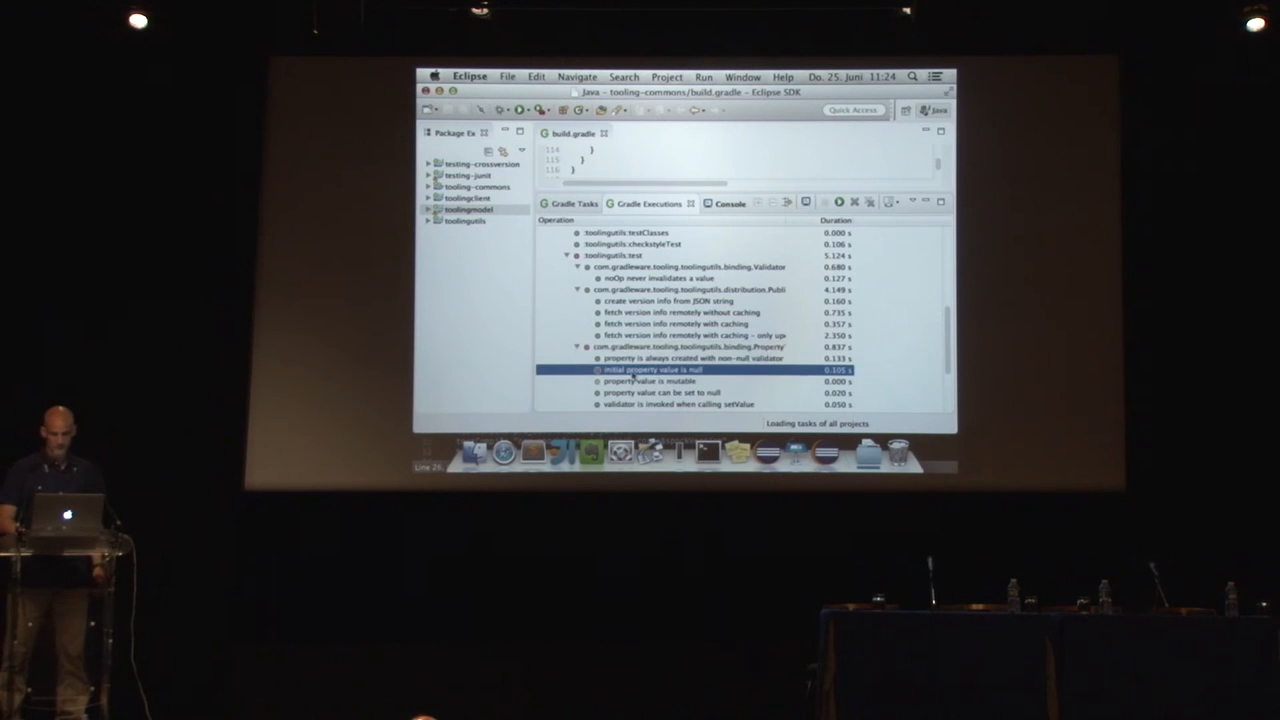
View and close the failure details of the 'initial property value is null' test.
{"action": "double_click", "coordinate": [656, 368]}
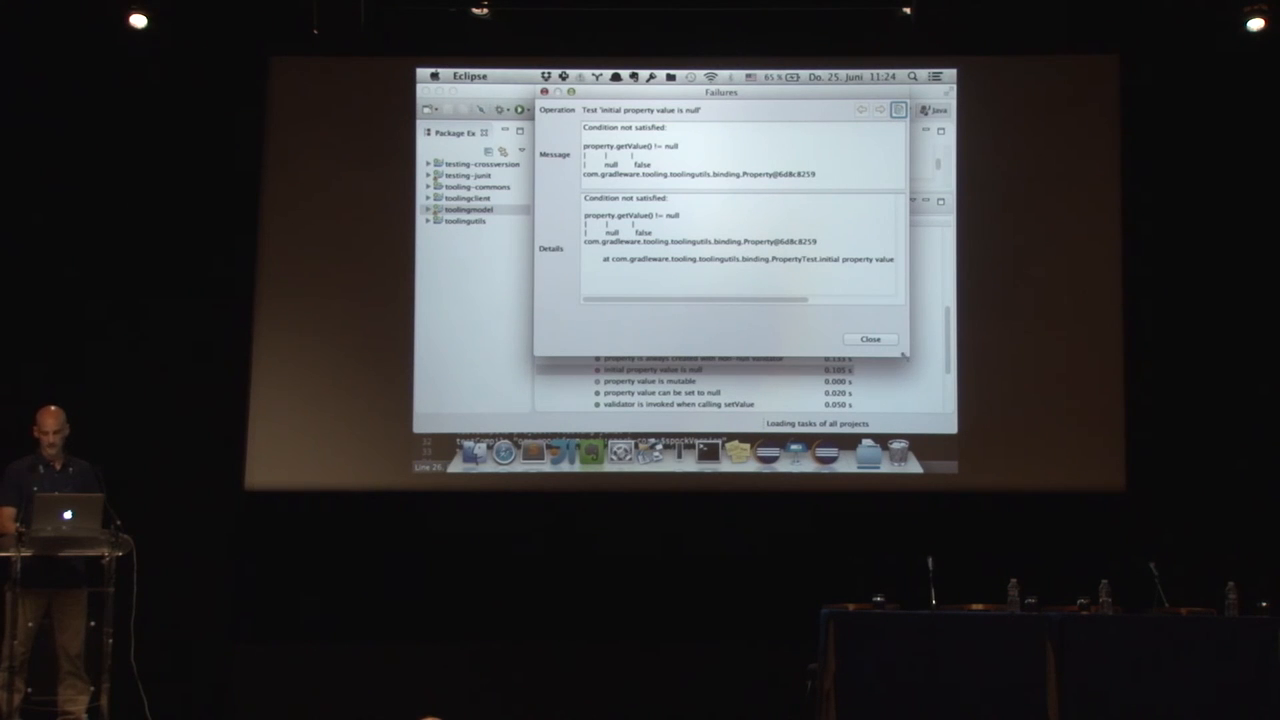
{"action": "left_click", "coordinate": [868, 340]}
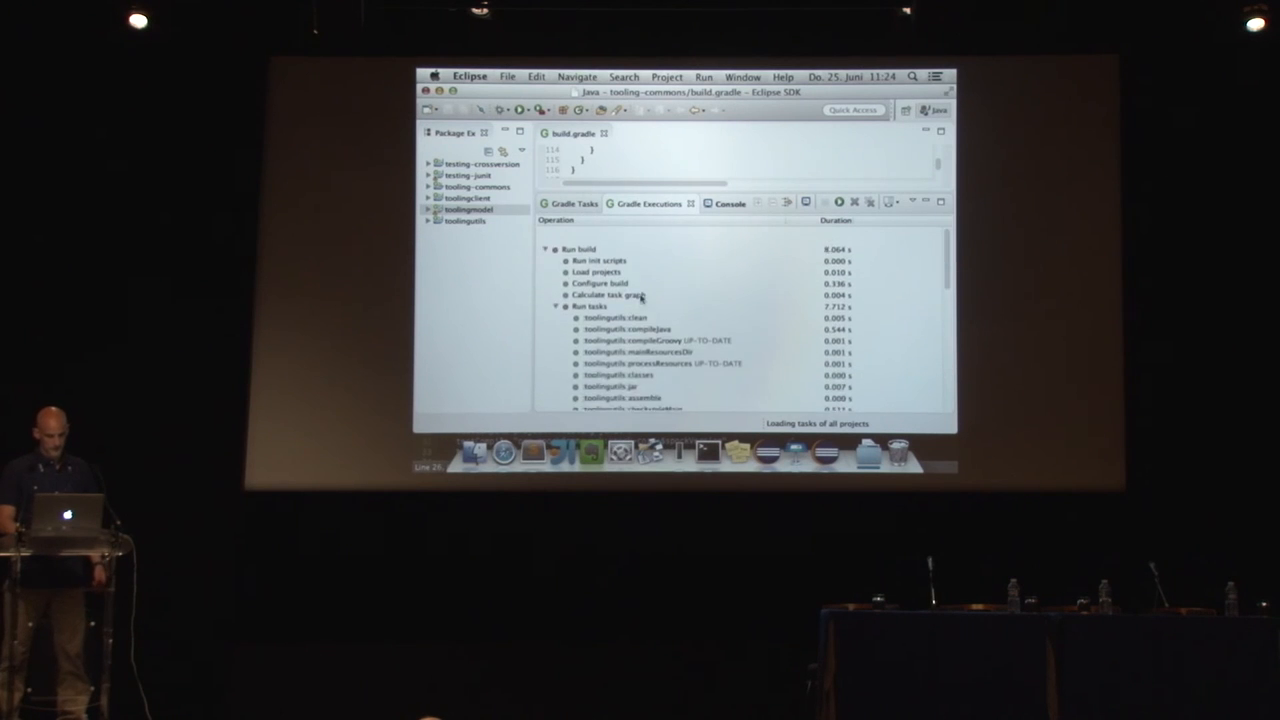
Show the Run build failures and open the test summary report (17 tests, 1 failure, 93%).
{"action": "right_click", "coordinate": [600, 250]}
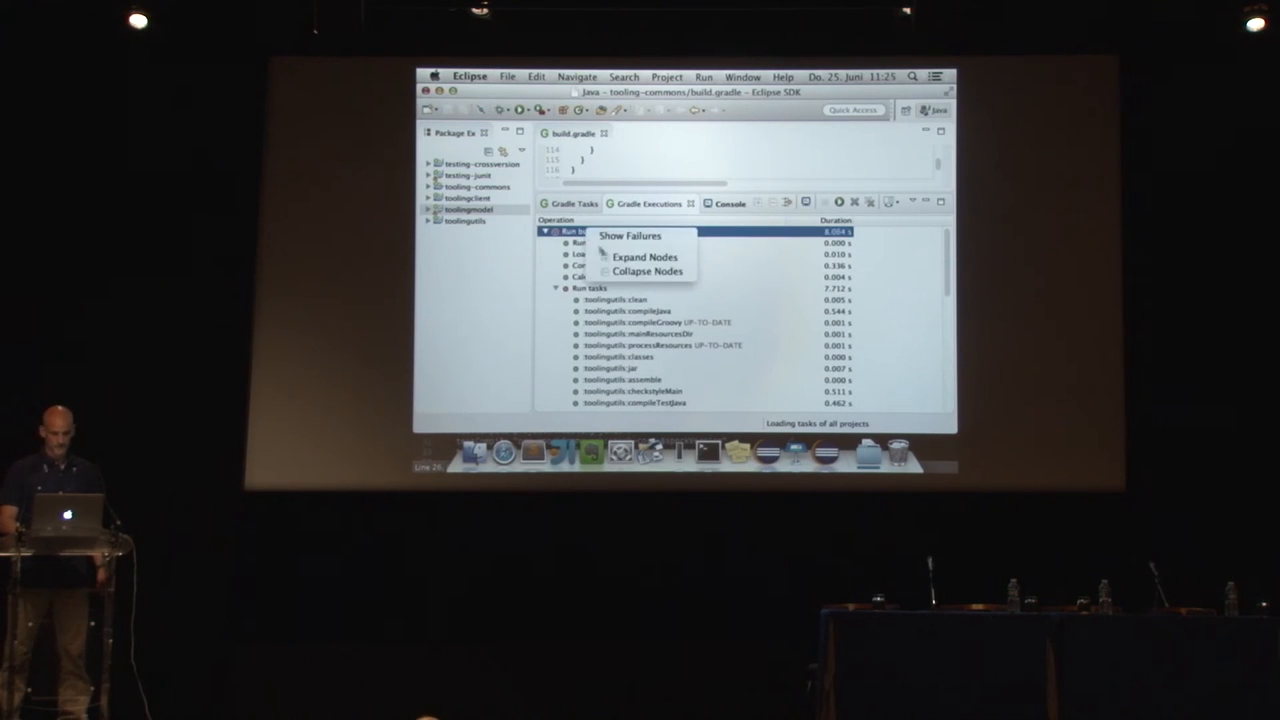
{"action": "left_click", "coordinate": [630, 236]}
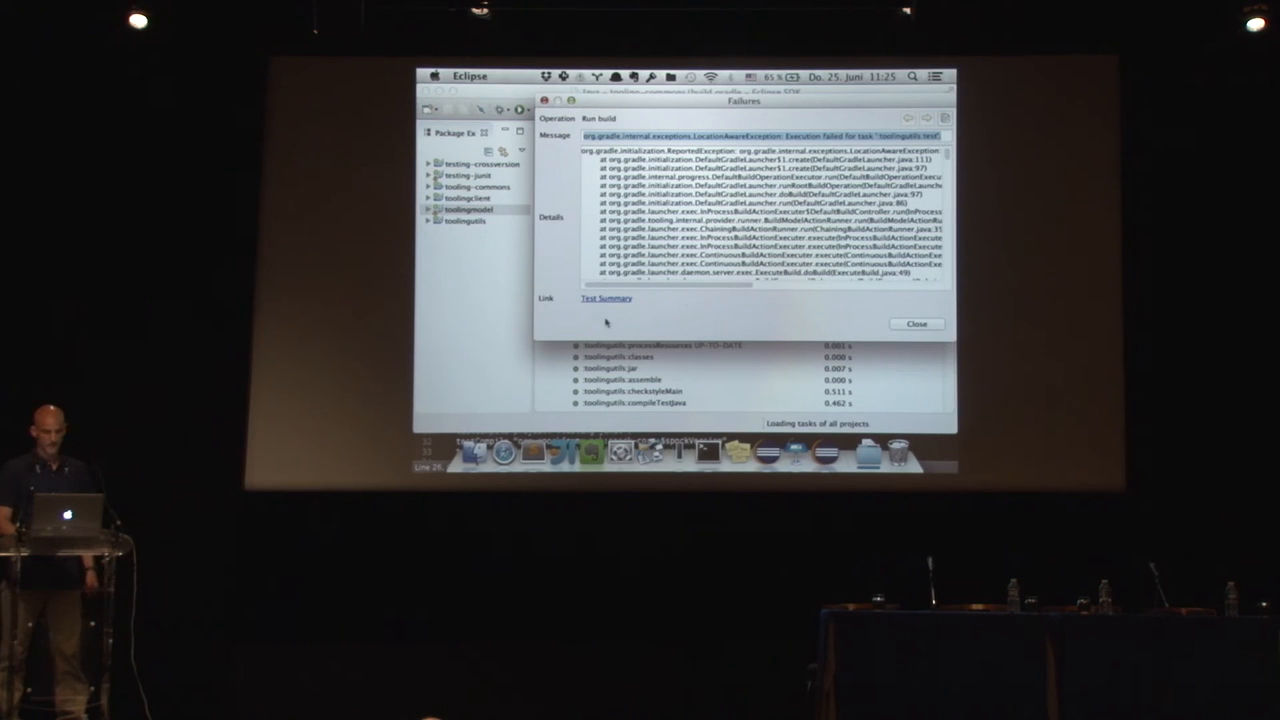
{"action": "left_click", "coordinate": [916, 324]}
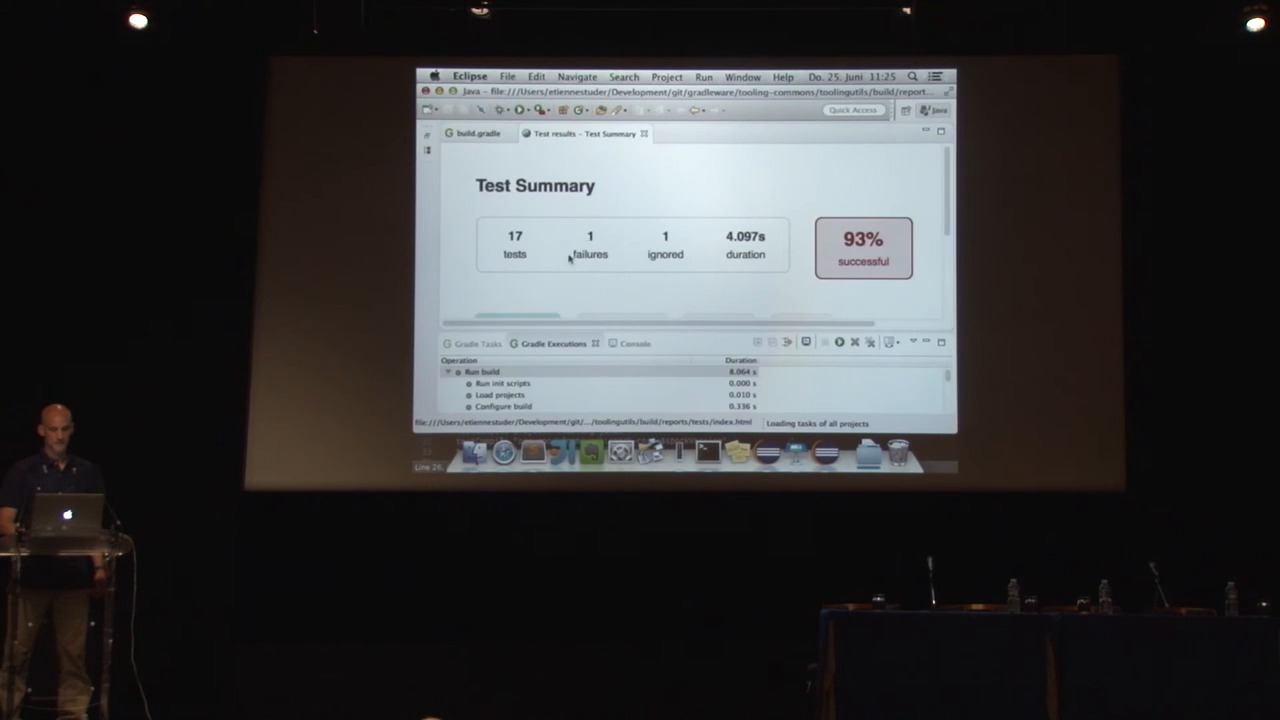
Open the failing PropertyTest page showing the 'initial property value is null' assertion.
{"action": "scroll", "scroll_direction": "down", "scroll_amount": 3}
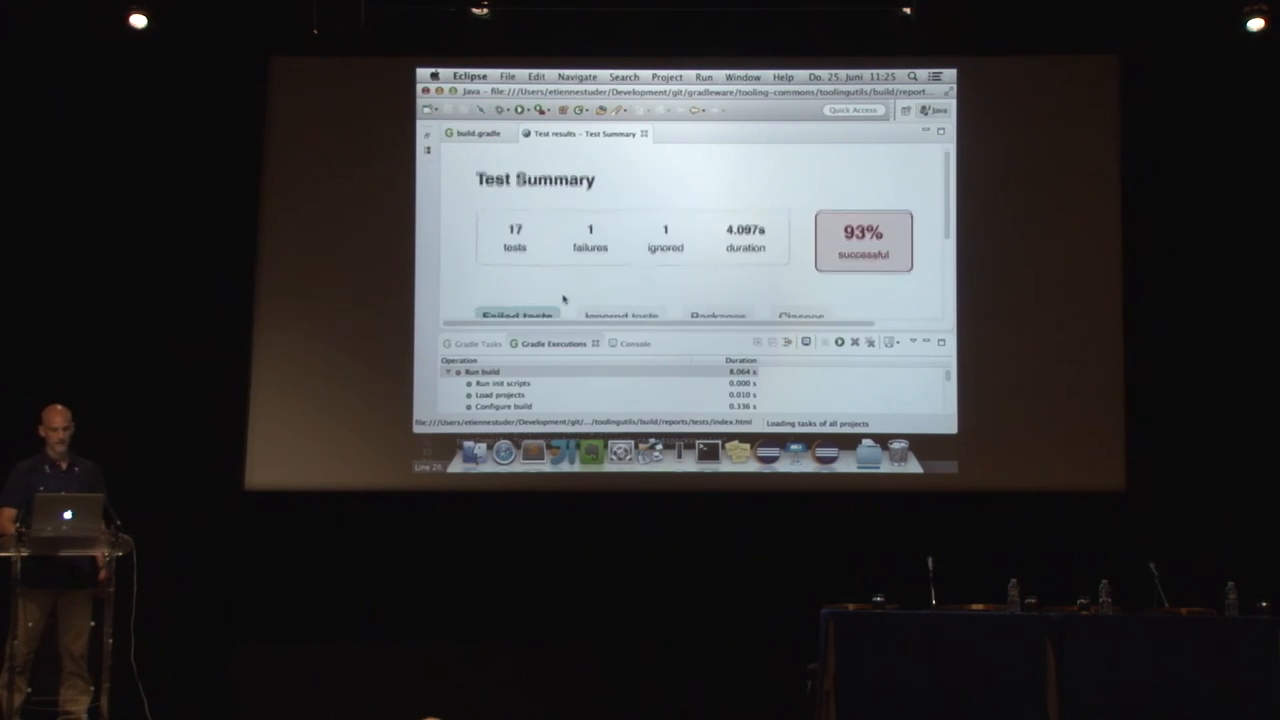
{"action": "scroll", "scroll_direction": "down", "scroll_amount": 3}
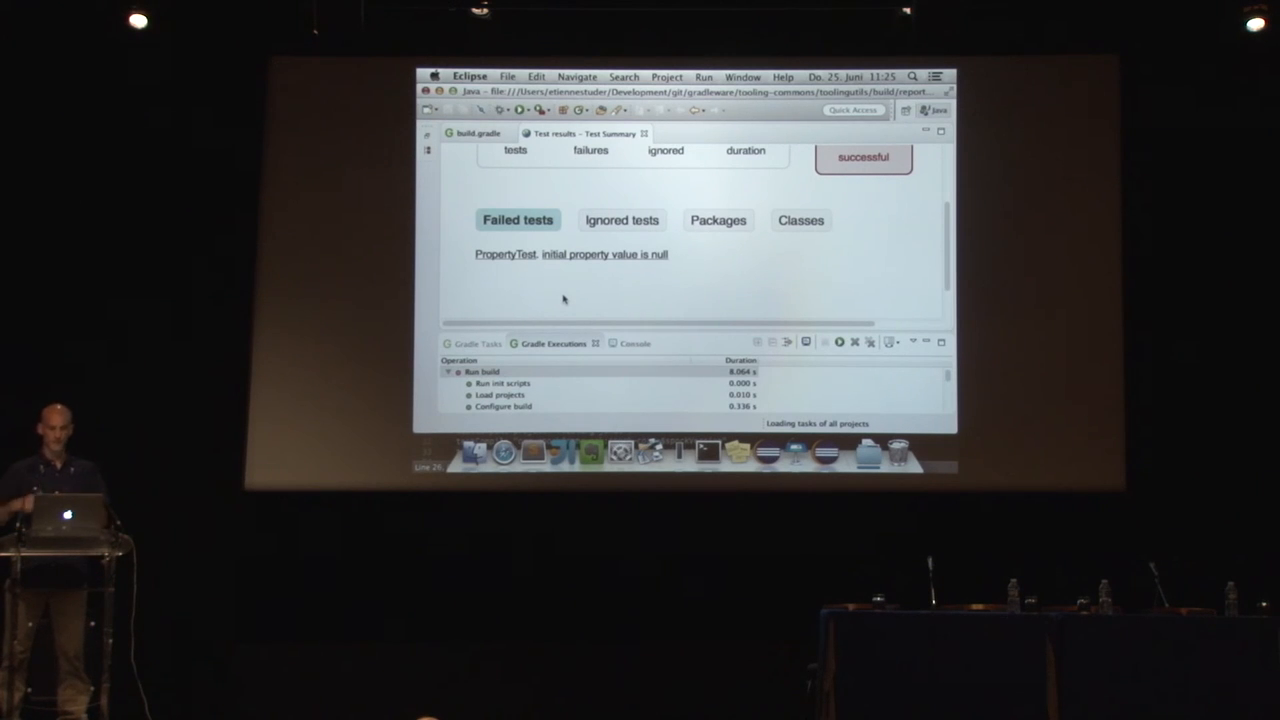
{"action": "scroll", "scroll_direction": "up", "scroll_amount": 3}
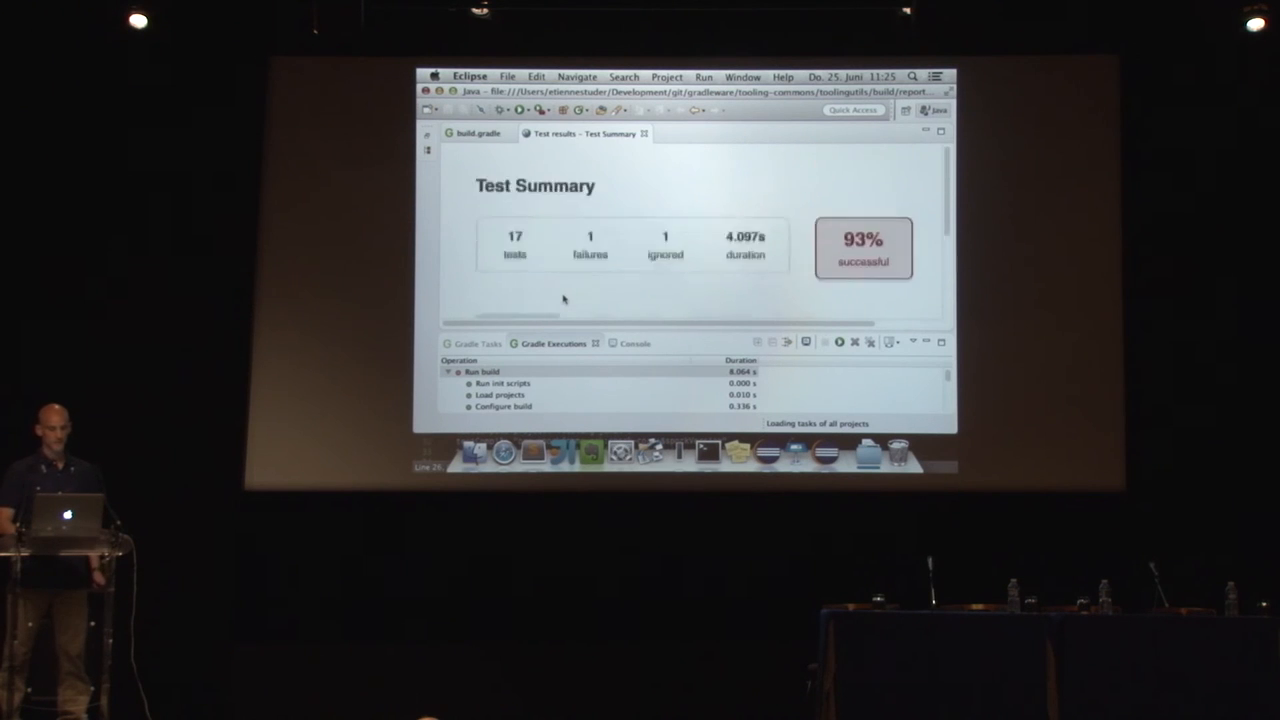
{"action": "scroll", "scroll_direction": "down", "scroll_amount": 3}
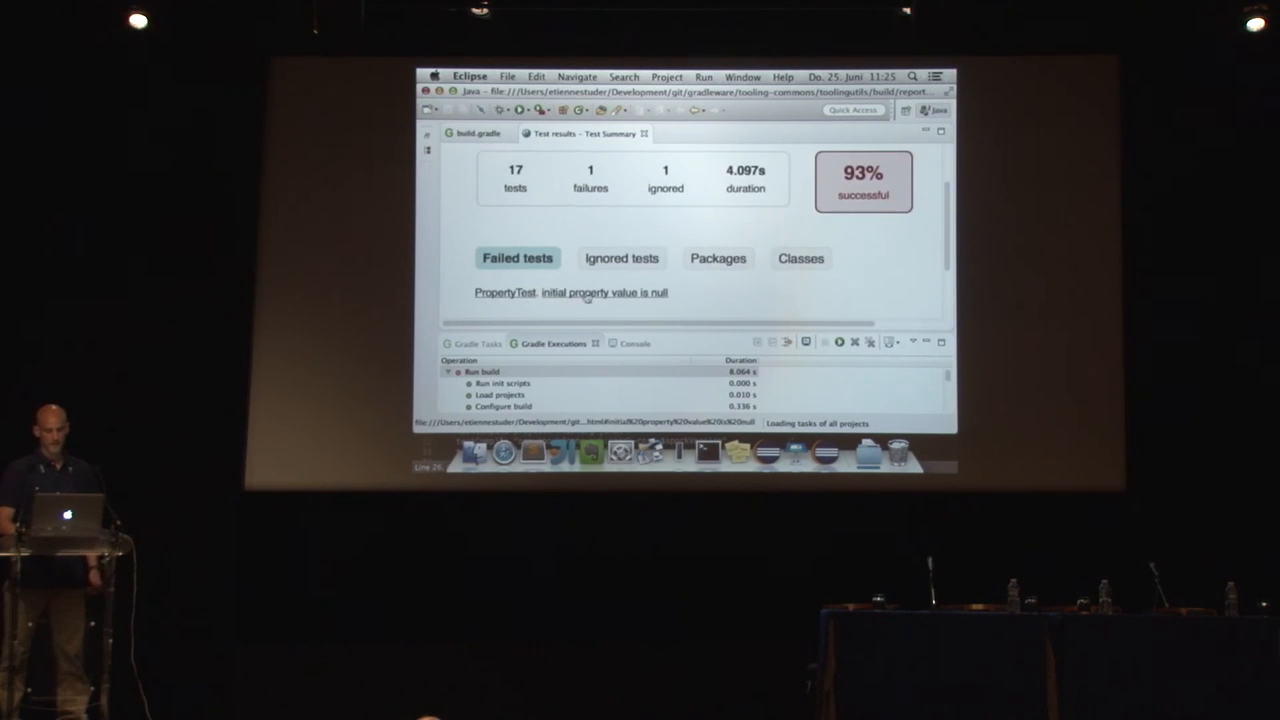
{"action": "left_click", "coordinate": [572, 292]}
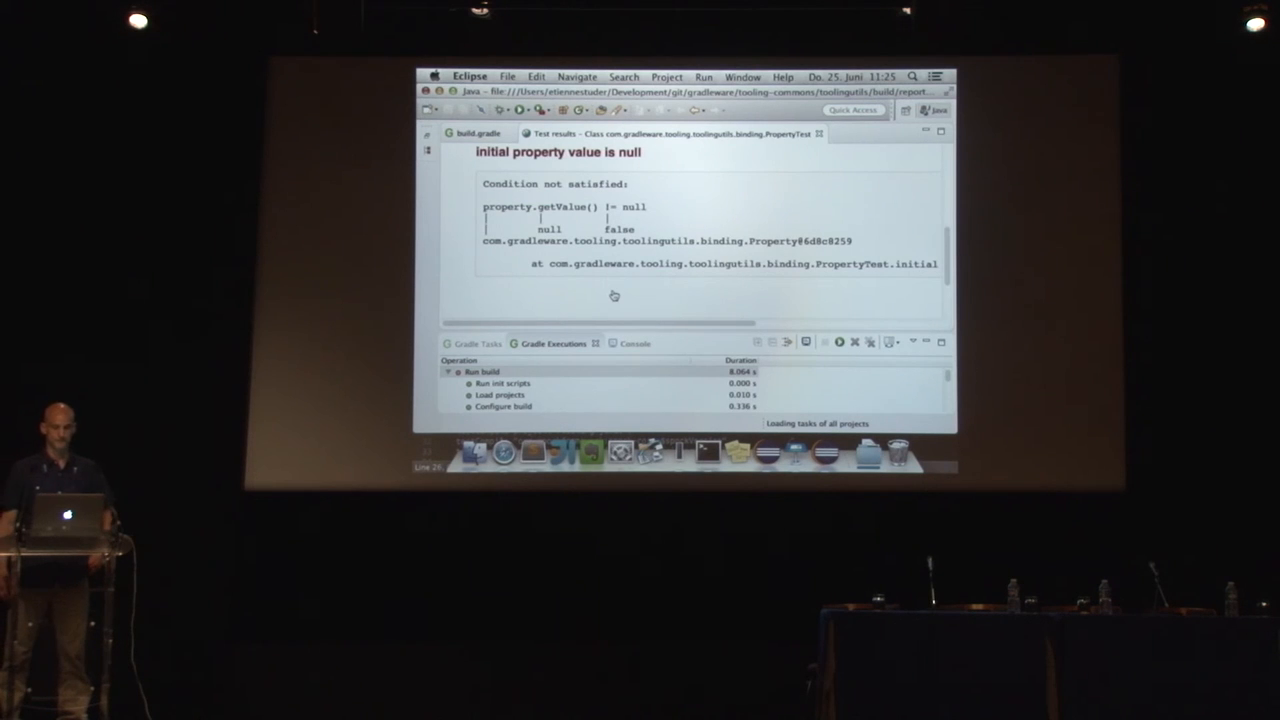
{"action": "mouse_move", "coordinate": [602, 366]}
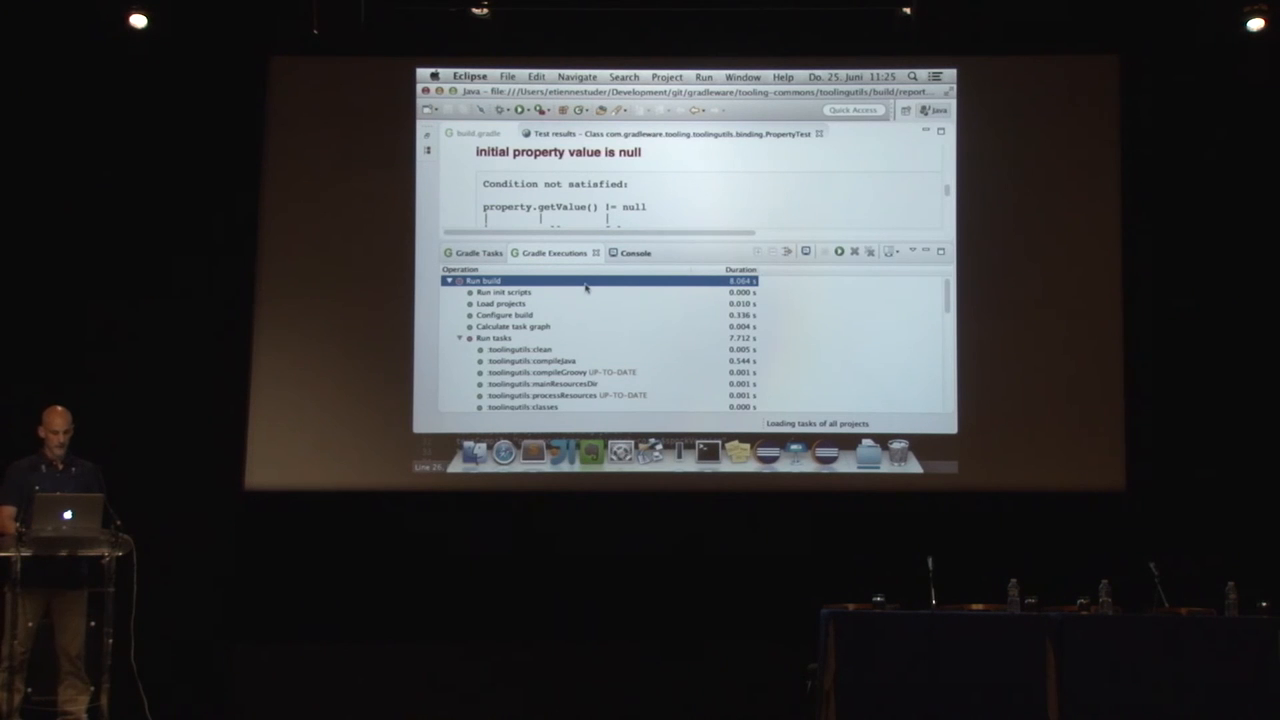
Rerun the toolingutils build so Run build and Load projects get fresh durations.
{"action": "left_click", "coordinate": [494, 336]}
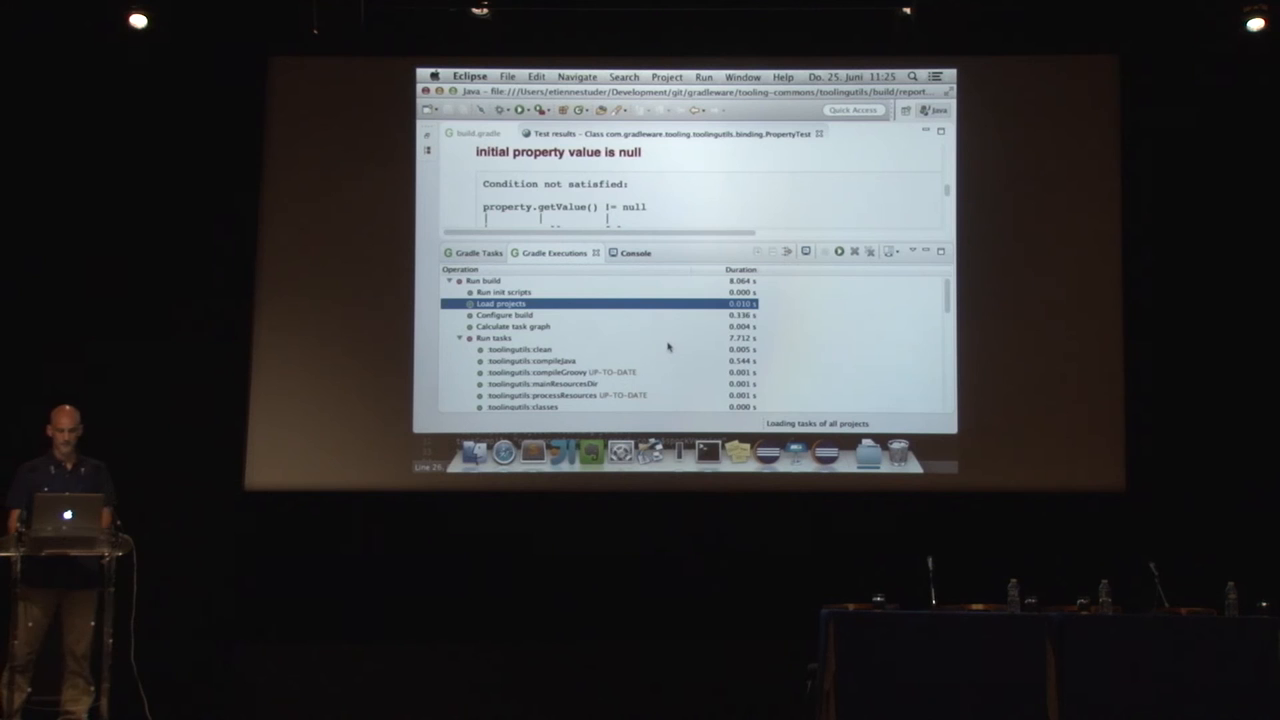
{"action": "left_click", "coordinate": [504, 314]}
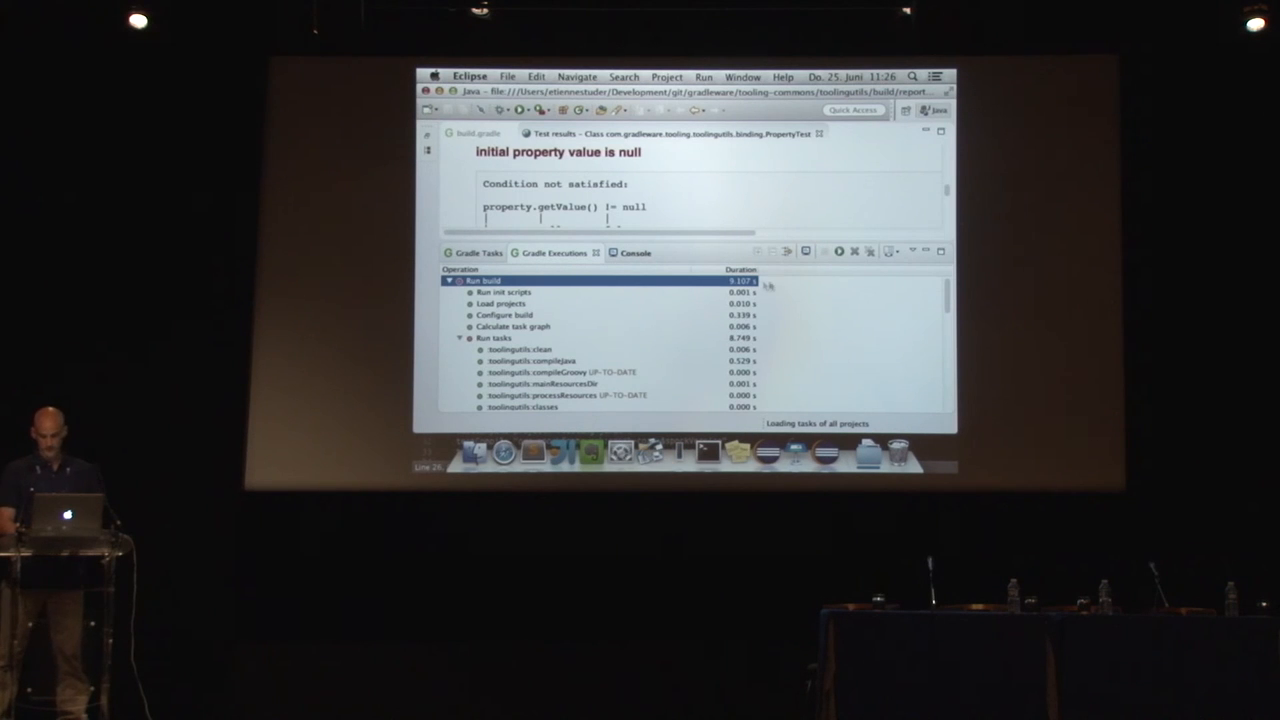
{"action": "mouse_move", "coordinate": [840, 252]}
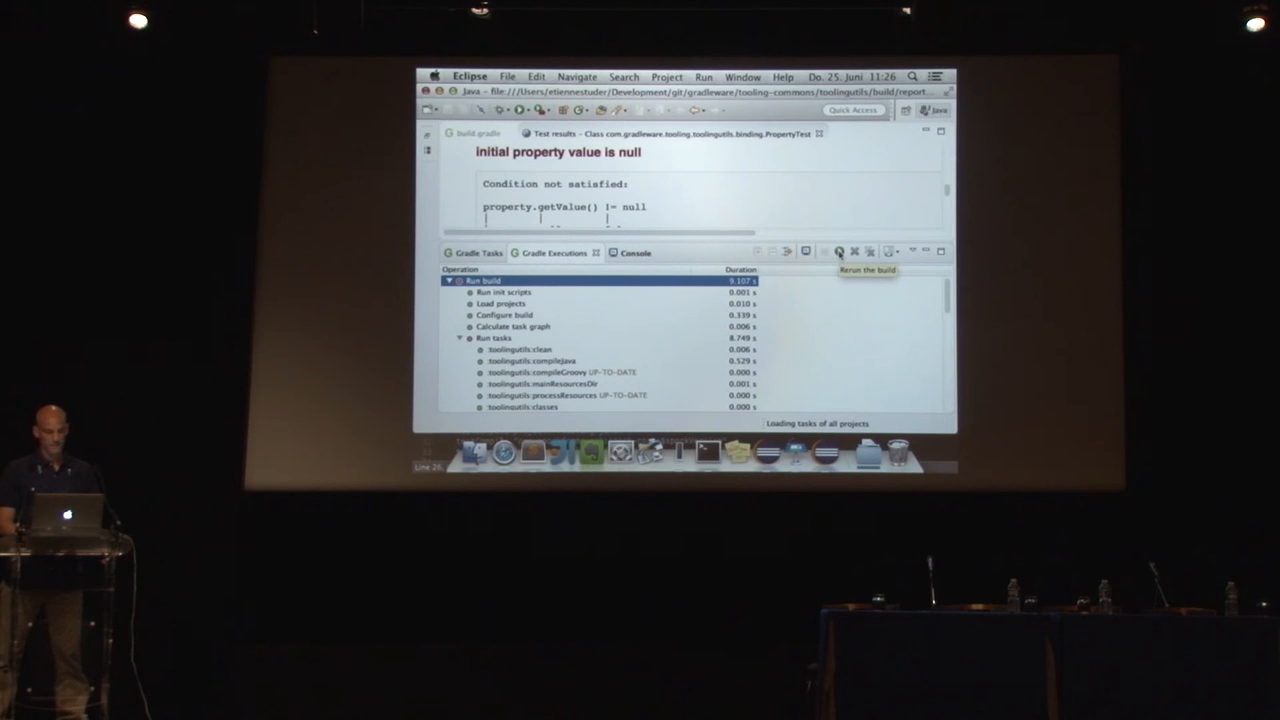
{"action": "left_click", "coordinate": [838, 252]}
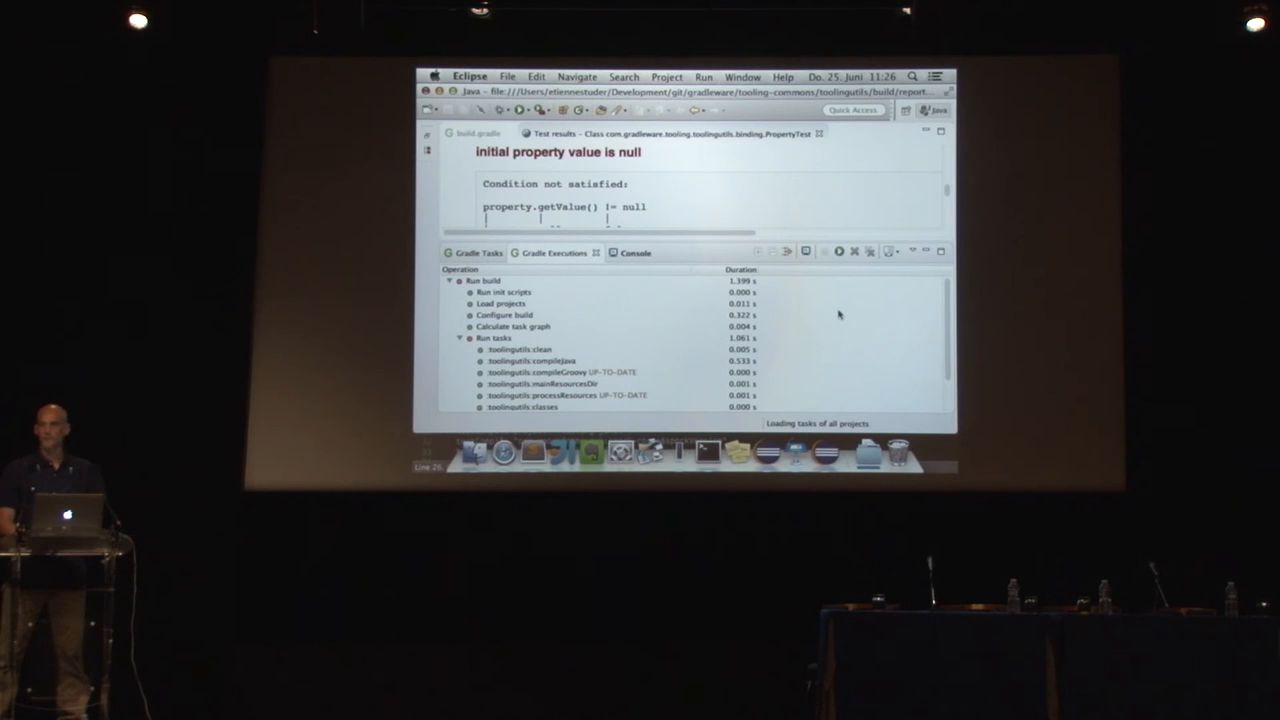
{"action": "mouse_move", "coordinate": [822, 292]}
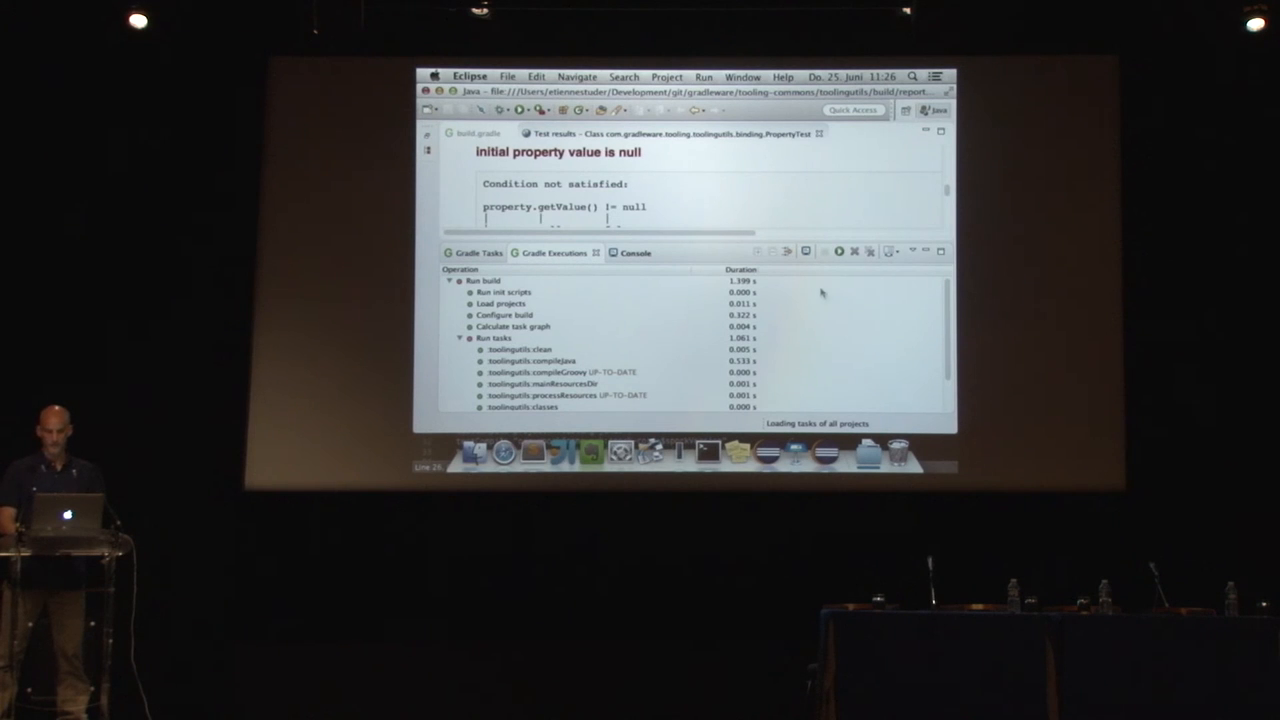
{"action": "mouse_move", "coordinate": [772, 248]}
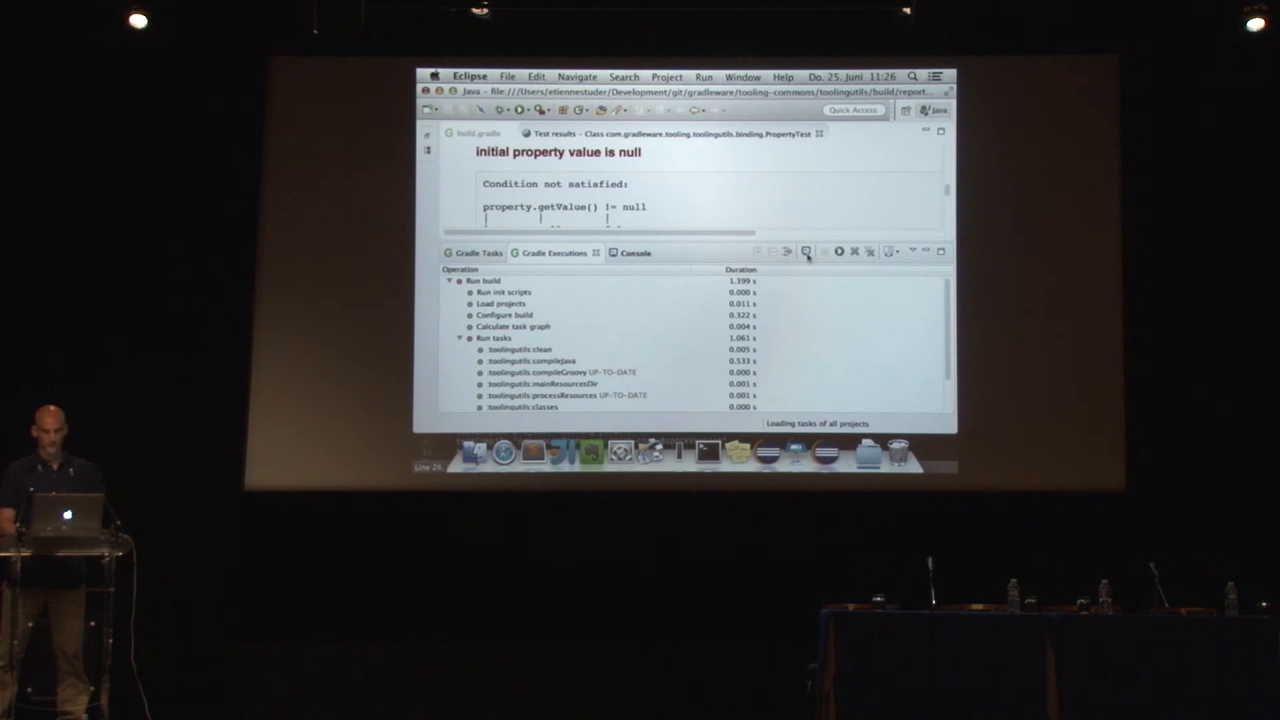
Review the rerun's console output, then inspect the Load projects and Calculate task graph operations.
{"action": "left_click", "coordinate": [620, 252]}
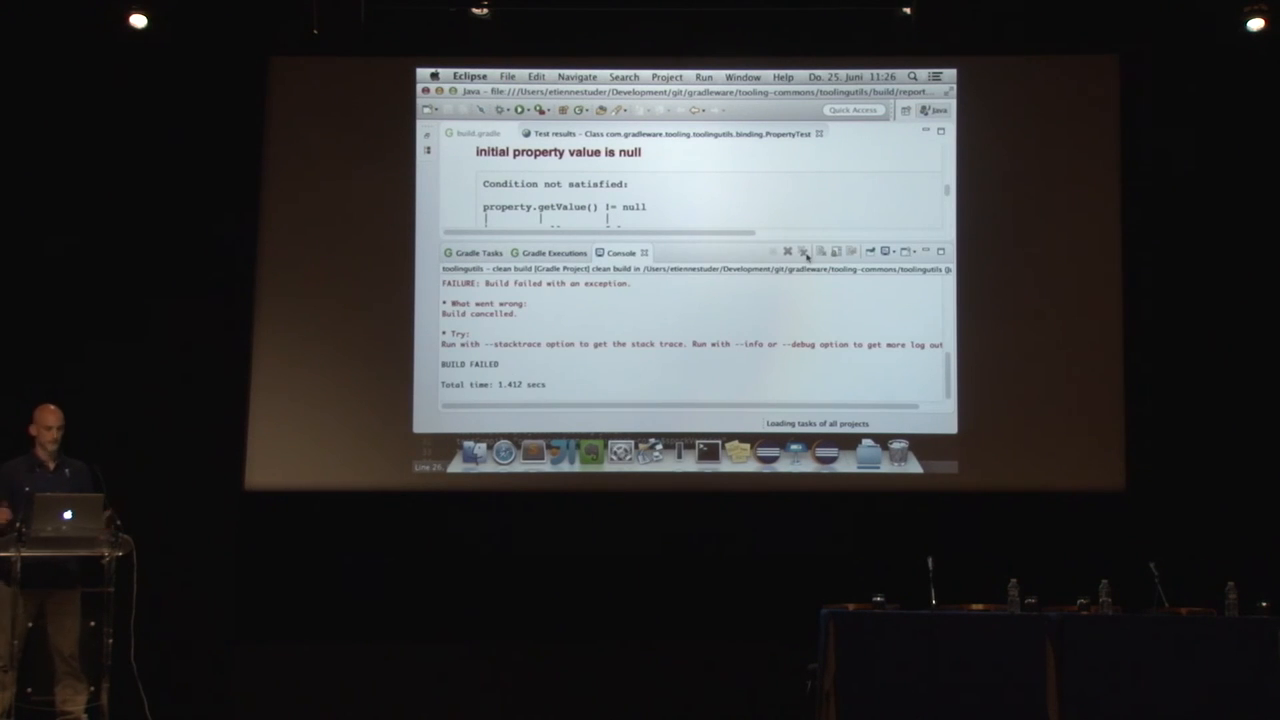
{"action": "left_click", "coordinate": [552, 252]}
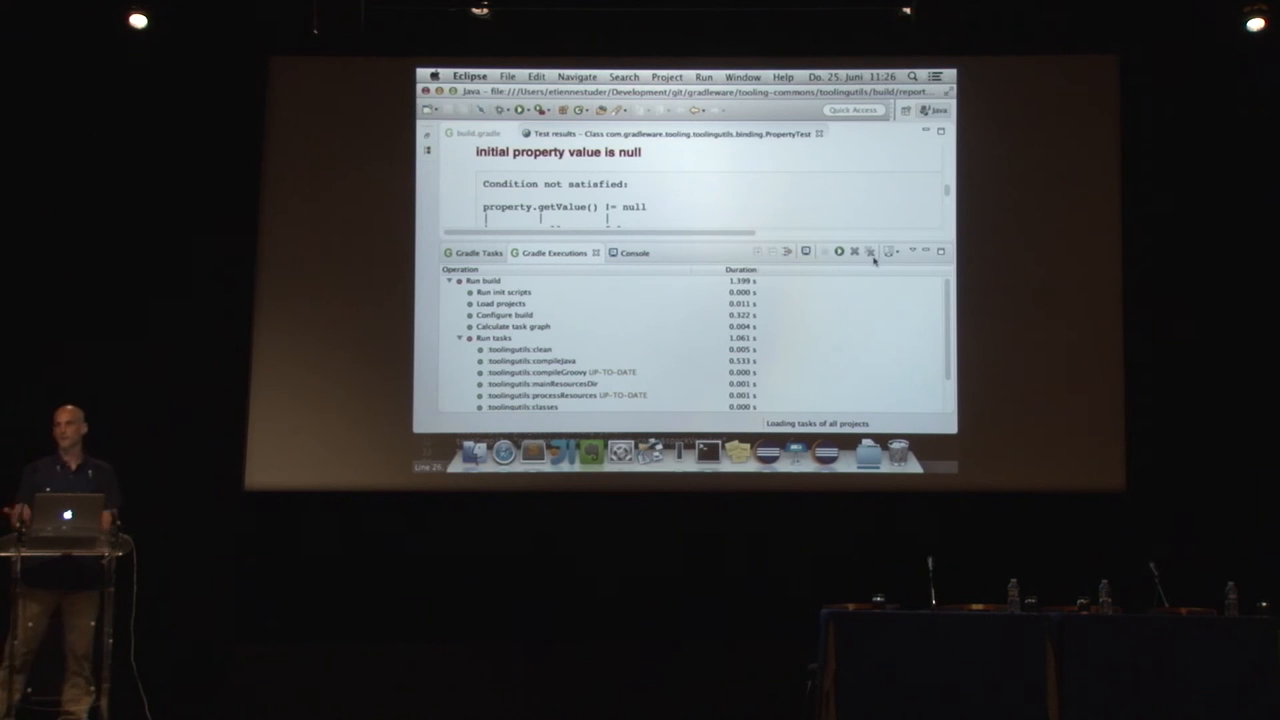
{"action": "mouse_move", "coordinate": [868, 252]}
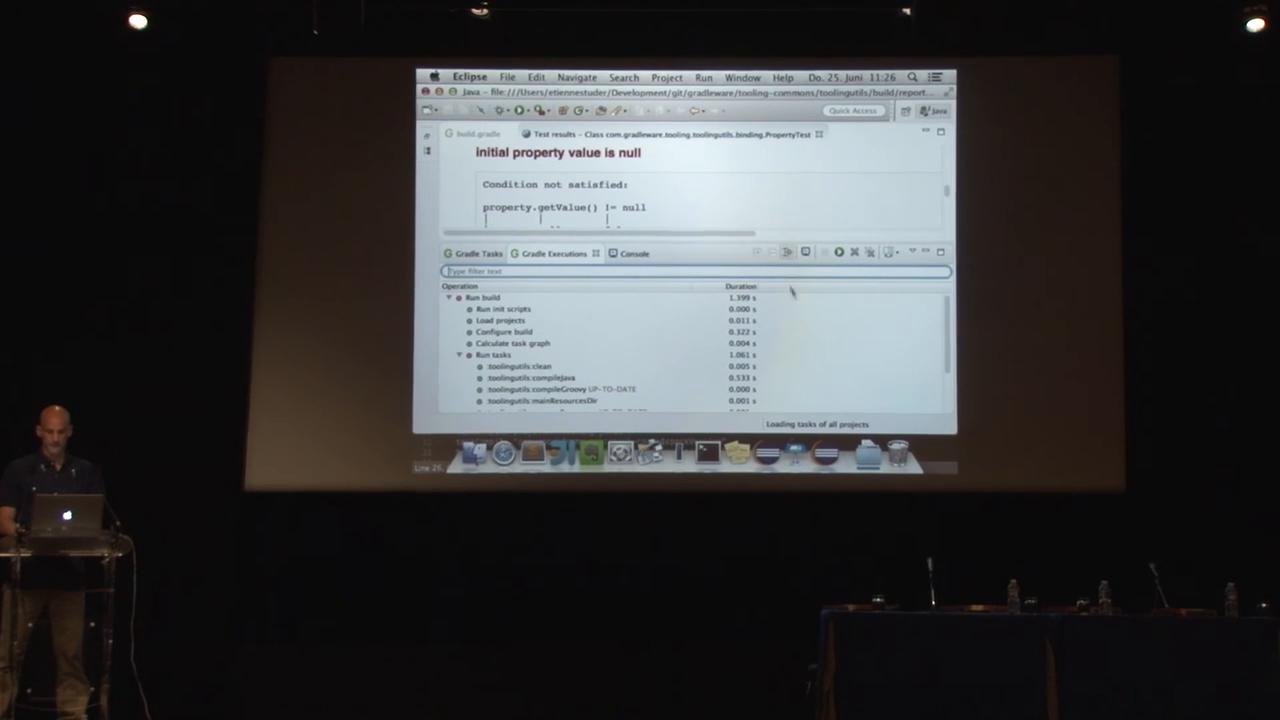
{"action": "left_click", "coordinate": [504, 320]}
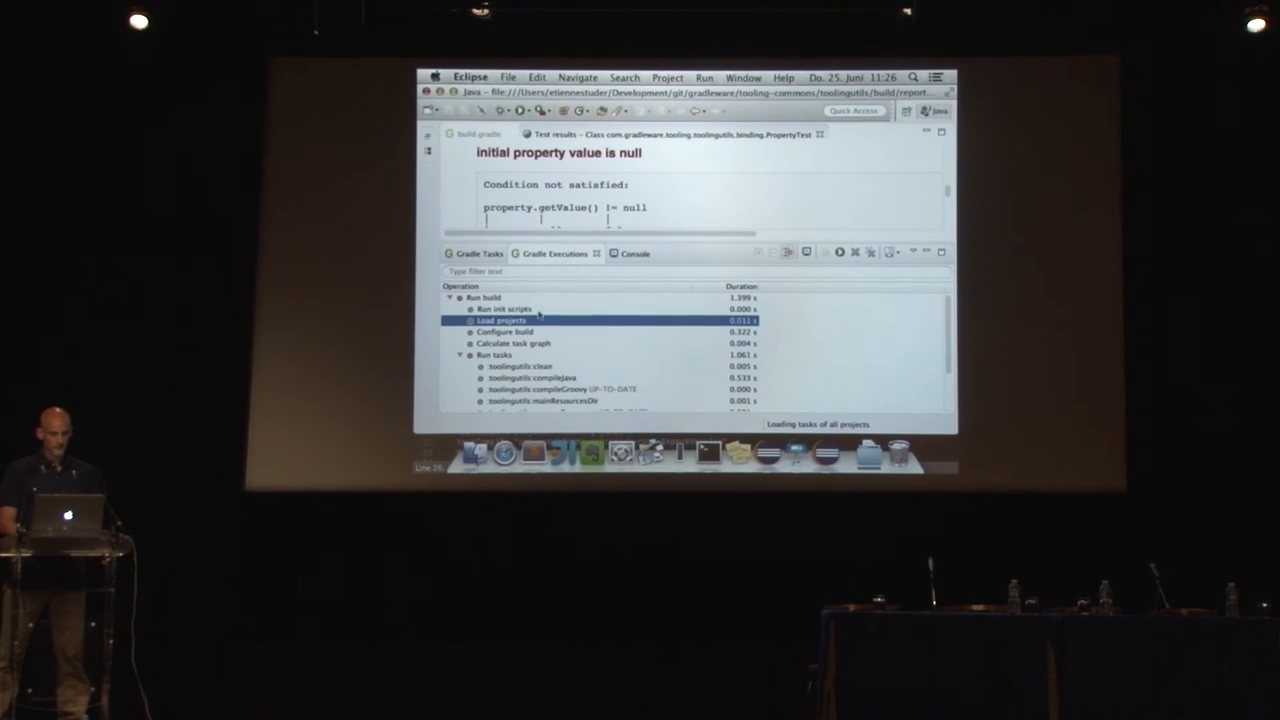
{"action": "left_click", "coordinate": [460, 356]}
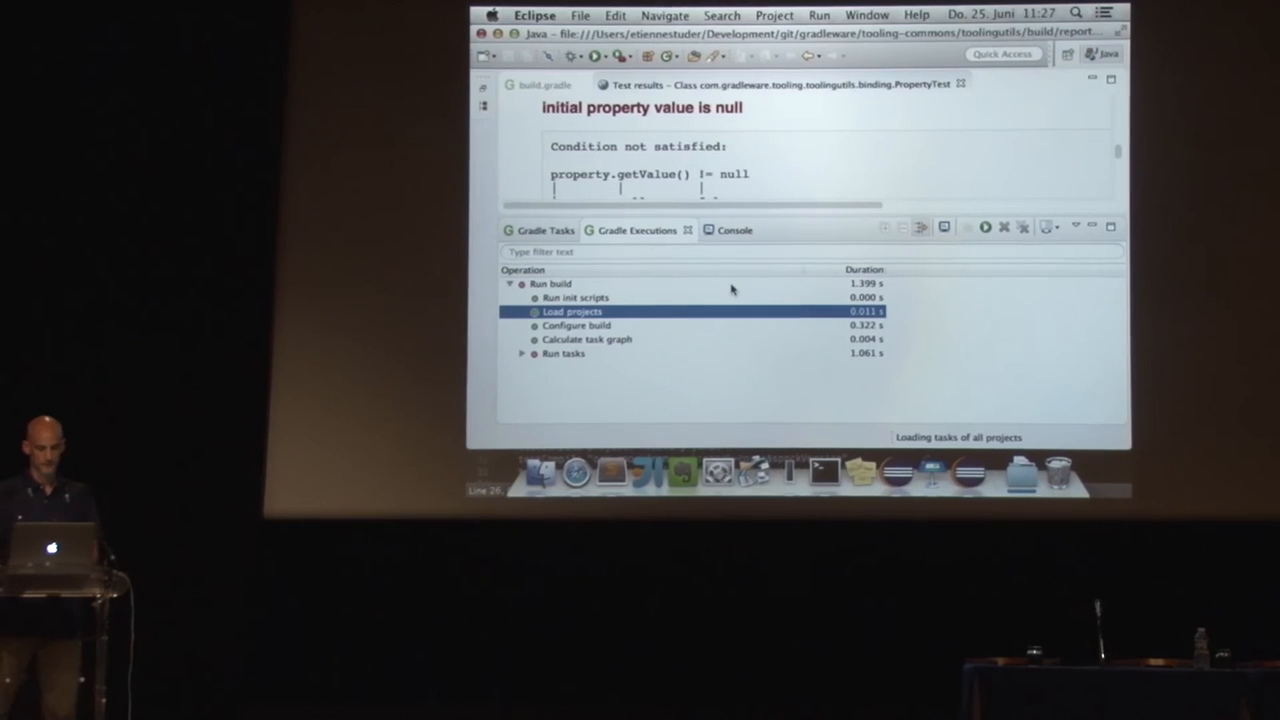
{"action": "left_click", "coordinate": [590, 340]}
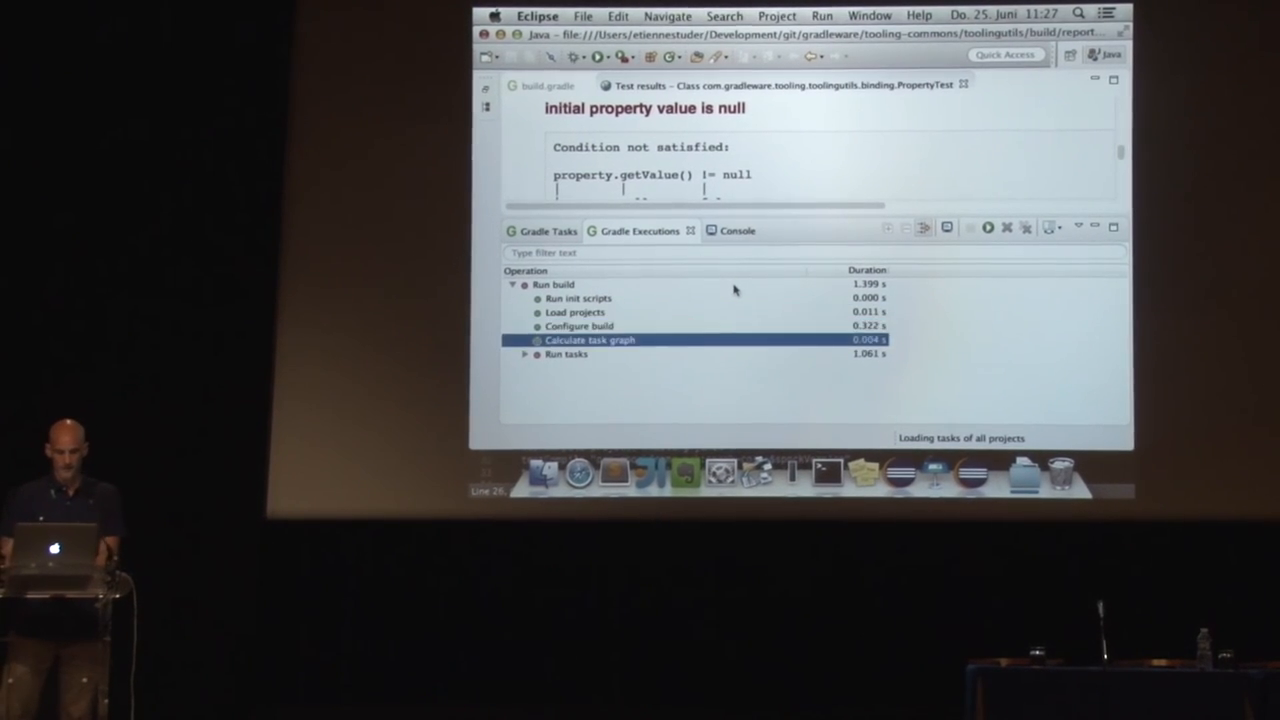
Start the New wizard and choose Gradle Project under the Gradle category.
{"action": "left_click", "coordinate": [524, 354]}
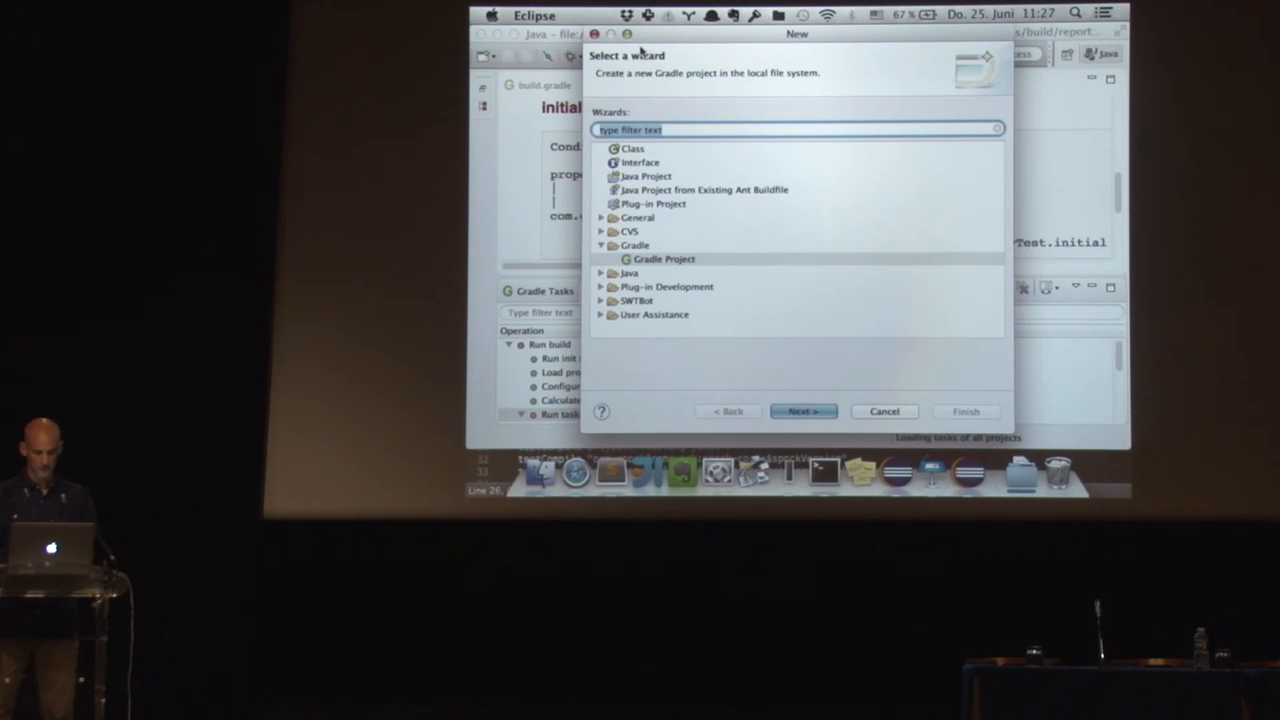
Cancel the New wizard and return to the Keynote demo slide.
{"action": "left_click", "coordinate": [804, 412]}
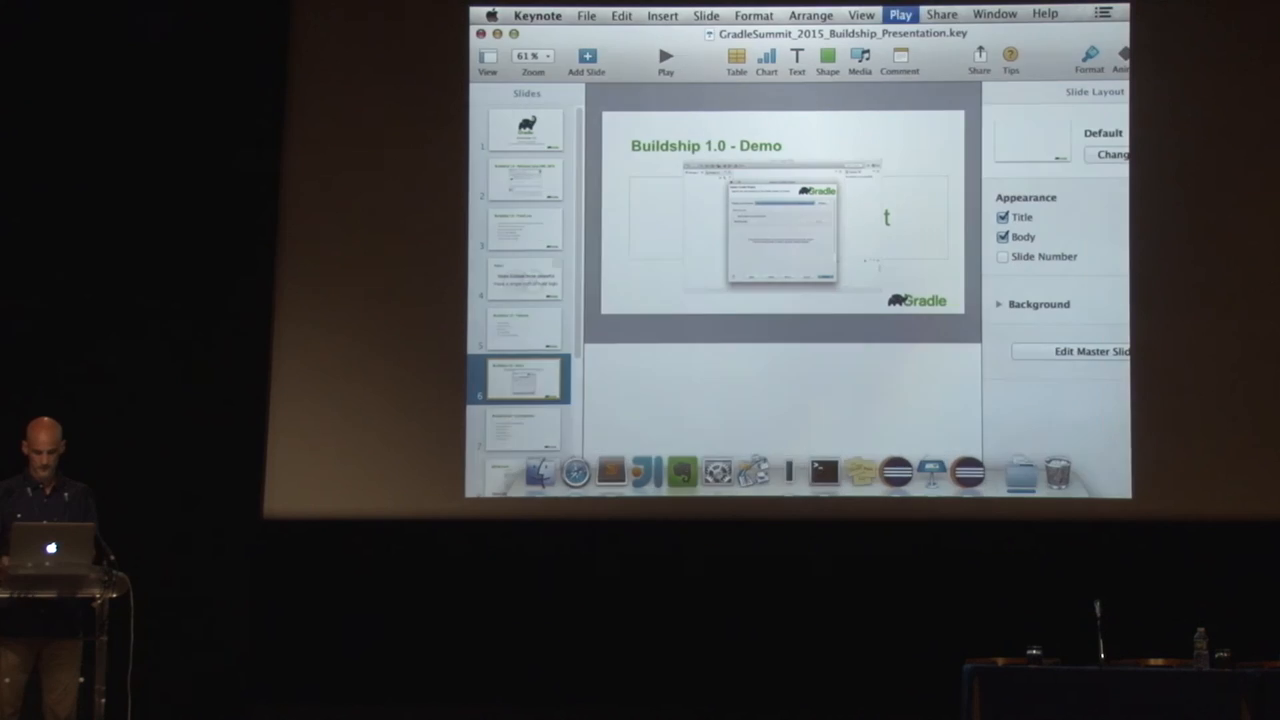
Play the slideshow and advance to the Buildship marketplace.eclipse.org listing slide.
{"action": "left_click", "coordinate": [664, 56]}
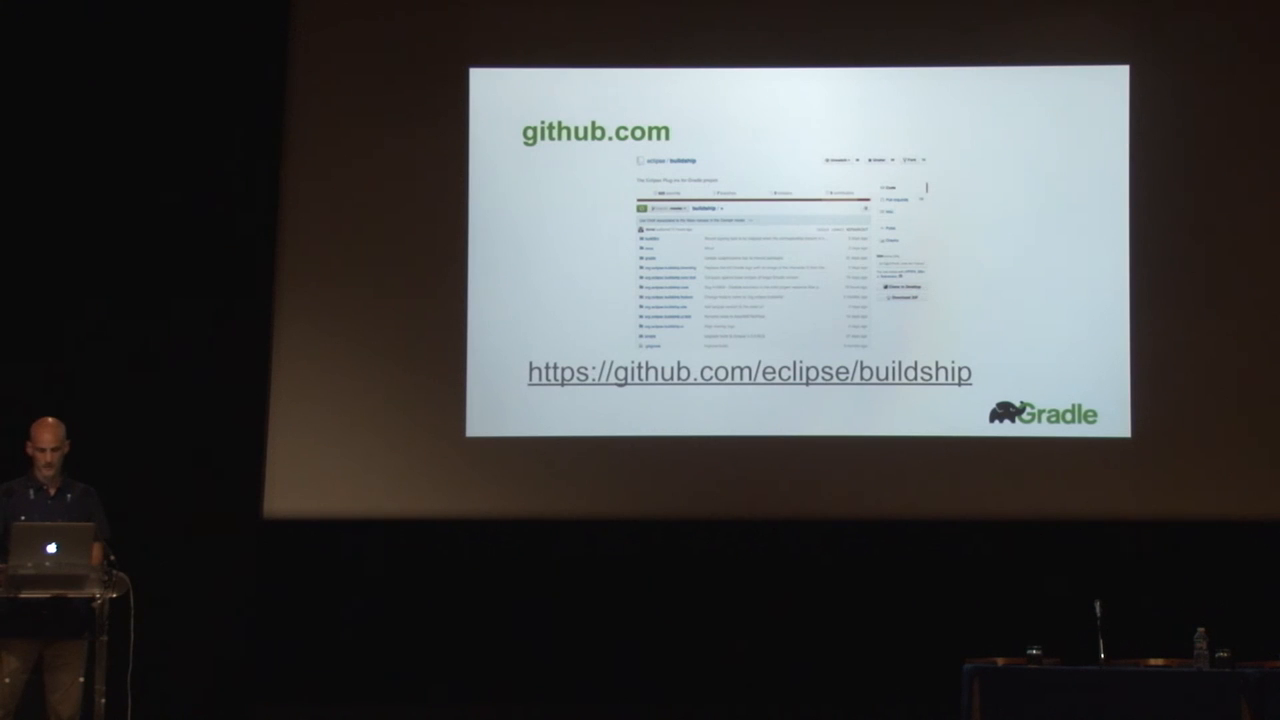
{"action": "key", "text": "Right"}
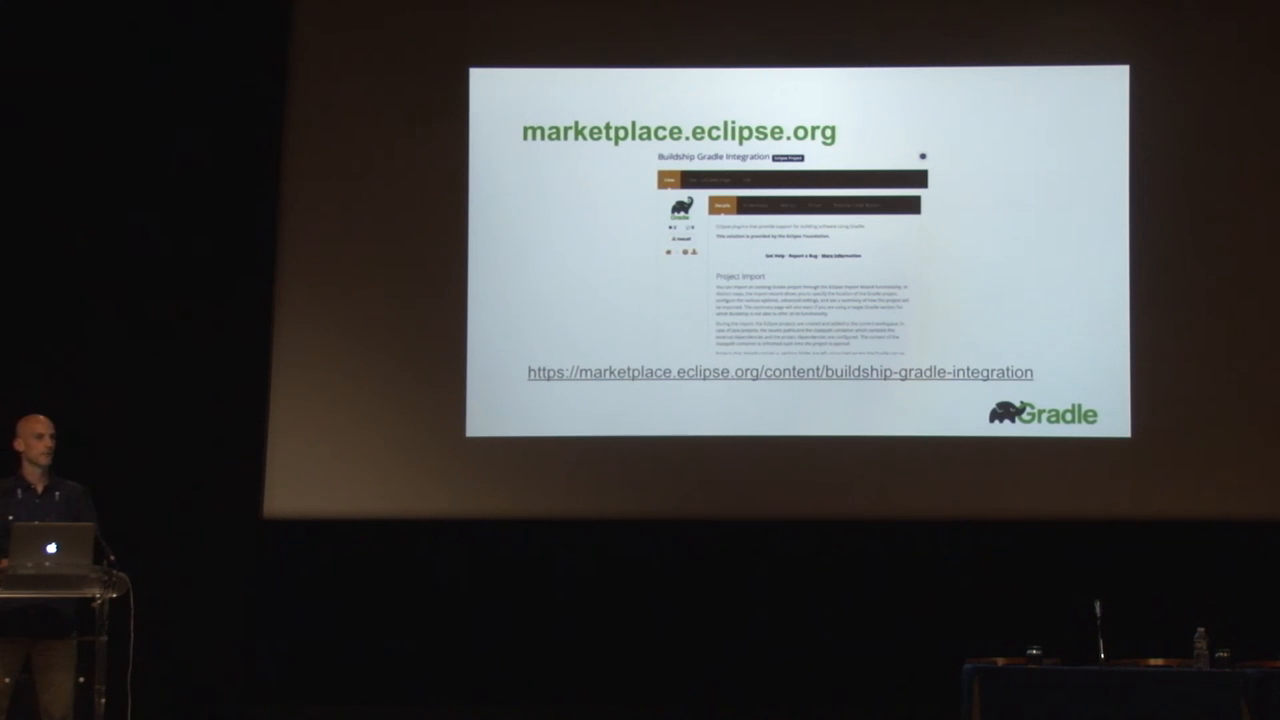